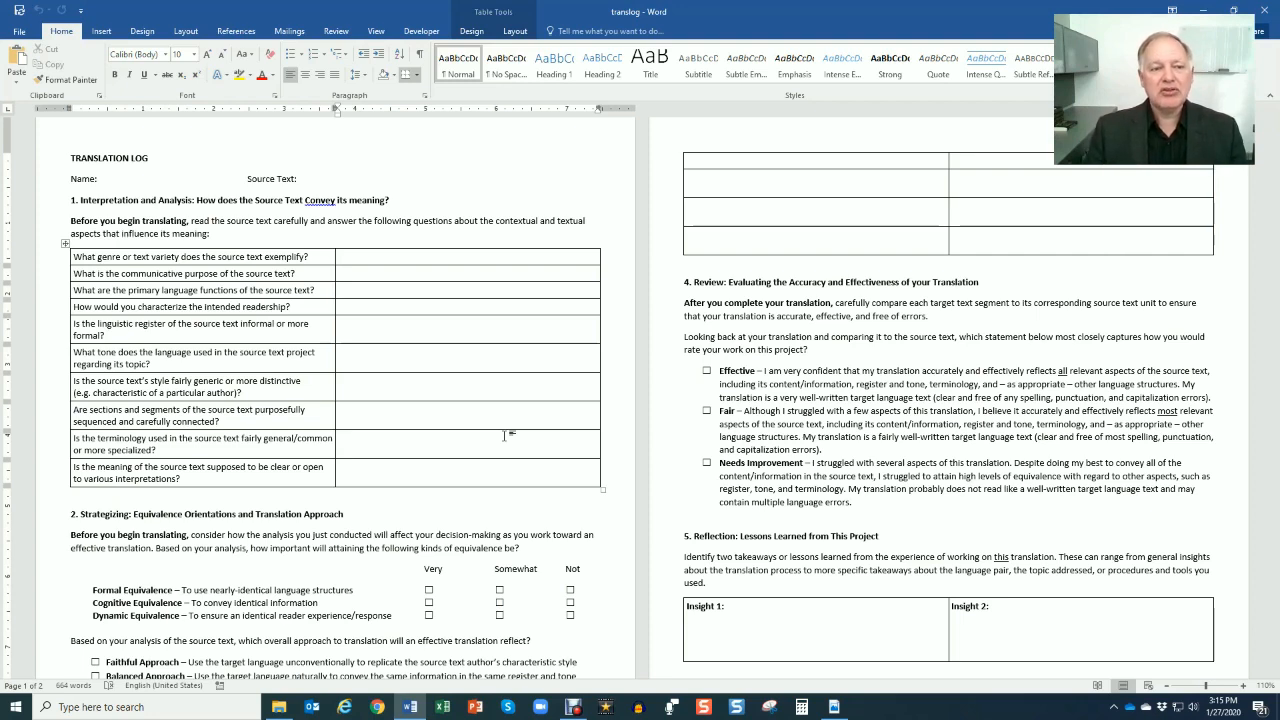
Show the log in One Page view, skim its questions, then bring up the brochure PDF.
{"action": "left_click", "coordinate": [338, 438]}
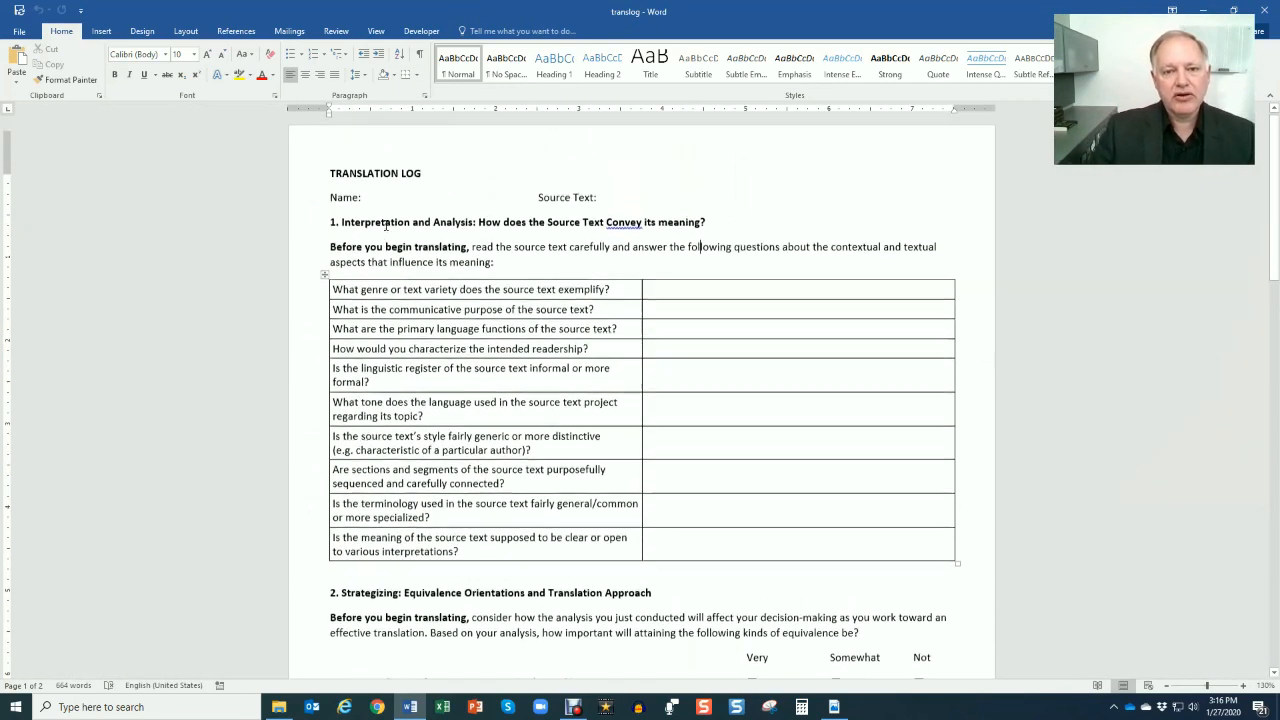
{"action": "scroll", "scroll_direction": "up", "scroll_amount": 3}
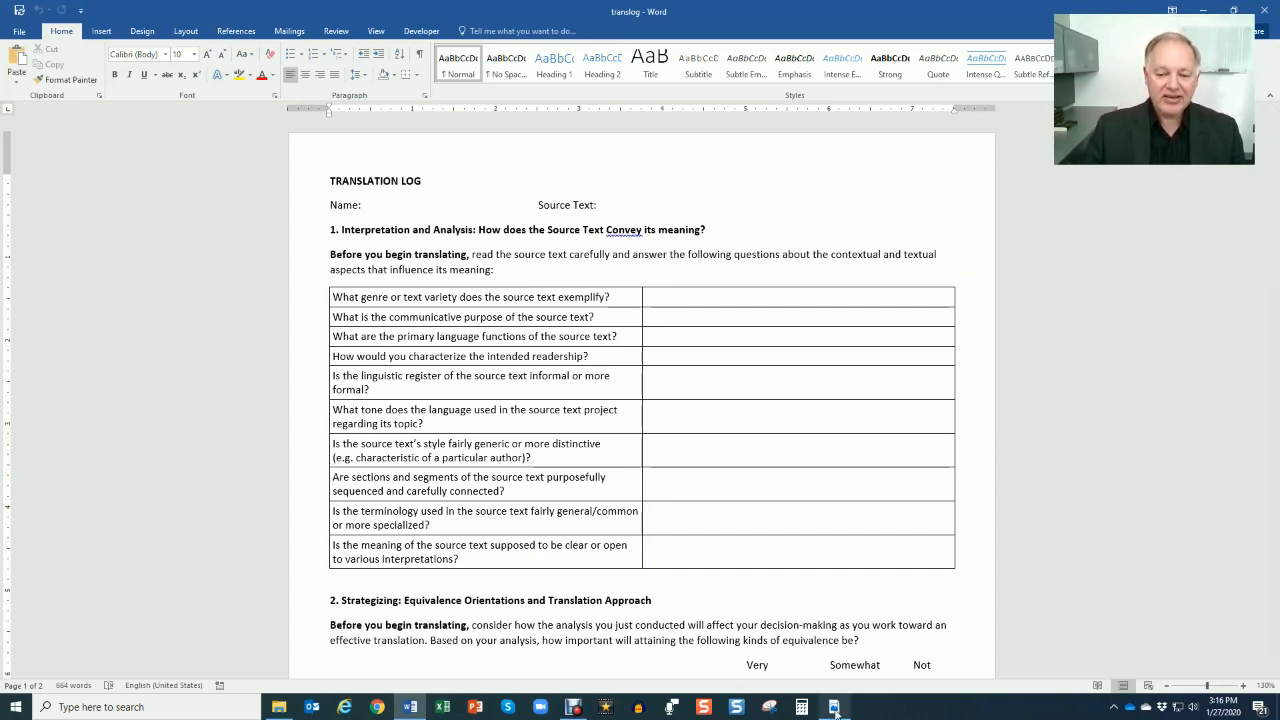
{"action": "left_click", "coordinate": [832, 708]}
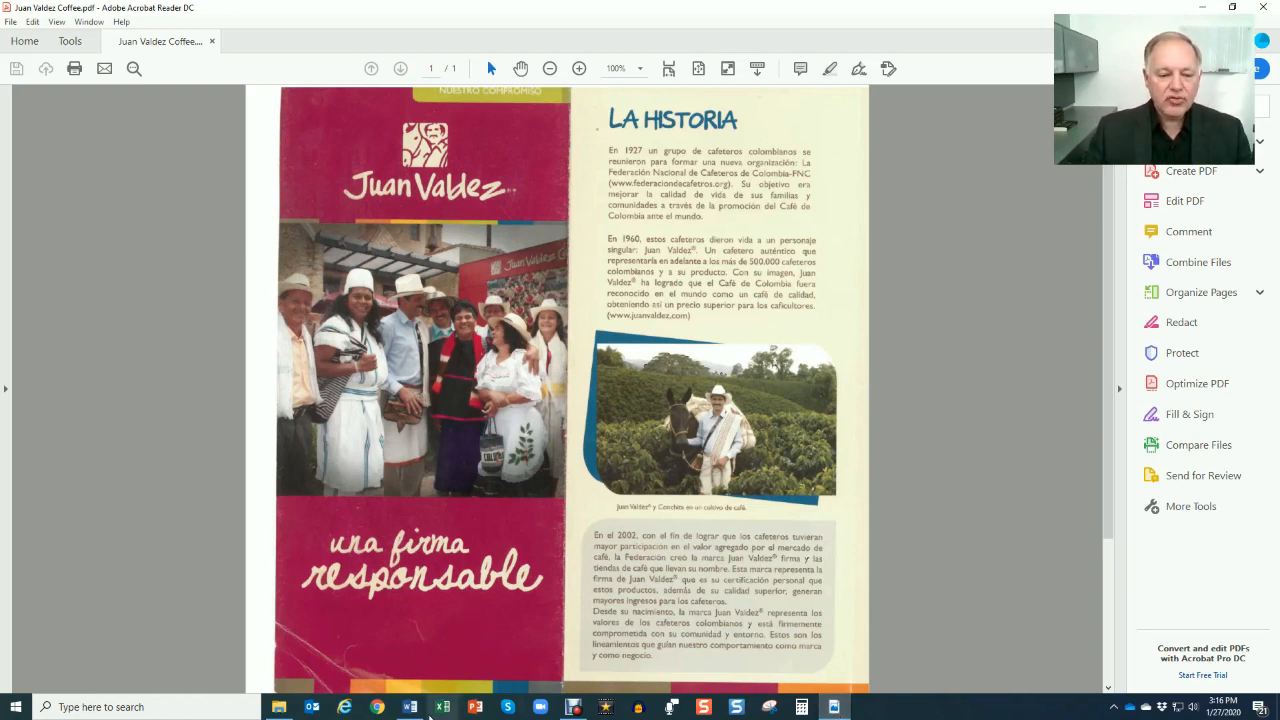
Return from the brochure to the Word translation log.
{"action": "left_click", "coordinate": [408, 708]}
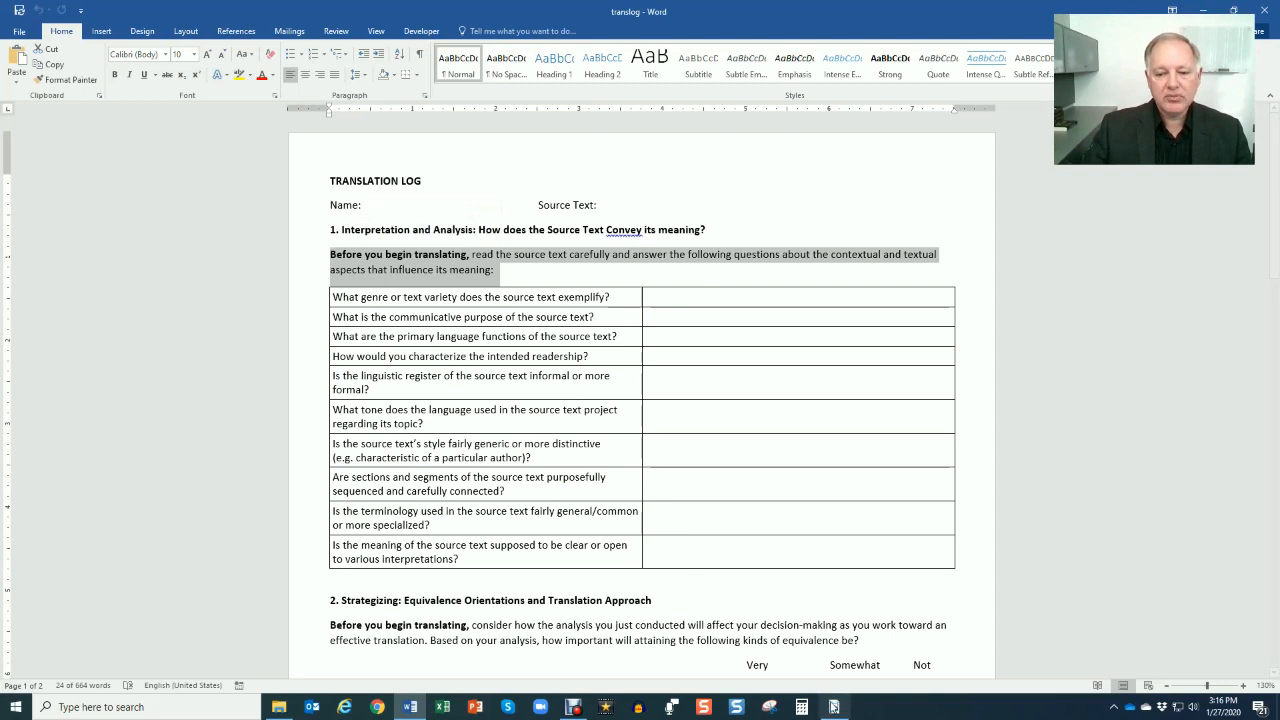
Answer the genre question with 'Corporate brochure' after consulting the PDF.
{"action": "left_click", "coordinate": [836, 708]}
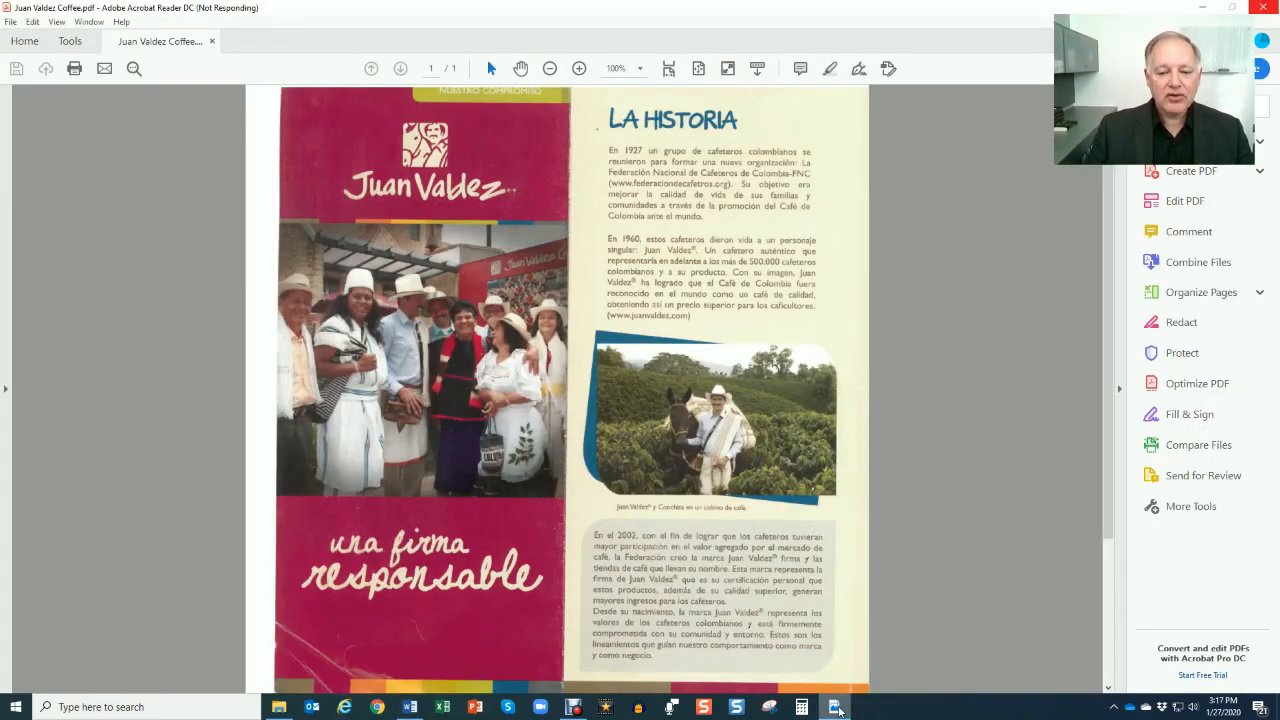
{"action": "left_click", "coordinate": [408, 708]}
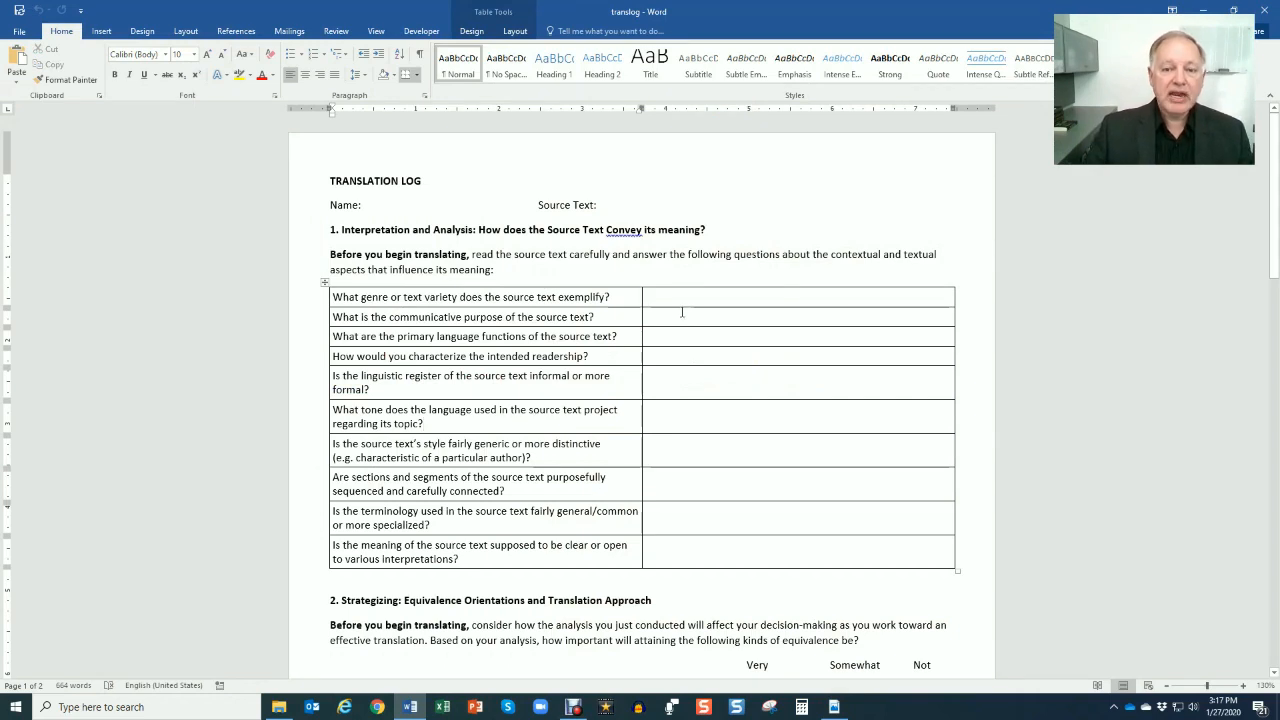
{"action": "left_click", "coordinate": [680, 296]}
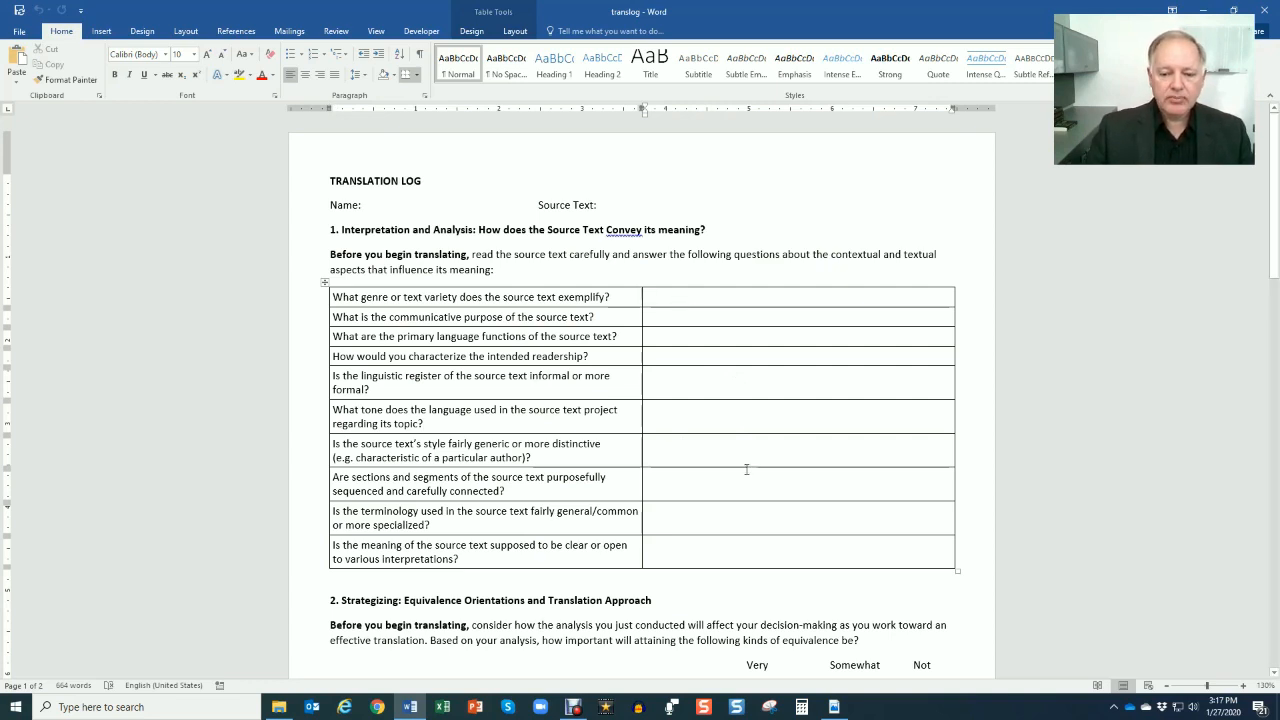
{"action": "left_click", "coordinate": [832, 708]}
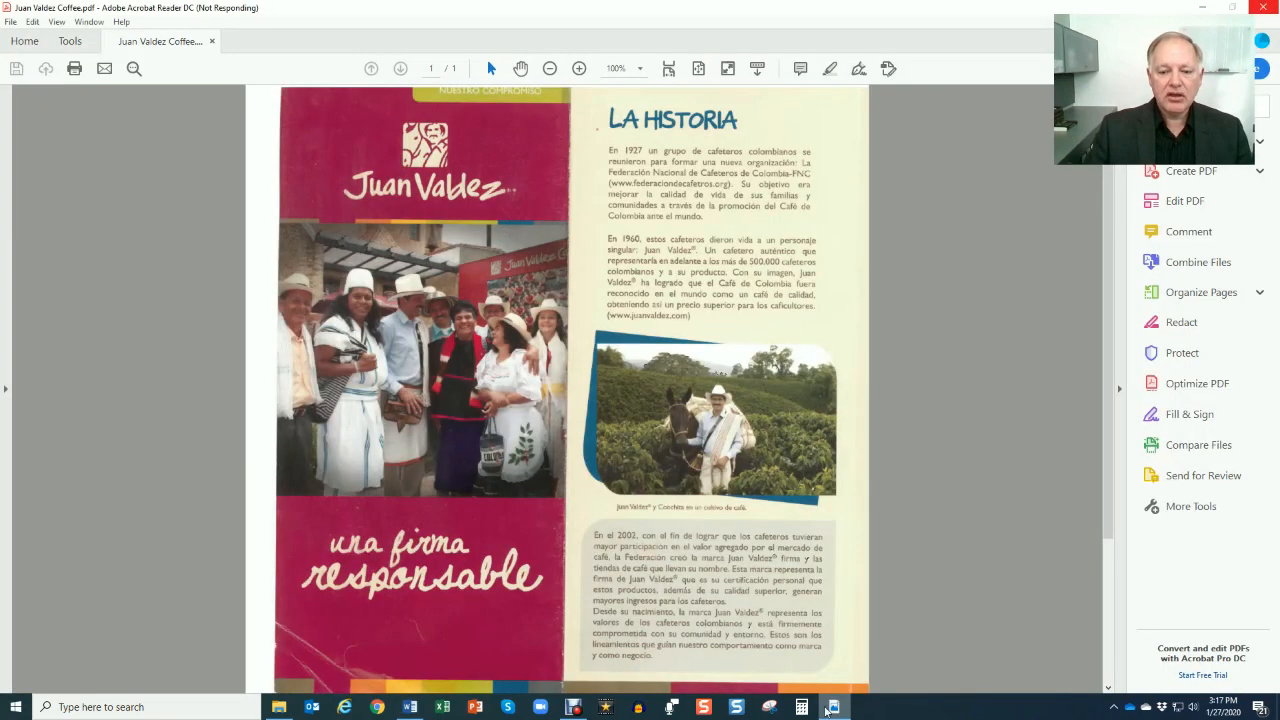
{"action": "left_click", "coordinate": [408, 708]}
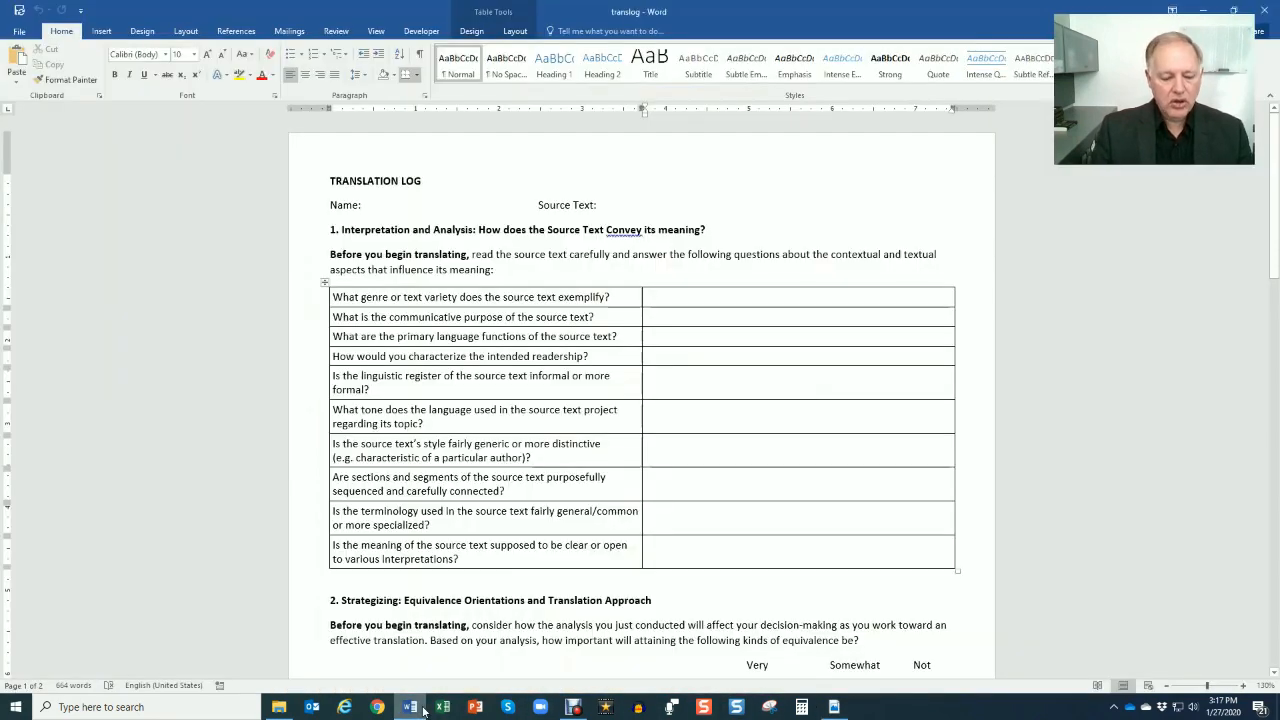
{"action": "type", "text": "corpora"}
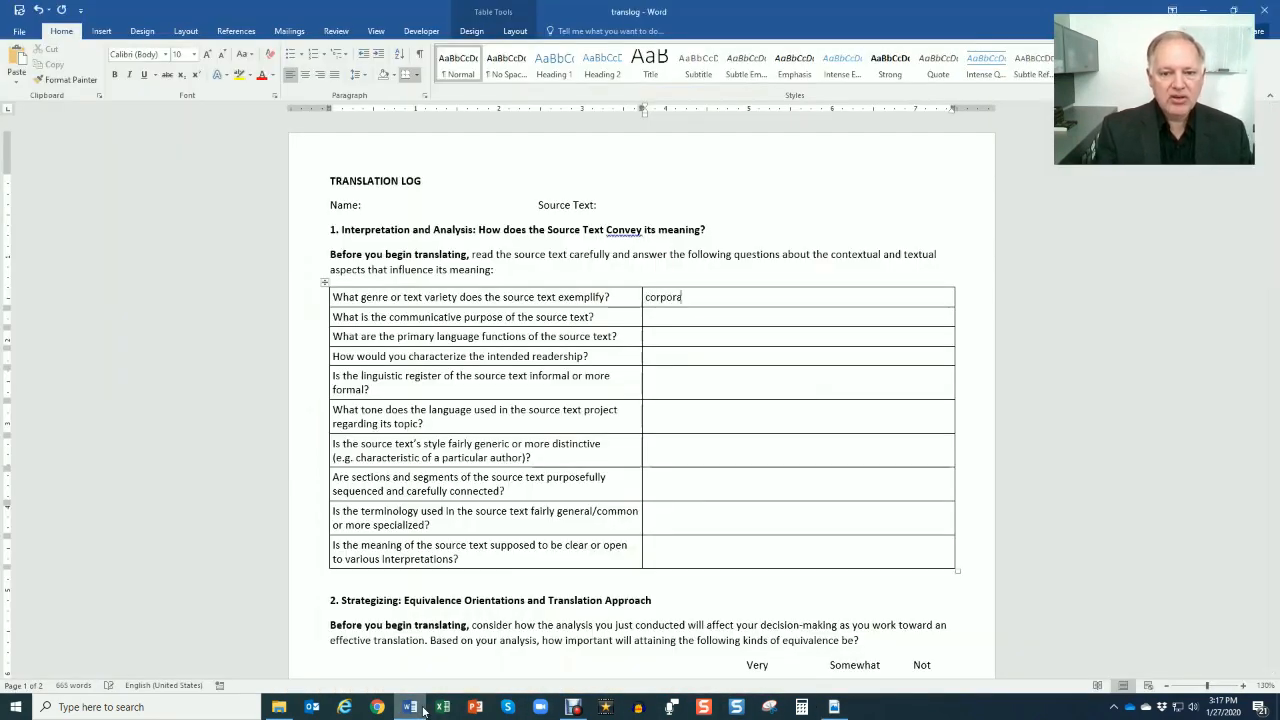
{"action": "type", "text": "Corporate bro"}
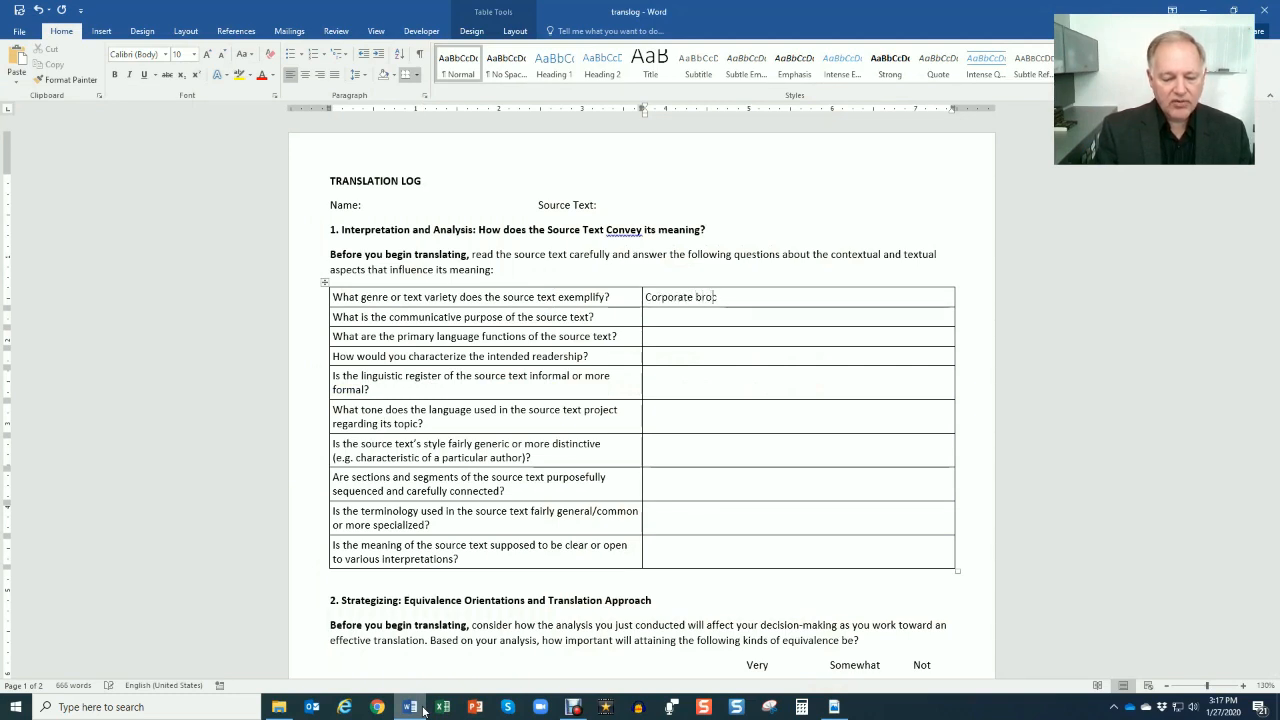
{"action": "type", "text": "chure"}
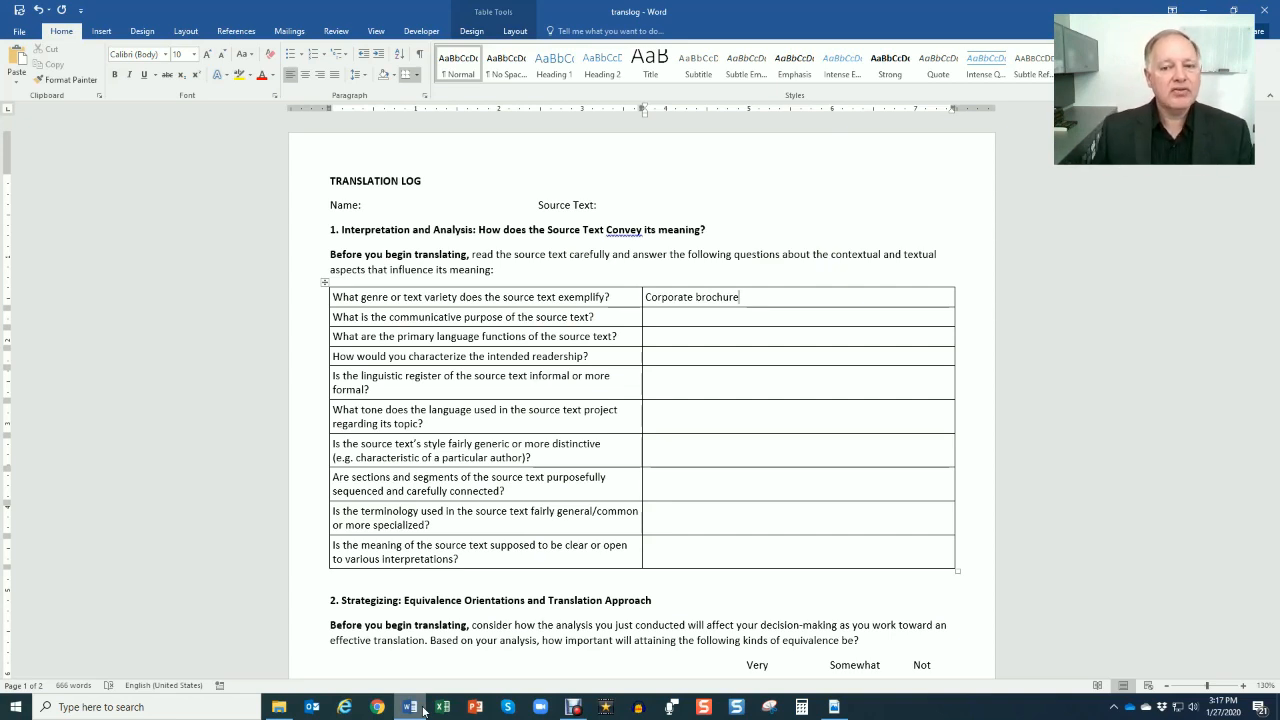
{"action": "mouse_move", "coordinate": [684, 592]}
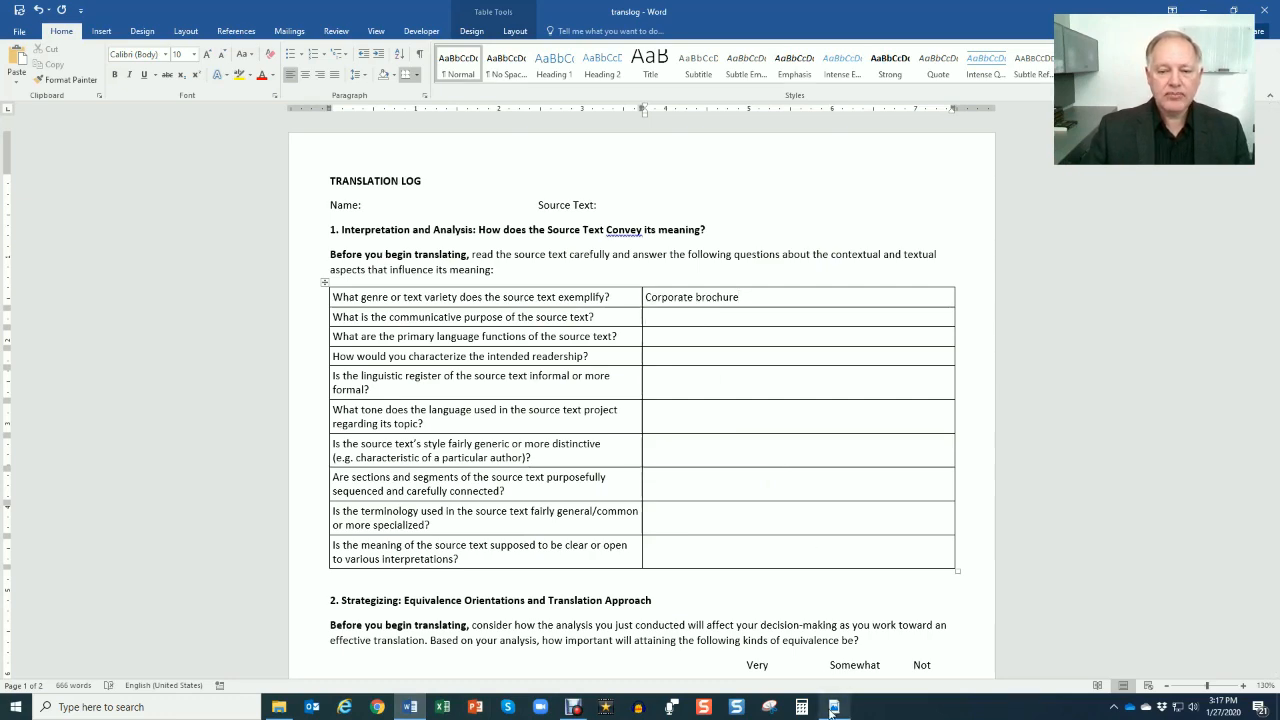
Answer the communicative purpose question with 'Provide info about Juan Valdez coffee'.
{"action": "left_click", "coordinate": [832, 708]}
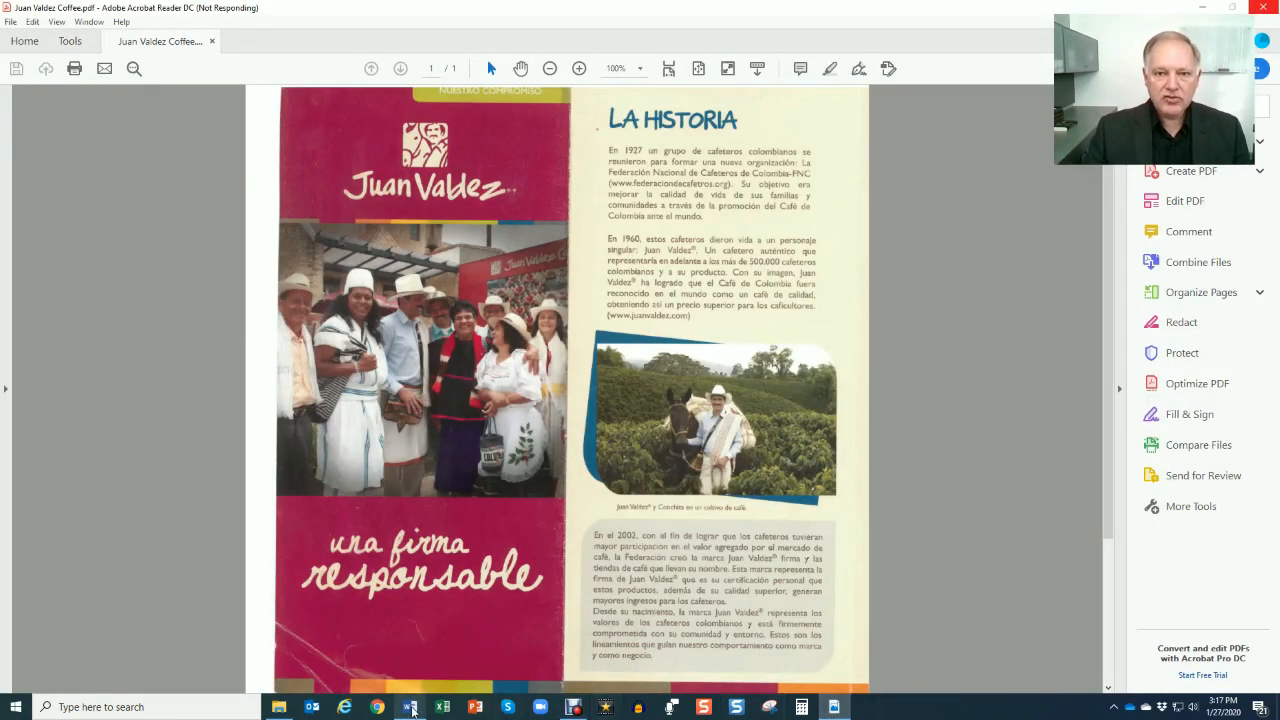
{"action": "left_click", "coordinate": [408, 708]}
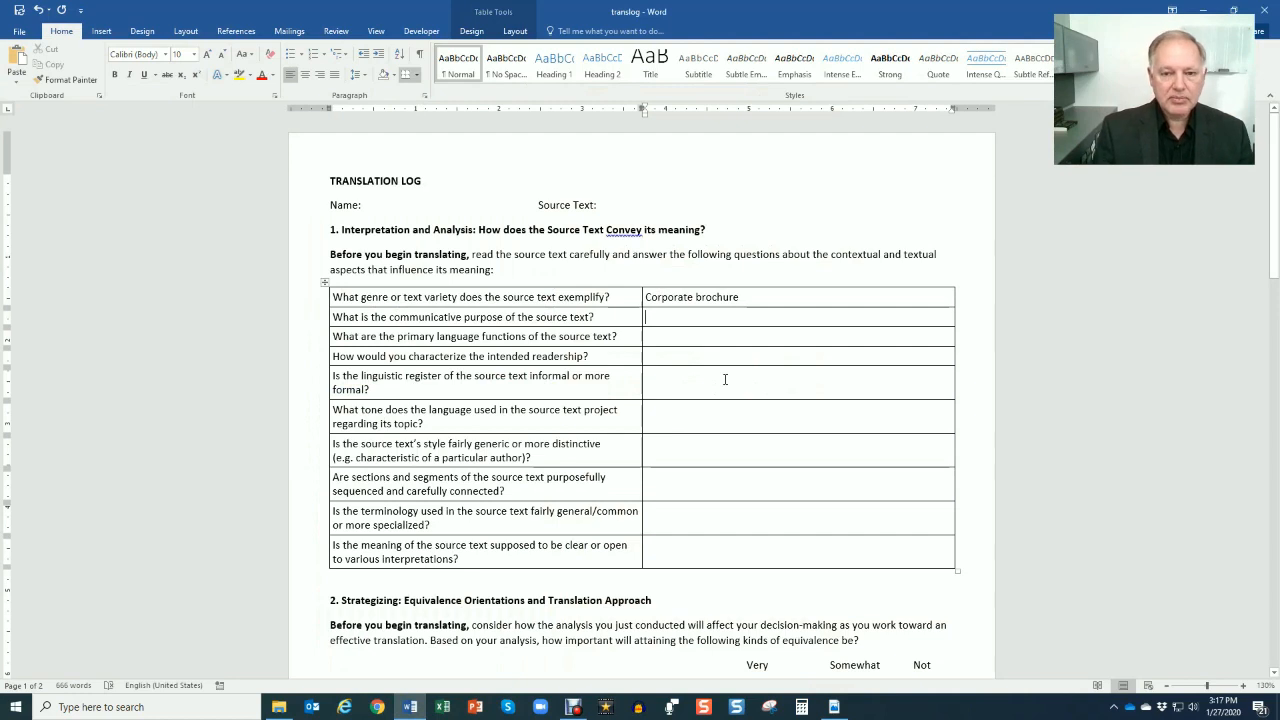
{"action": "type", "text": "Provide"}
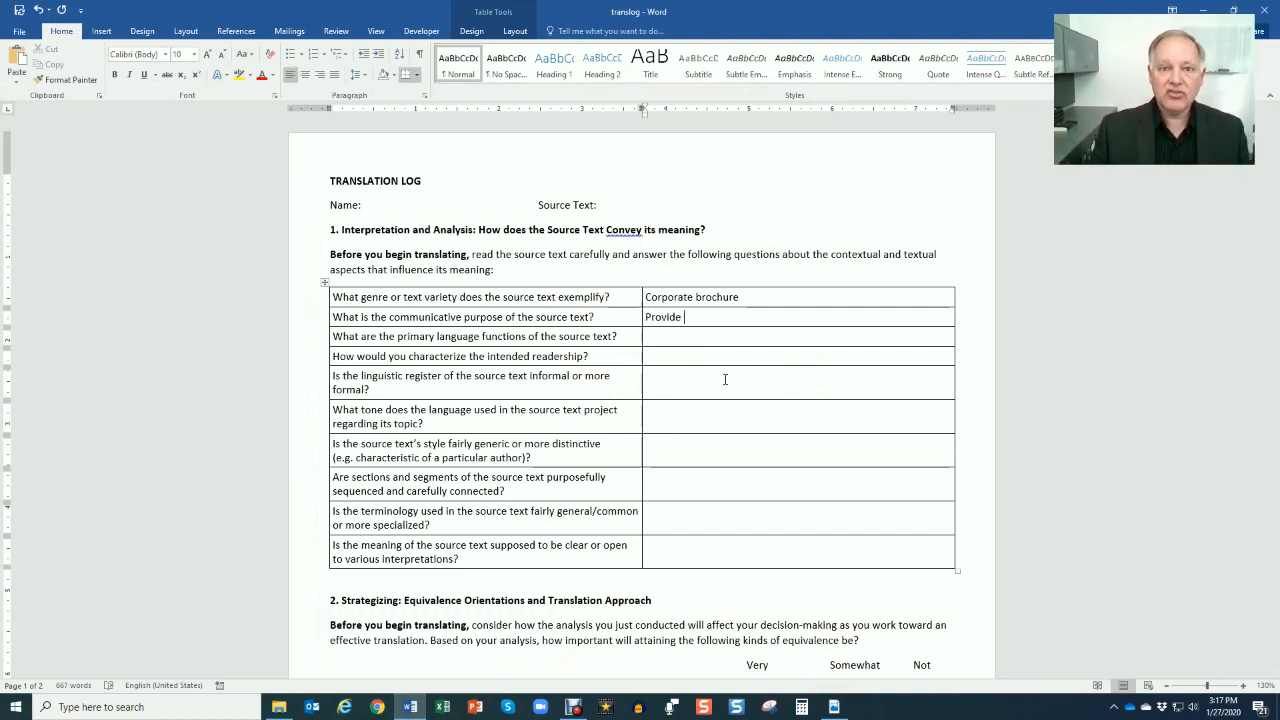
{"action": "mouse_move", "coordinate": [772, 574]}
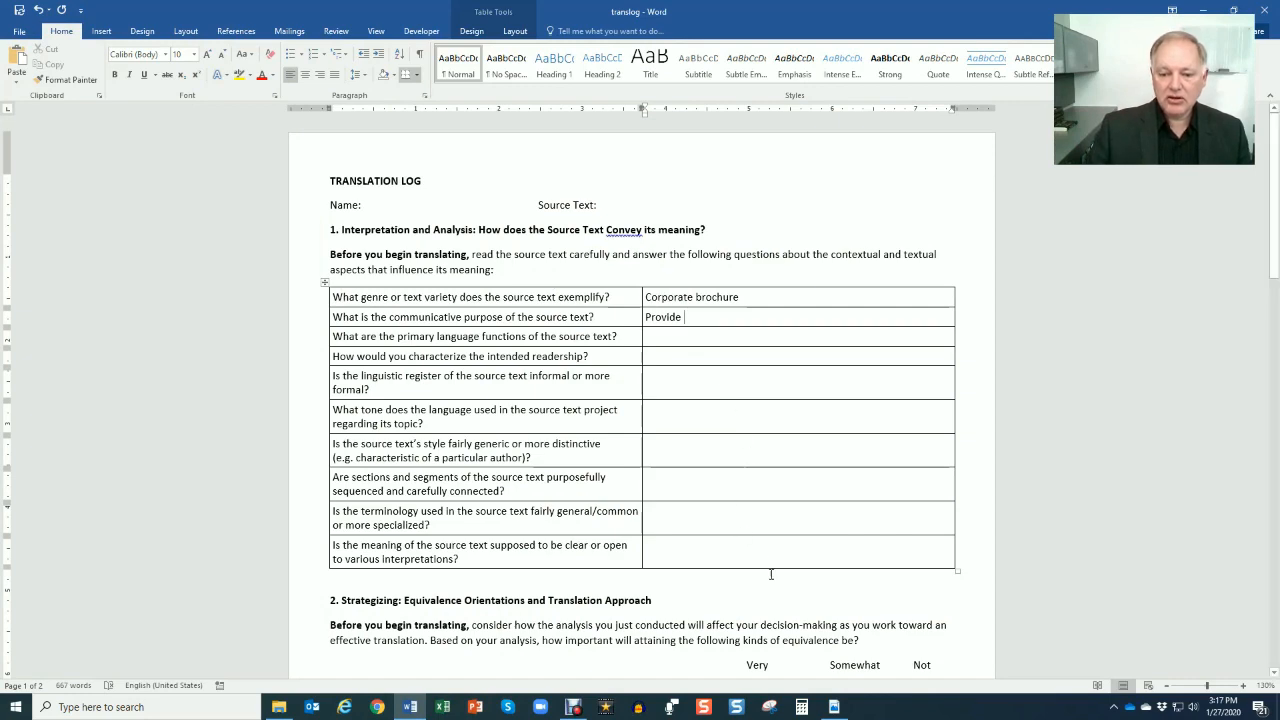
{"action": "left_click", "coordinate": [832, 708]}
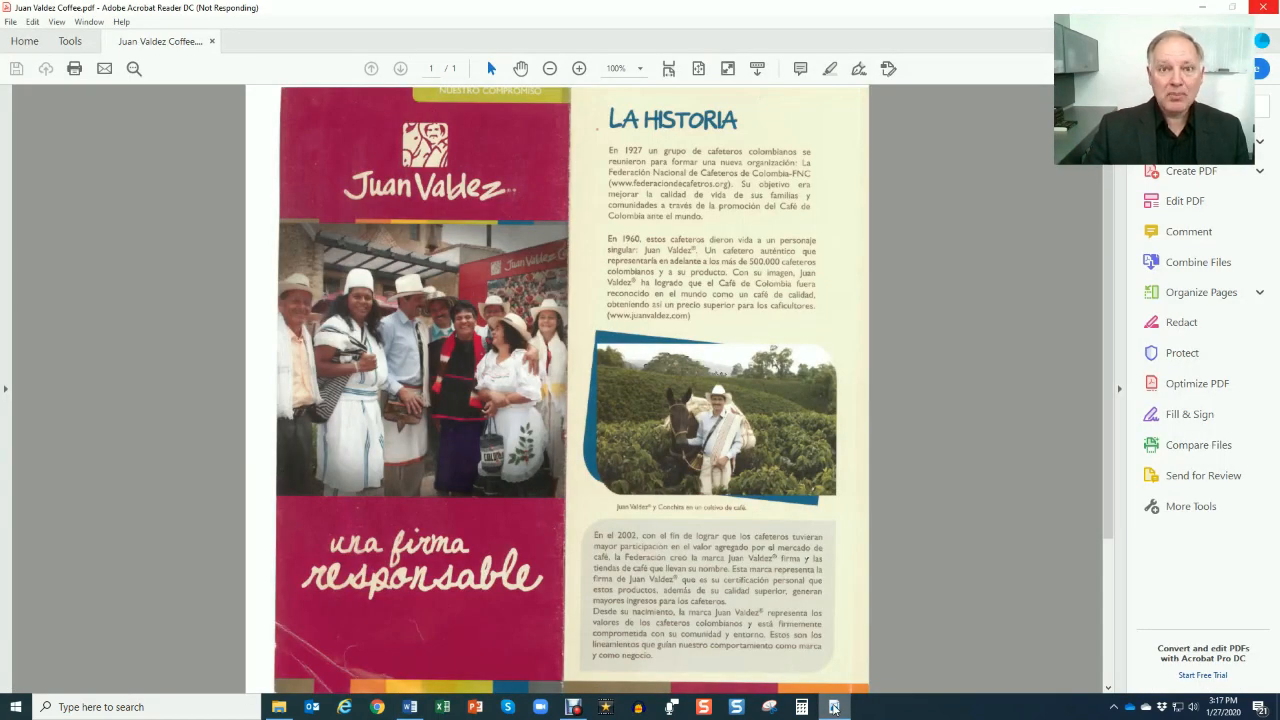
{"action": "left_click", "coordinate": [408, 708]}
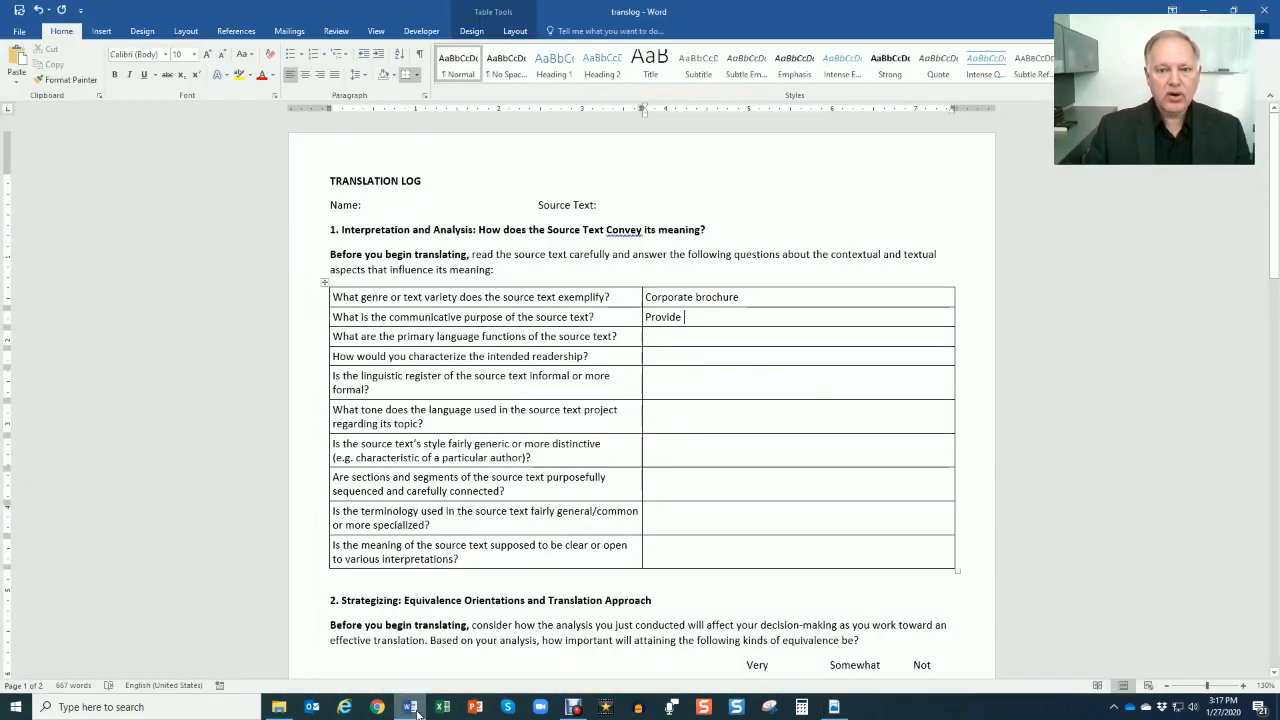
{"action": "type", "text": "info"}
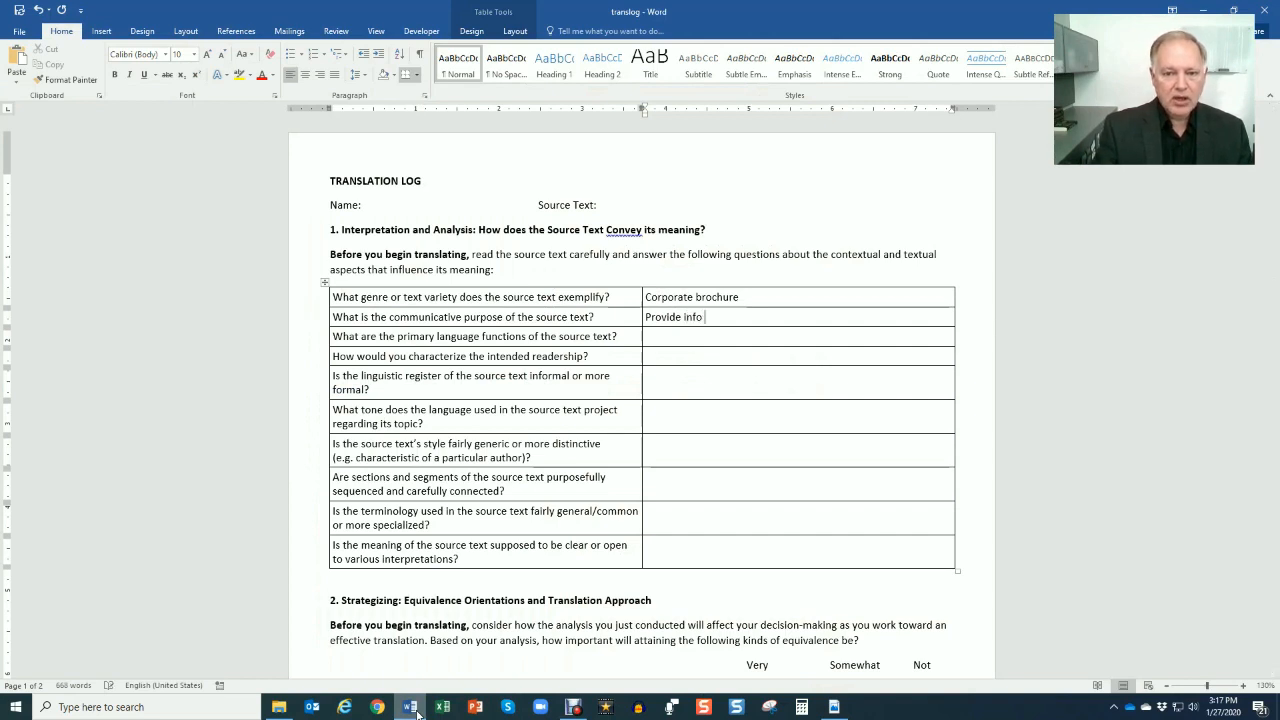
{"action": "type", "text": "about Juan"}
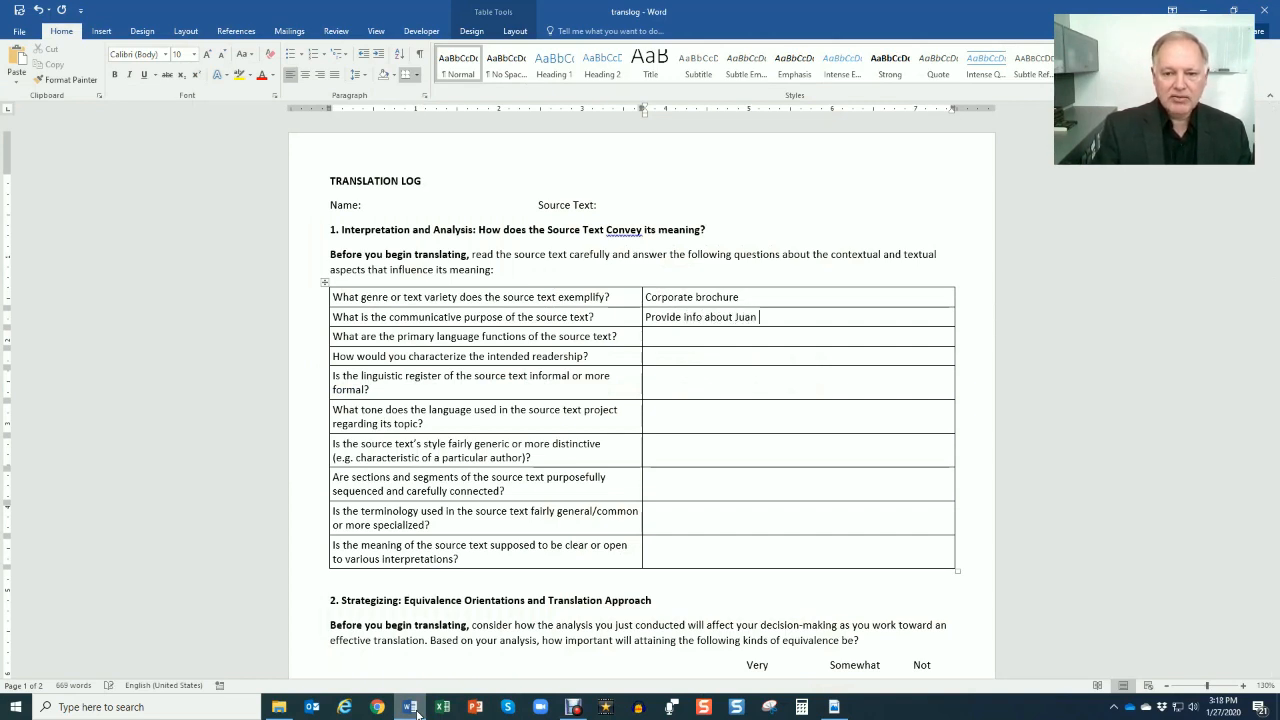
{"action": "type", "text": "Valdez"}
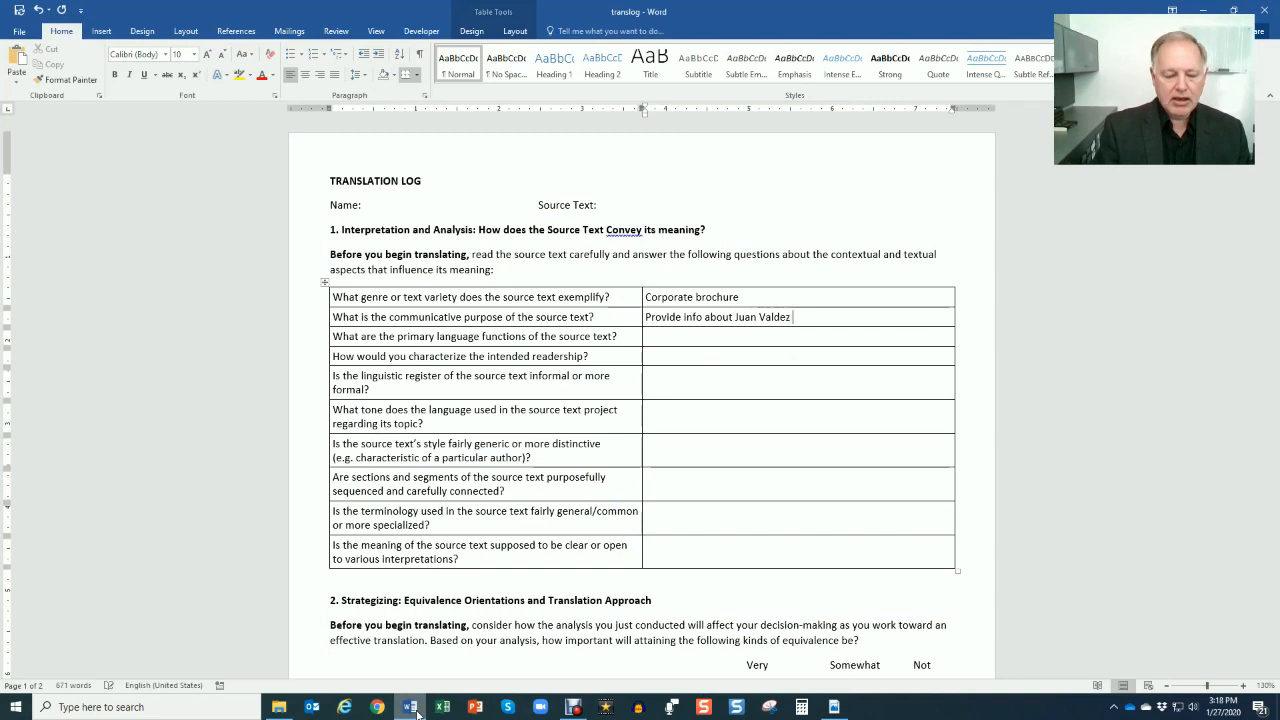
{"action": "type", "text": "coffee"}
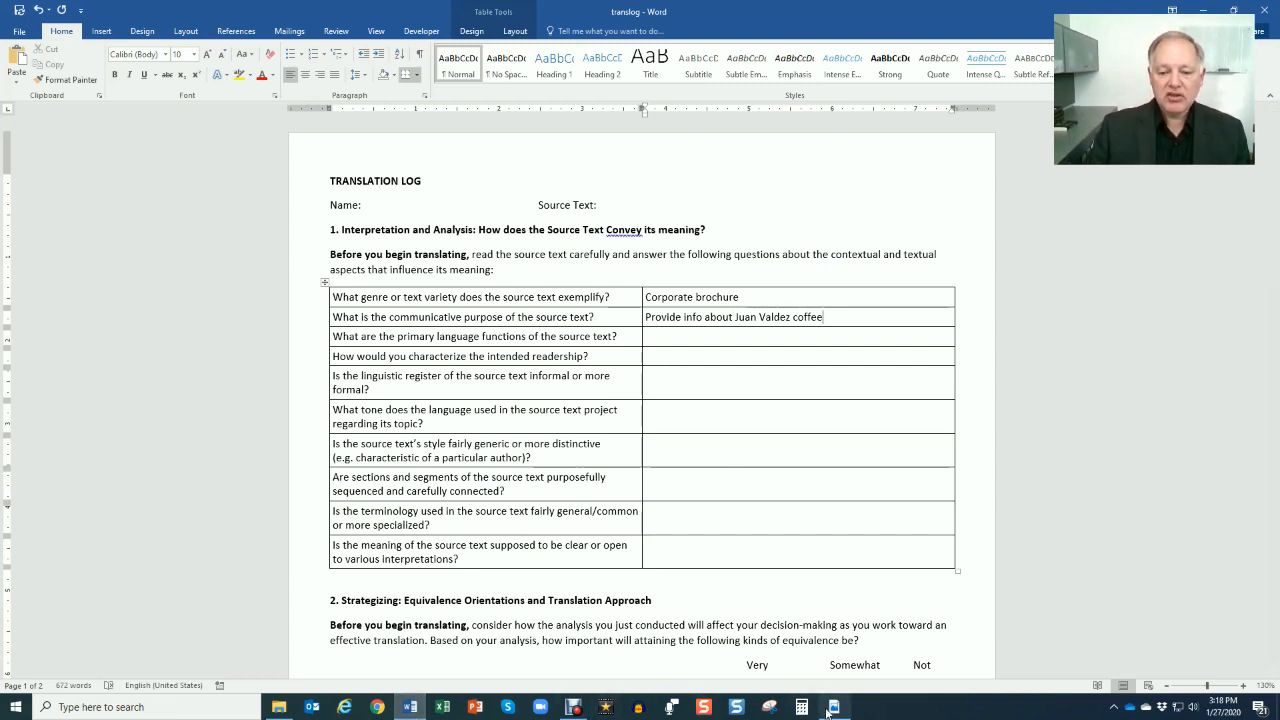
{"action": "mouse_move", "coordinate": [832, 708]}
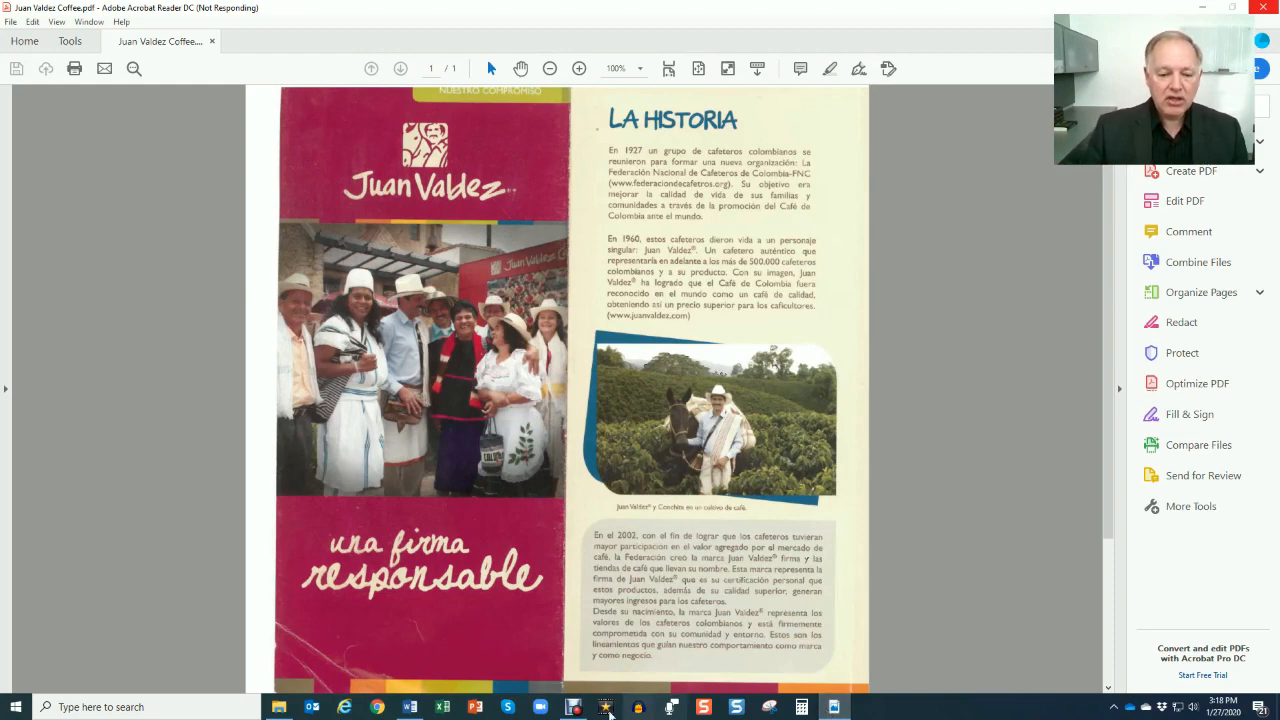
Answer the primary language functions question with 'Informative'.
{"action": "left_click", "coordinate": [408, 708]}
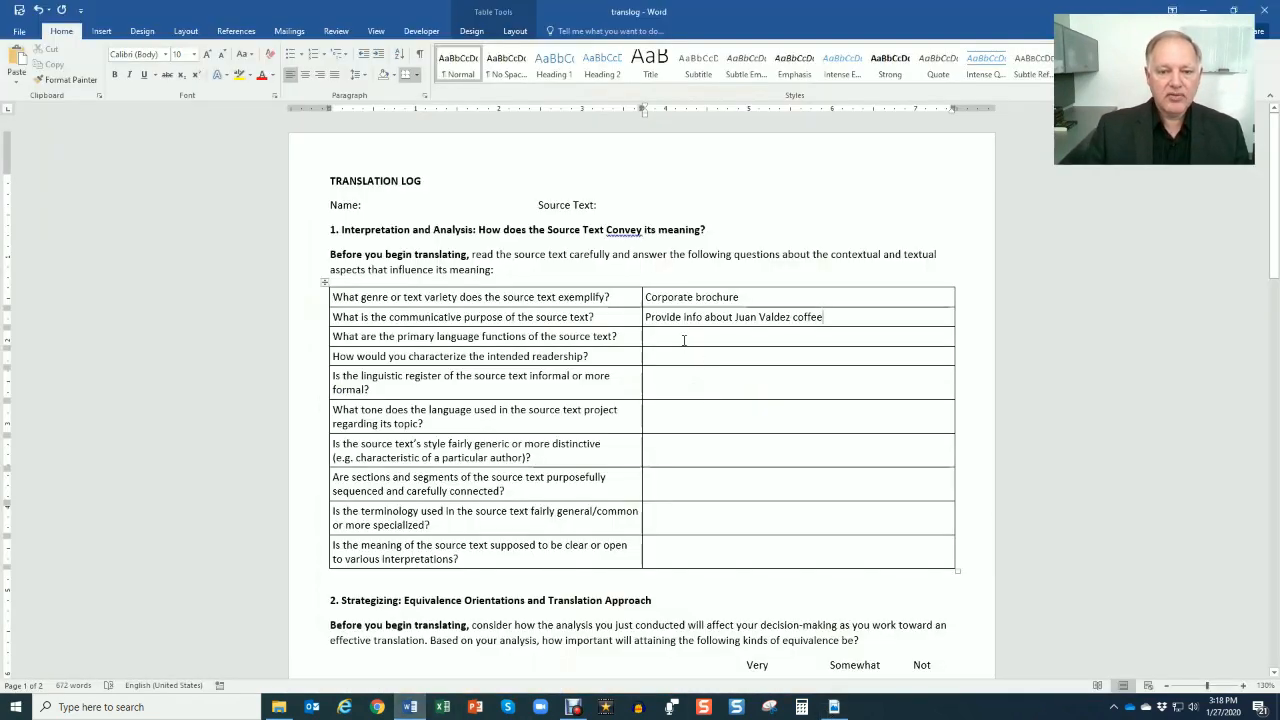
{"action": "type", "text": "Info"}
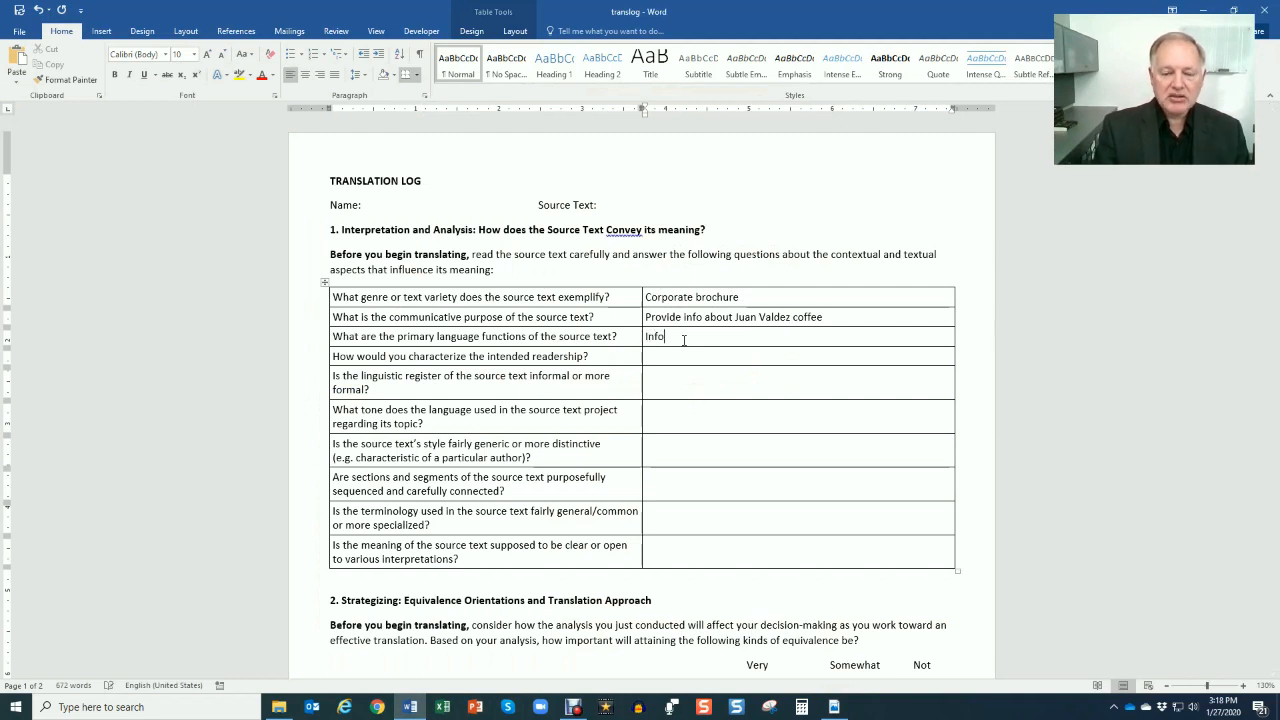
{"action": "type", "text": "rmatio"}
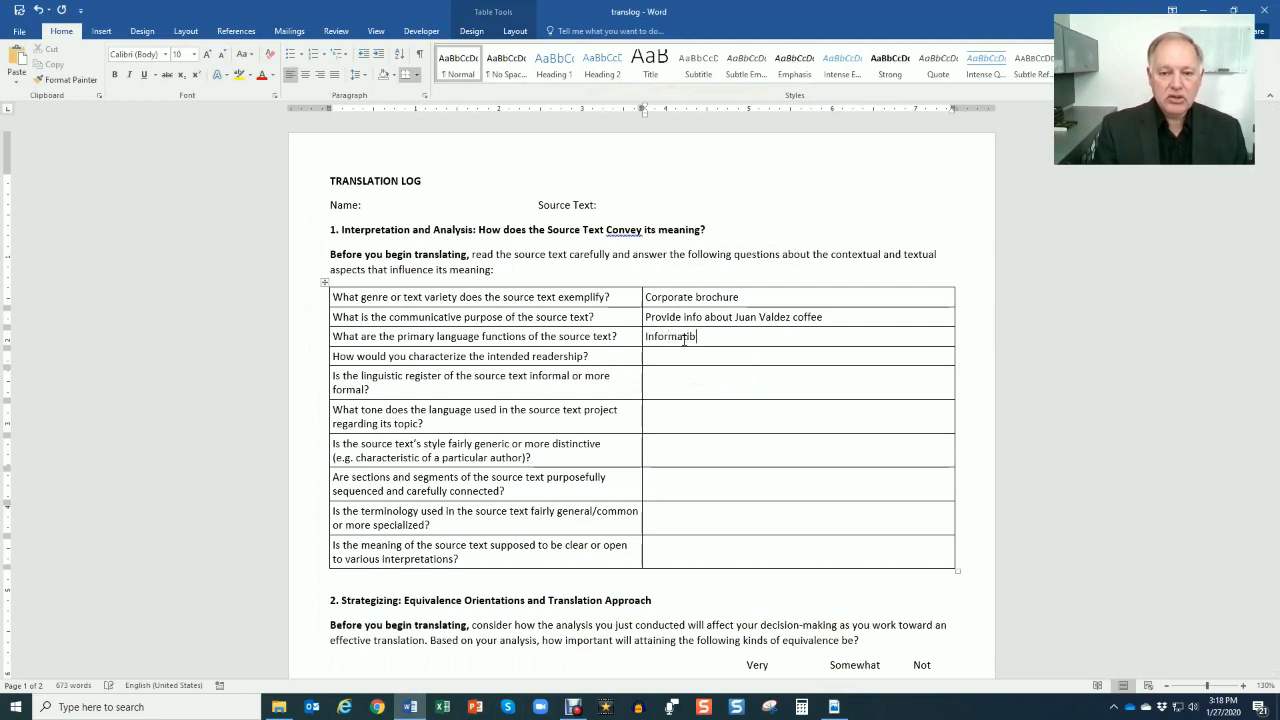
{"action": "type", "text": "ve"}
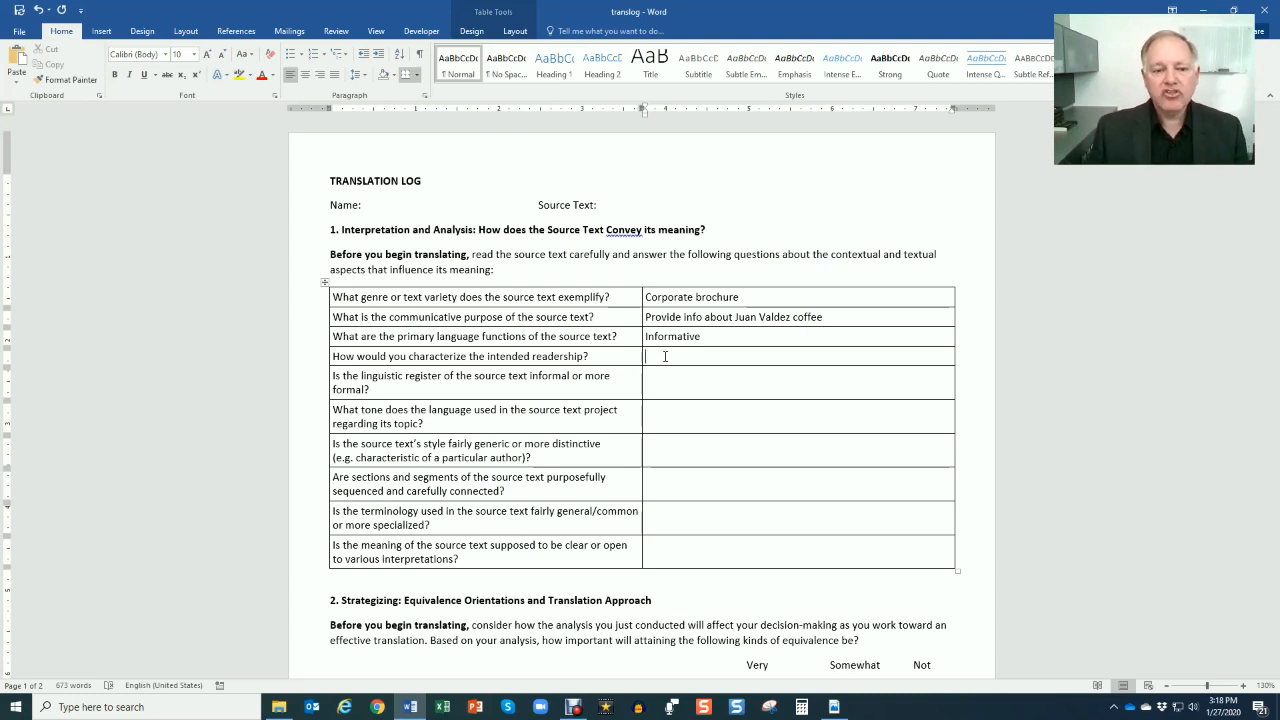
{"action": "mouse_move", "coordinate": [604, 380]}
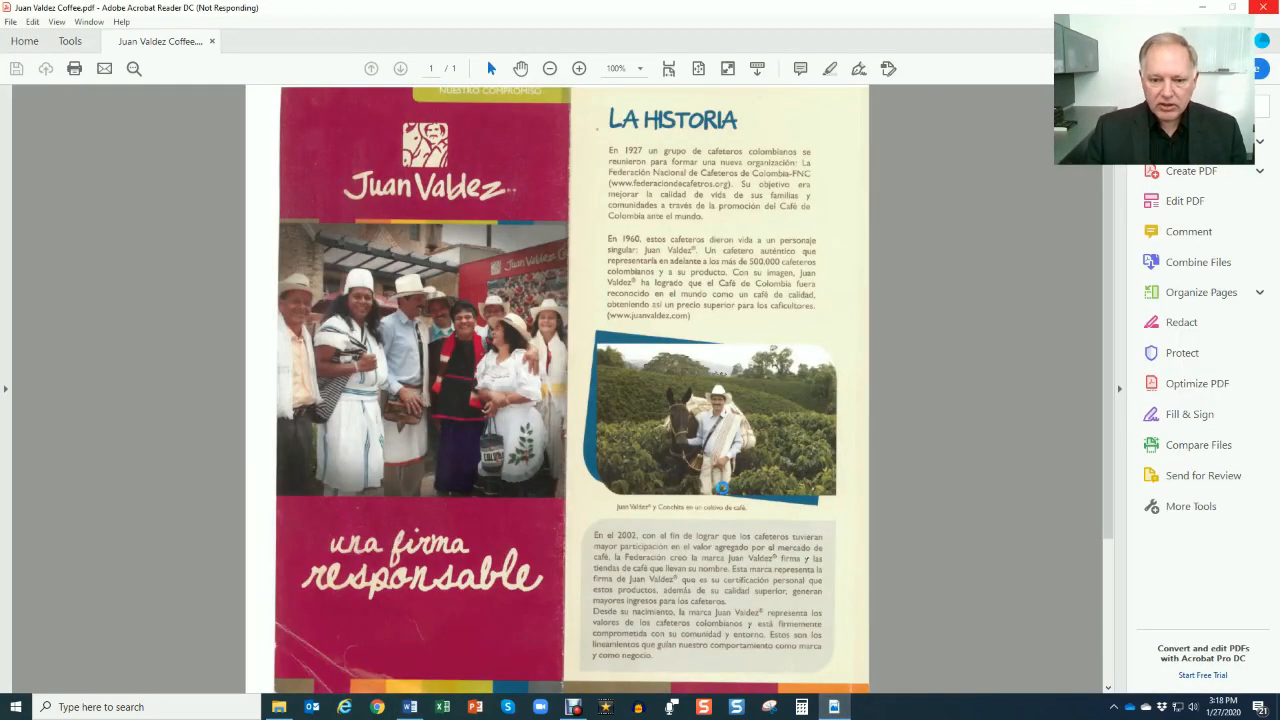
{"action": "mouse_move", "coordinate": [696, 264]}
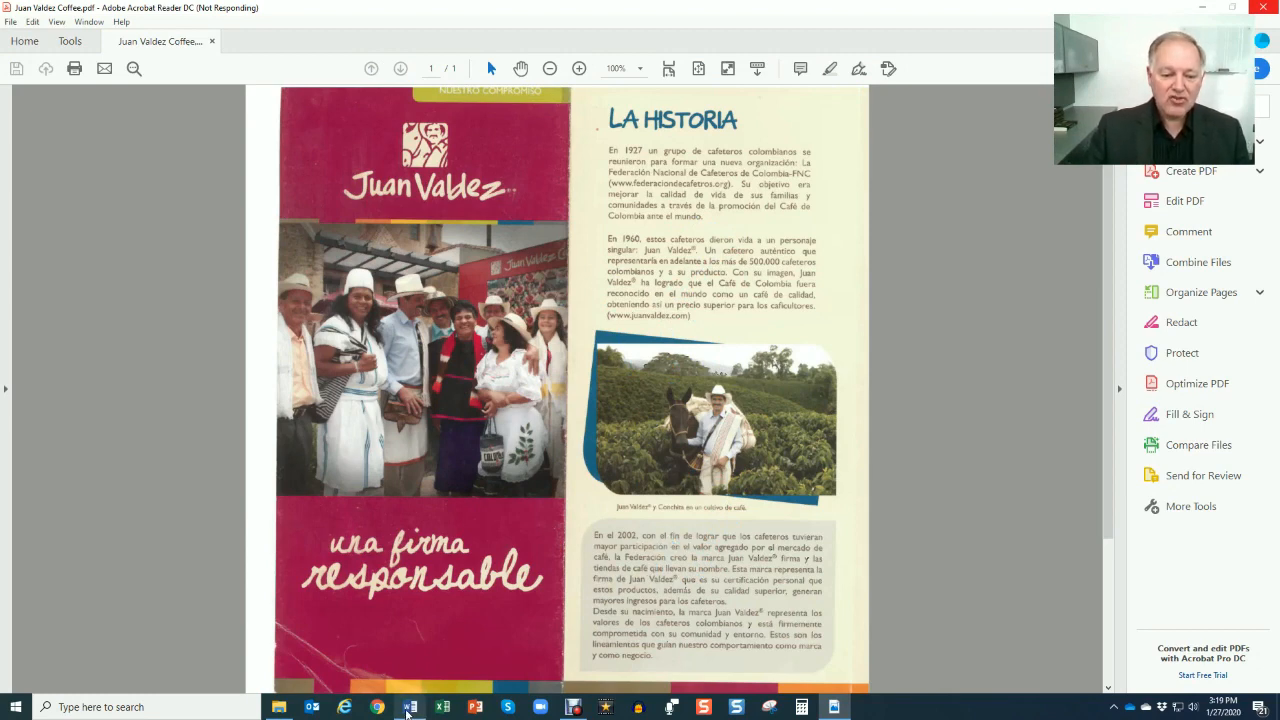
Answer the register question with 'More or less formal', then consult the brochure.
{"action": "left_click", "coordinate": [408, 708]}
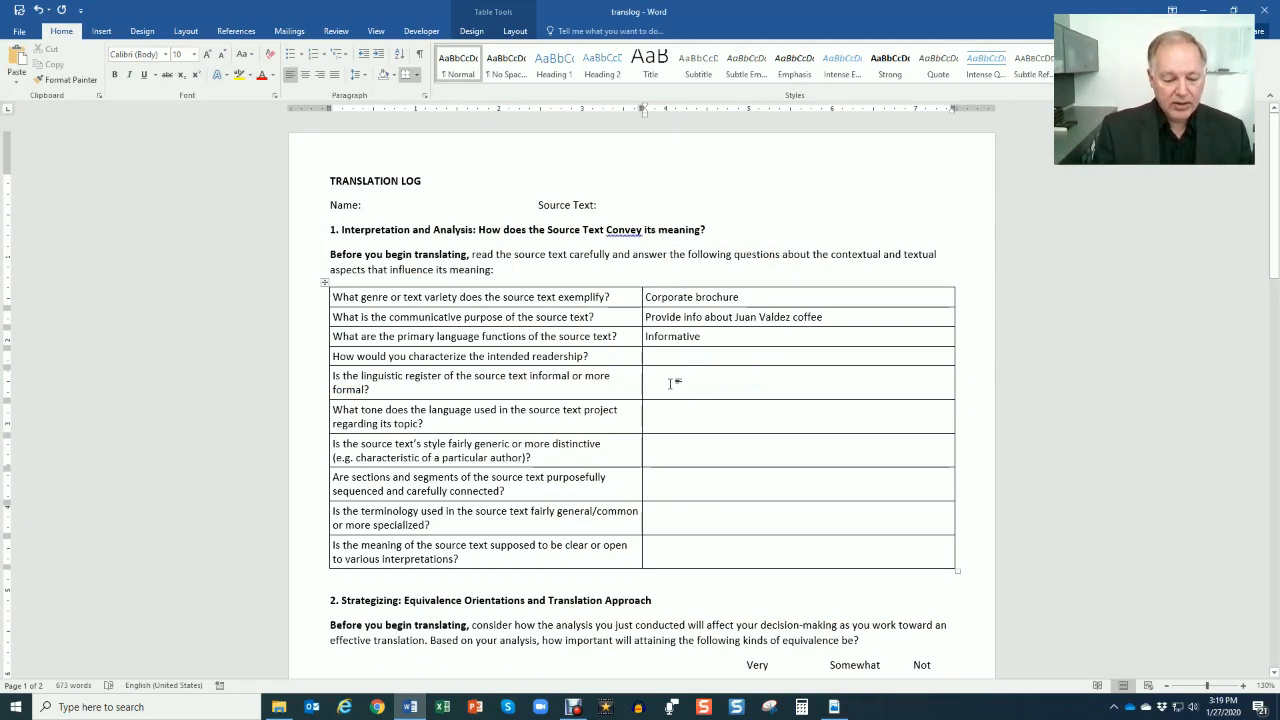
{"action": "type", "text": "More or"}
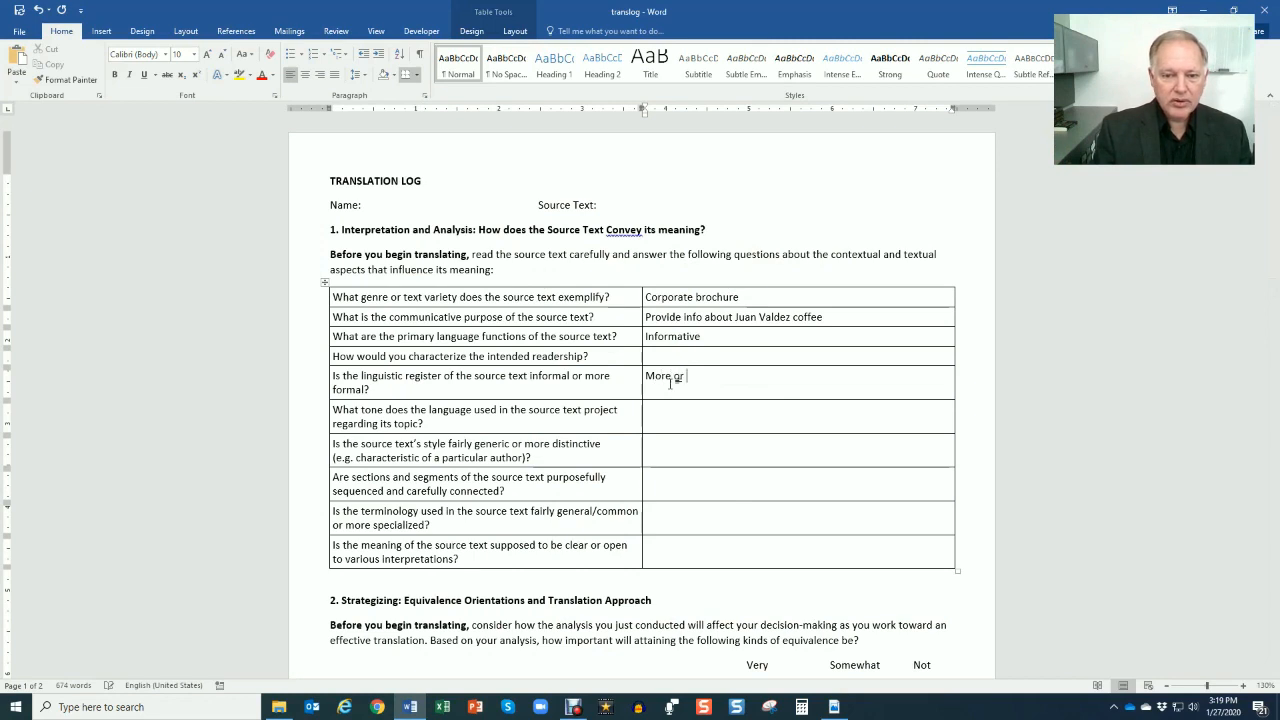
{"action": "type", "text": "less form"}
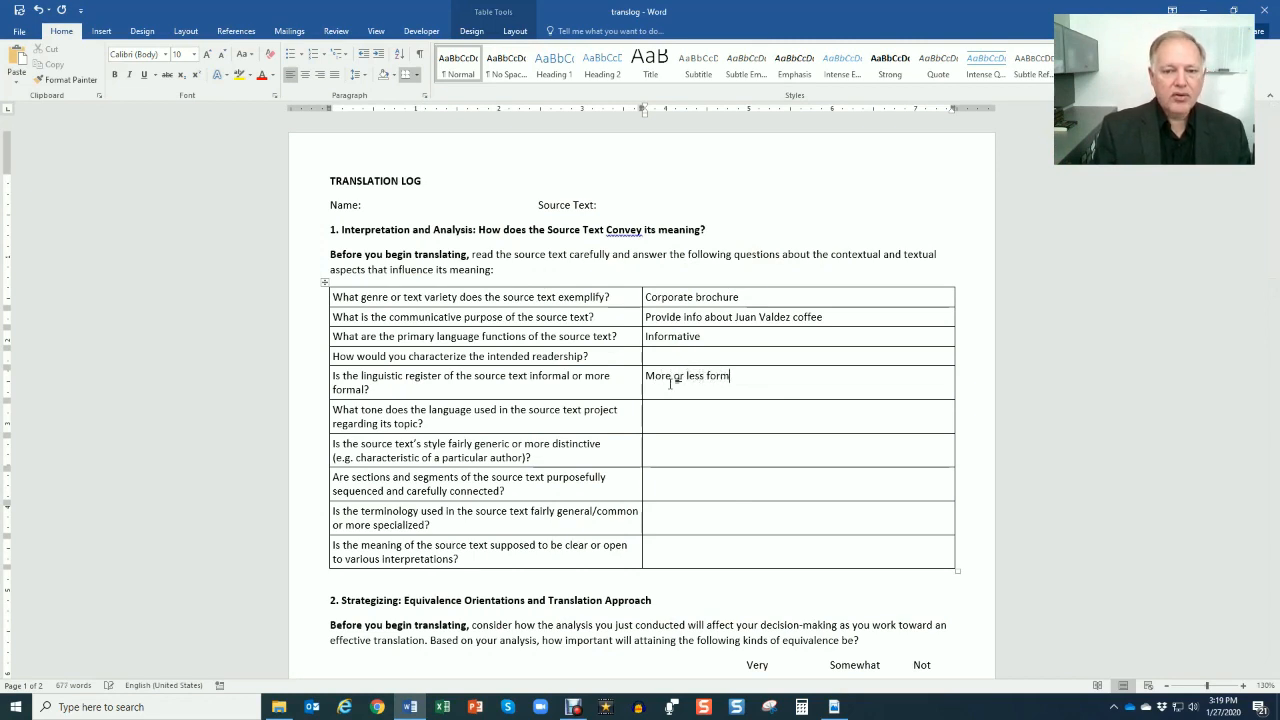
{"action": "type", "text": "al"}
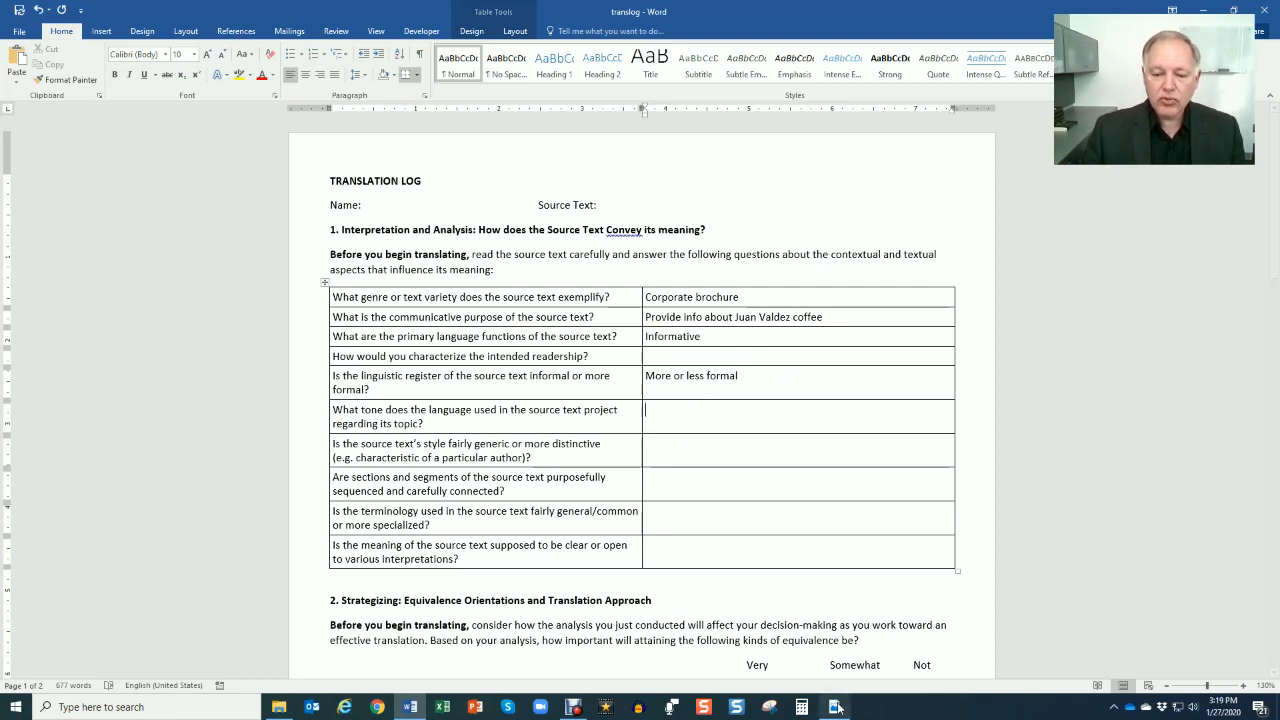
{"action": "left_click", "coordinate": [834, 708]}
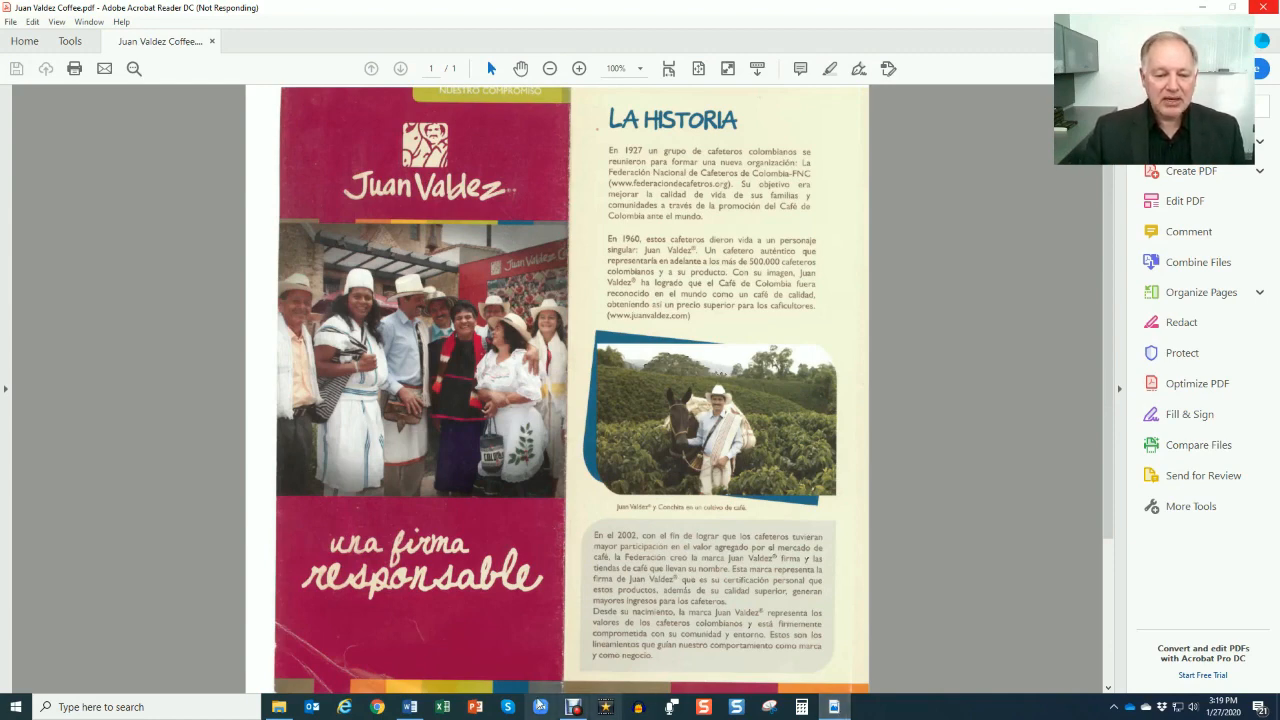
Answer the tone question with 'Respectful, serious', then consult the brochure.
{"action": "left_click", "coordinate": [408, 708]}
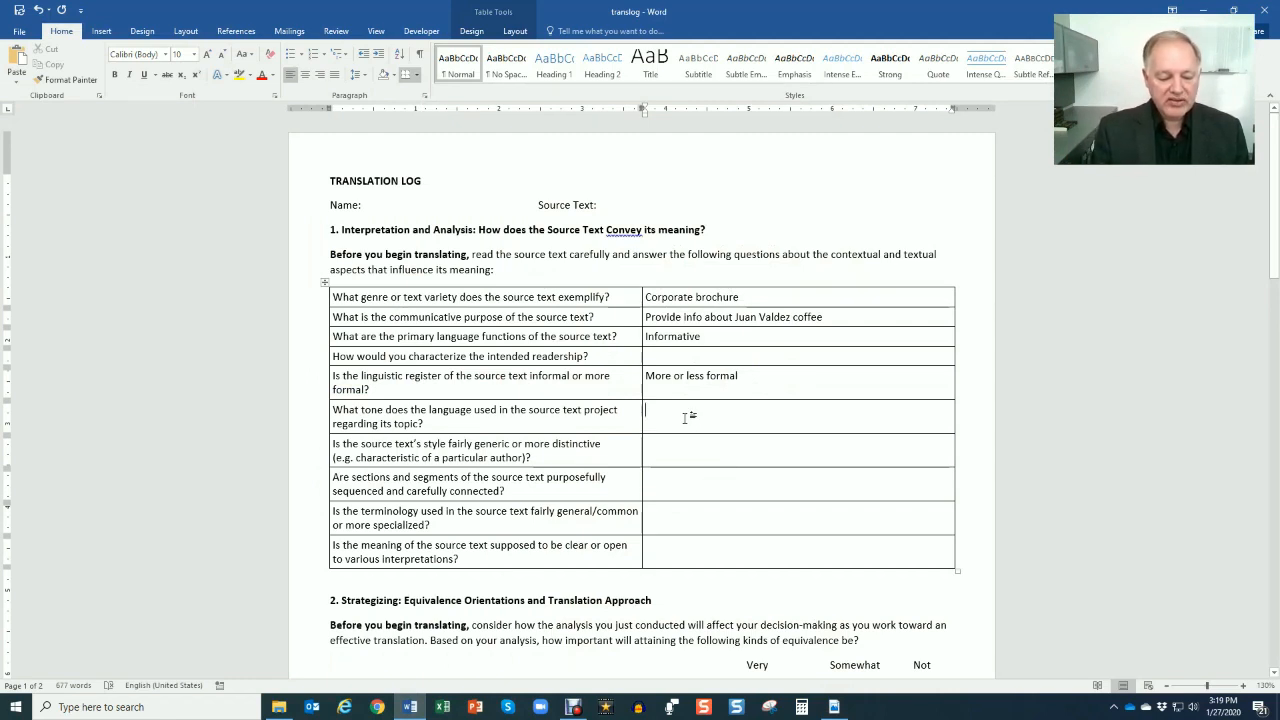
{"action": "type", "text": "respectful"}
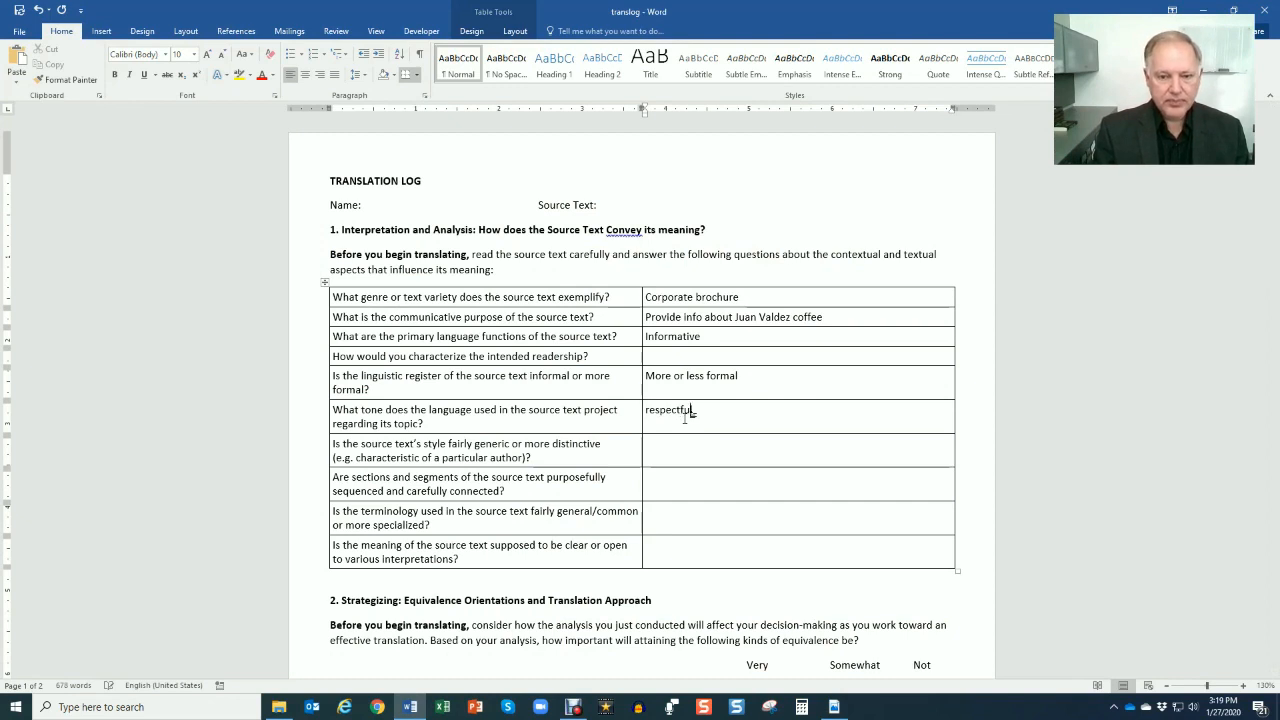
{"action": "type", "text": ", serio"}
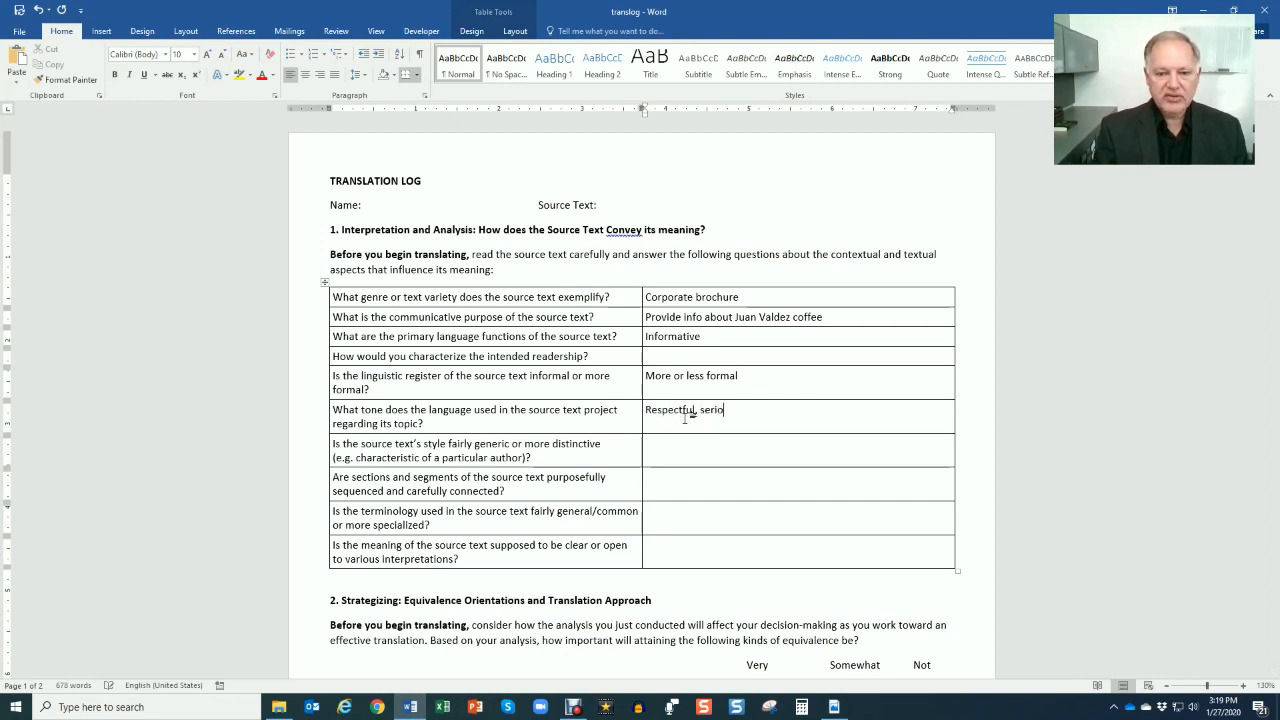
{"action": "type", "text": "us"}
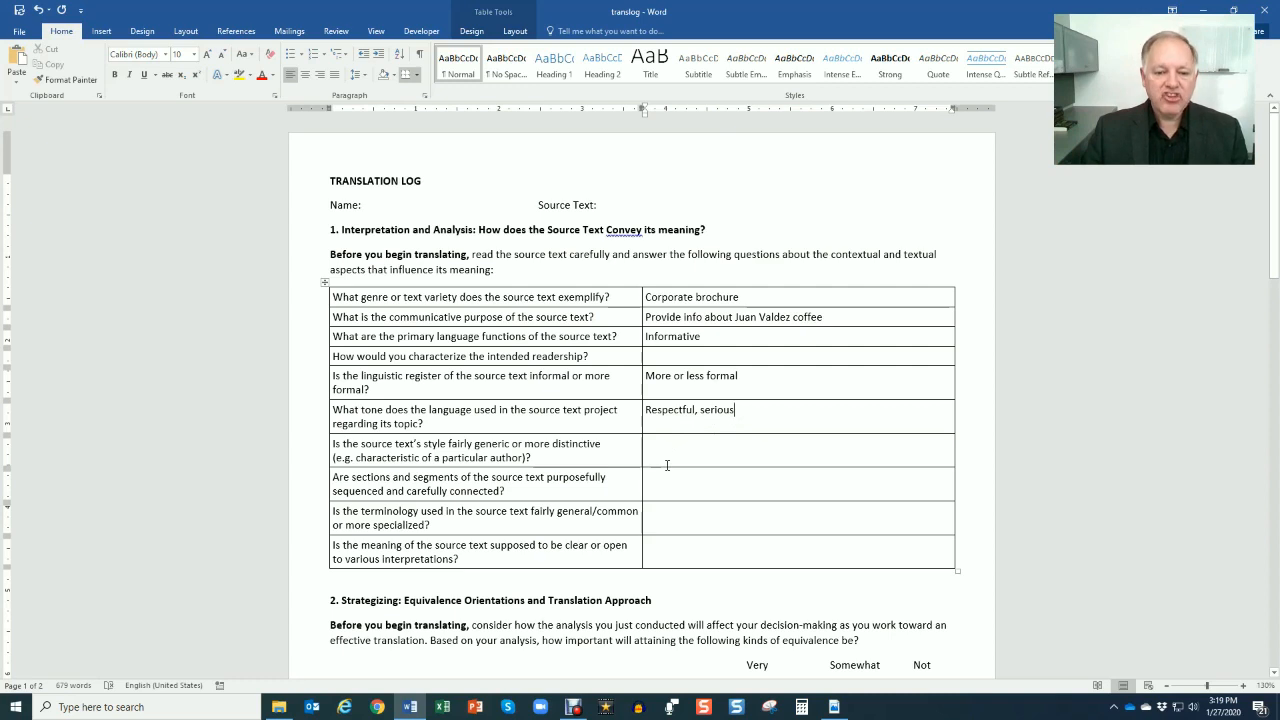
{"action": "left_click", "coordinate": [832, 708]}
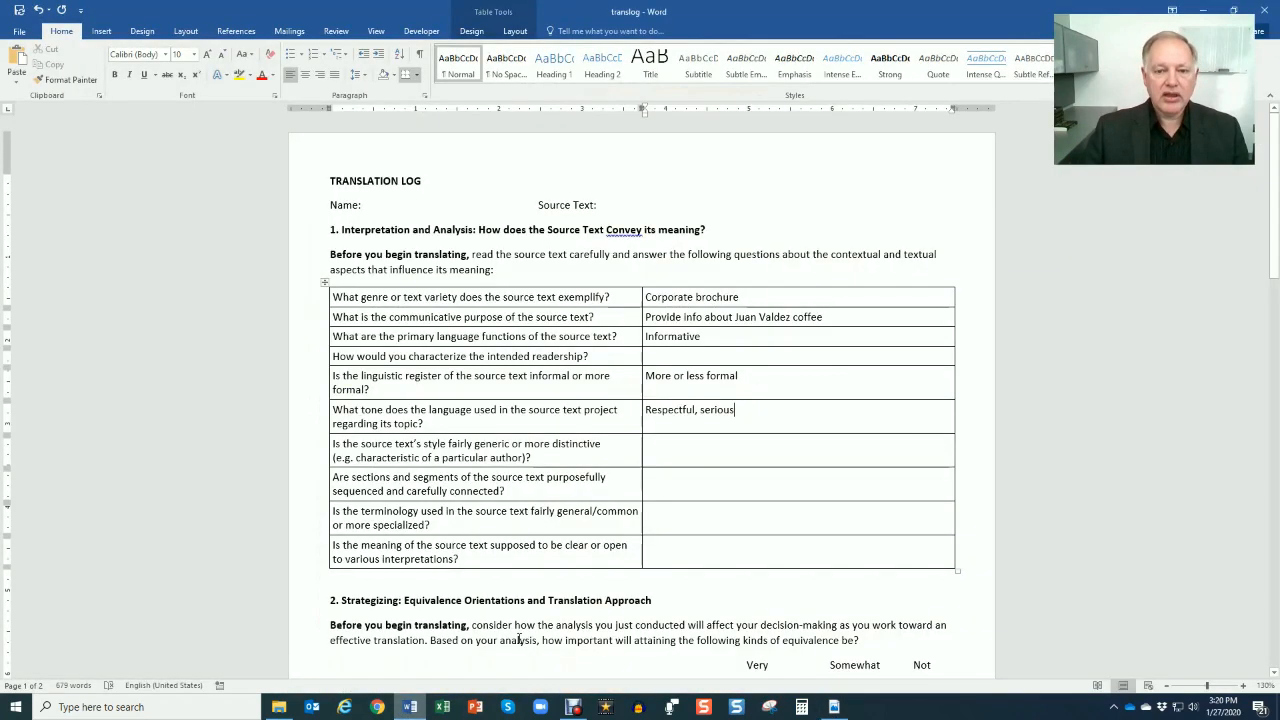
Answer style as 'Direct, straightforward' and sequenced sections as 'Yes'.
{"action": "type", "text": "d"}
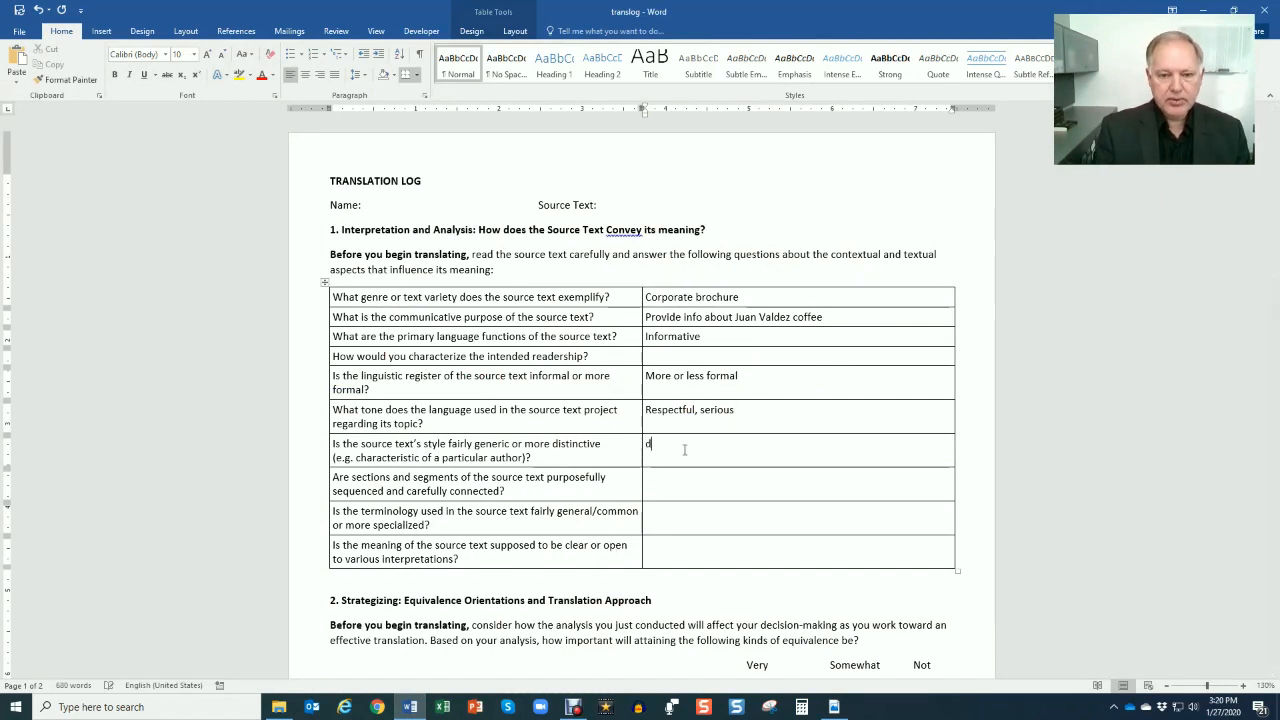
{"action": "type", "text": "Direct, straig"}
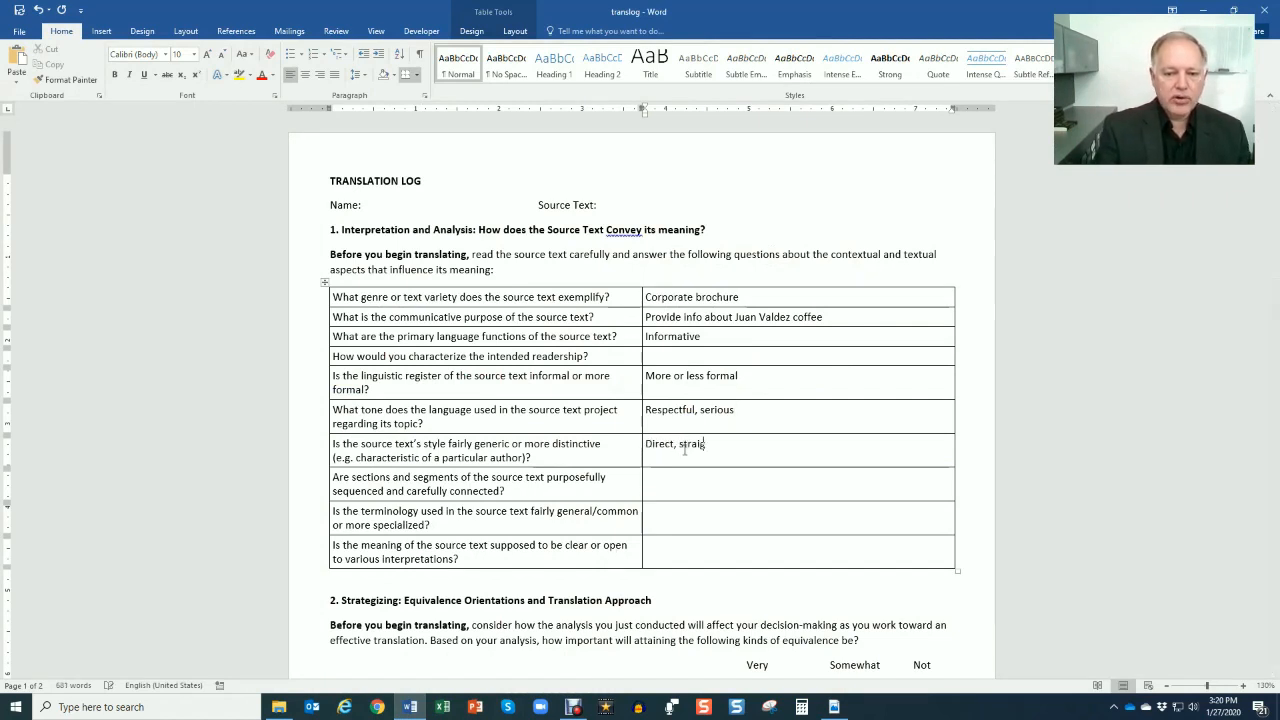
{"action": "type", "text": "htforward"}
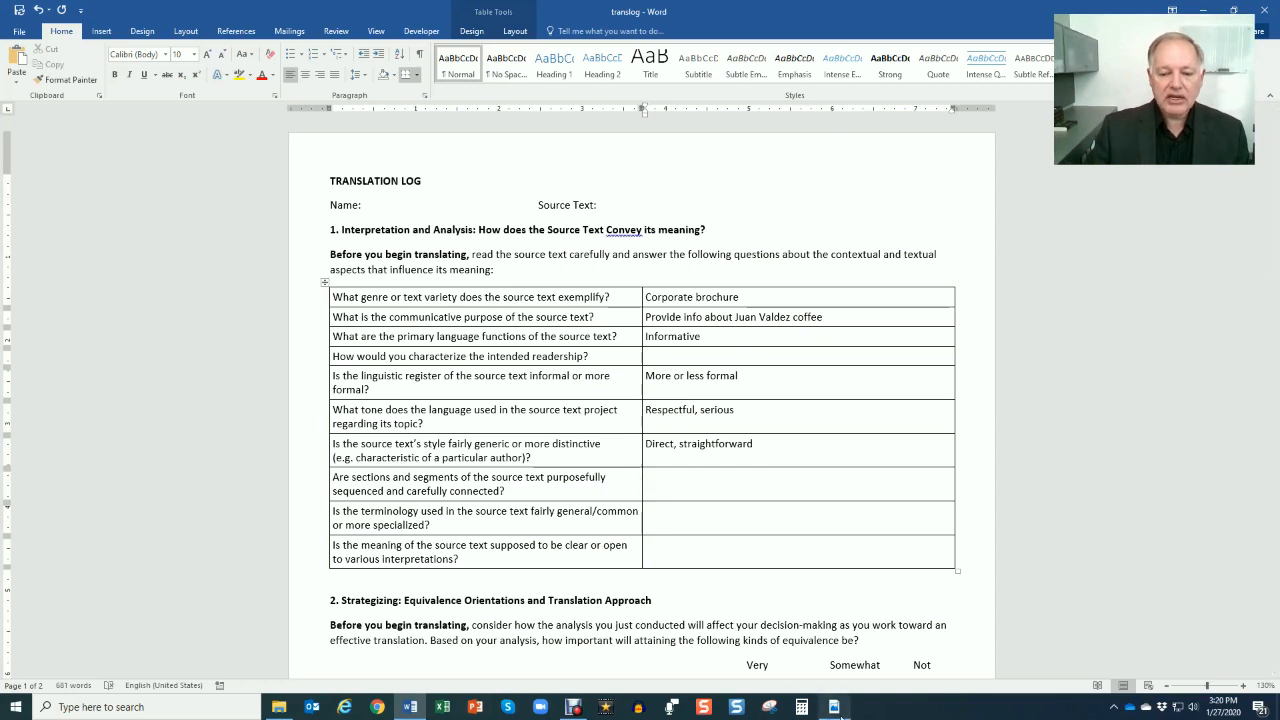
{"action": "left_click", "coordinate": [832, 708]}
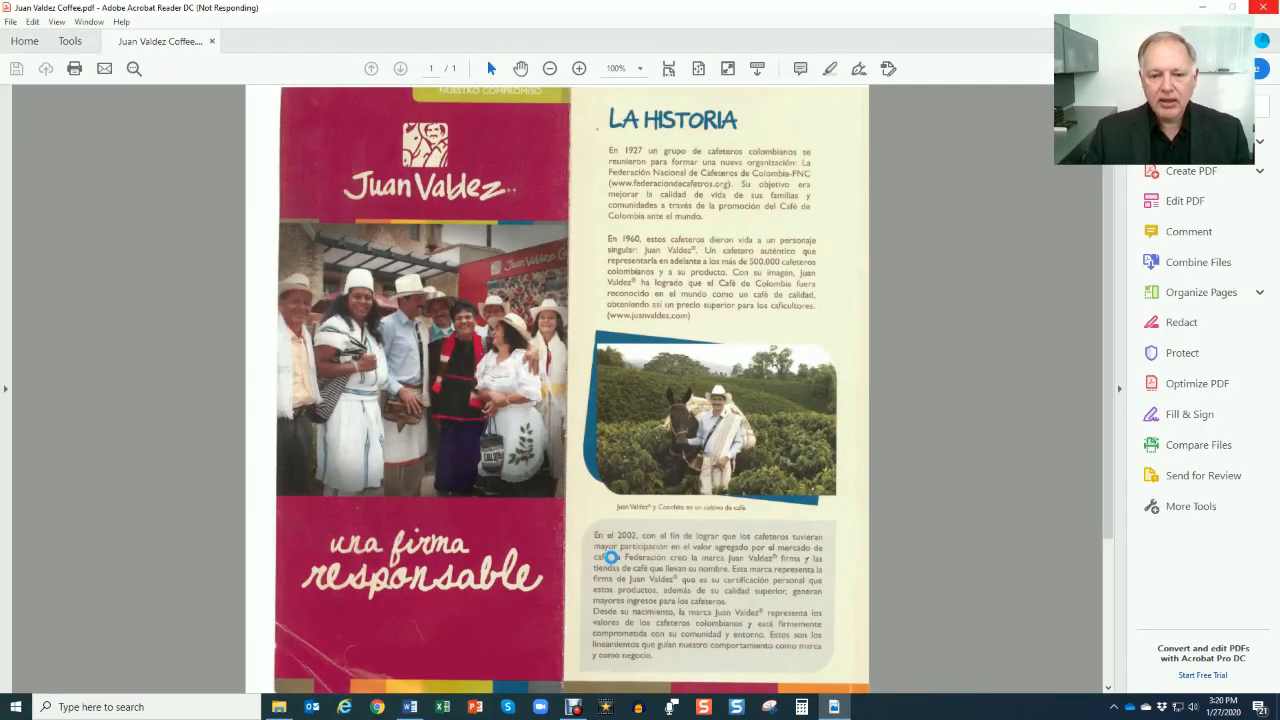
{"action": "mouse_move", "coordinate": [648, 520]}
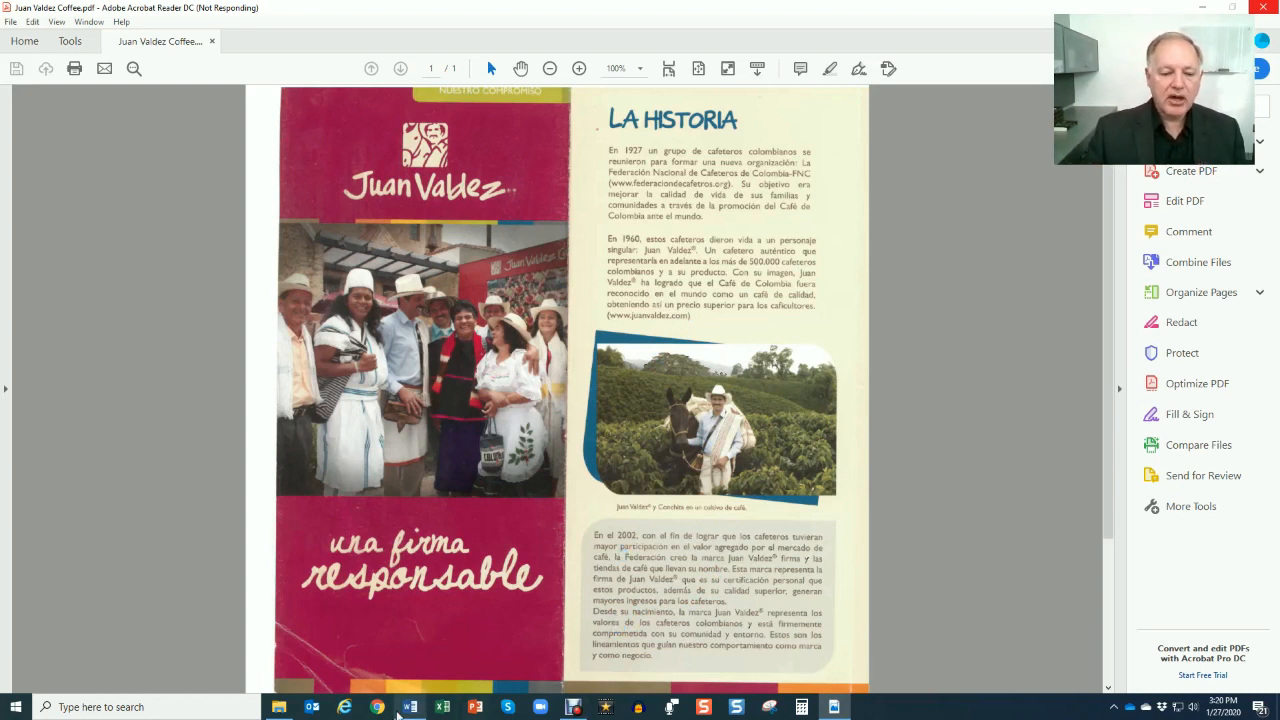
{"action": "left_click", "coordinate": [408, 708]}
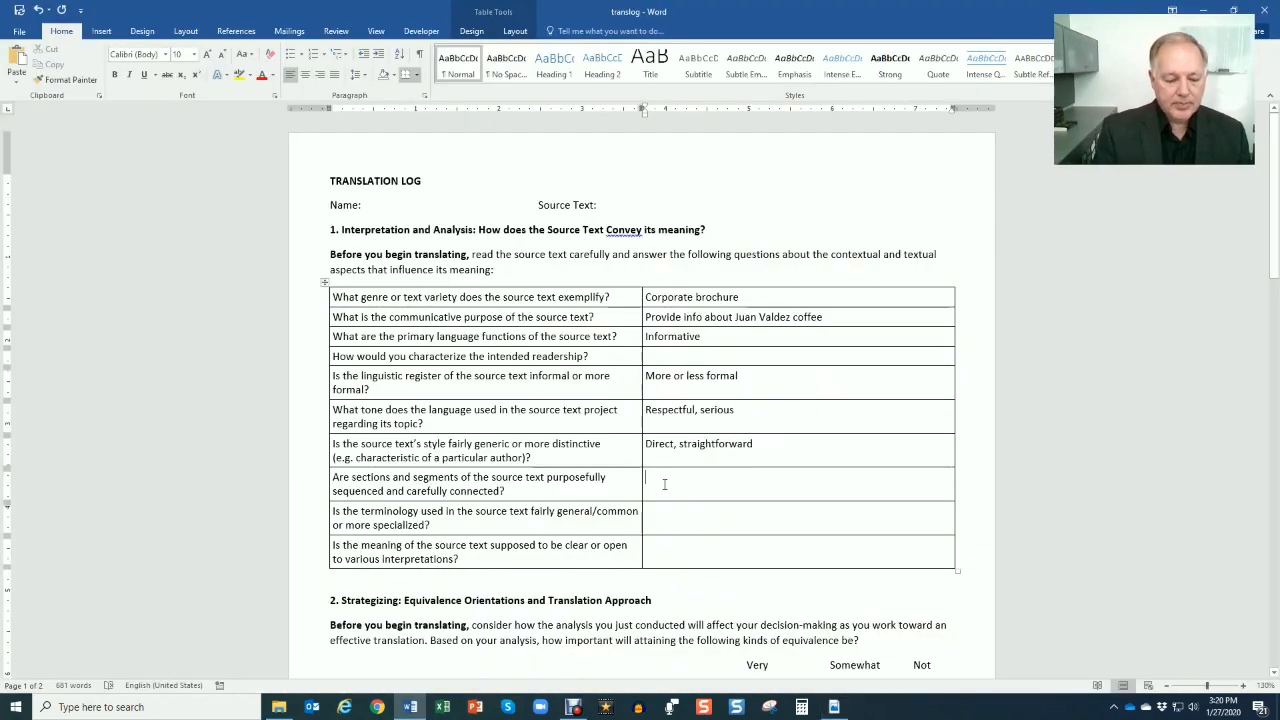
{"action": "type", "text": "Yes"}
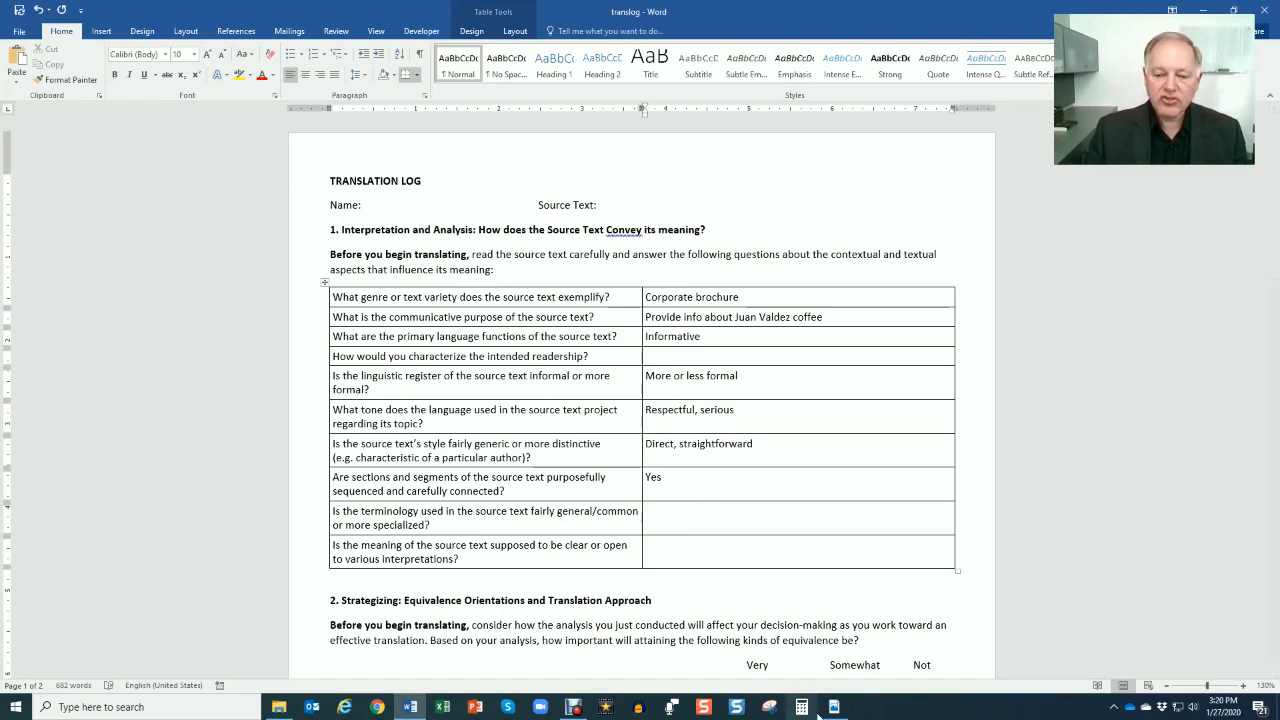
{"action": "left_click", "coordinate": [832, 708]}
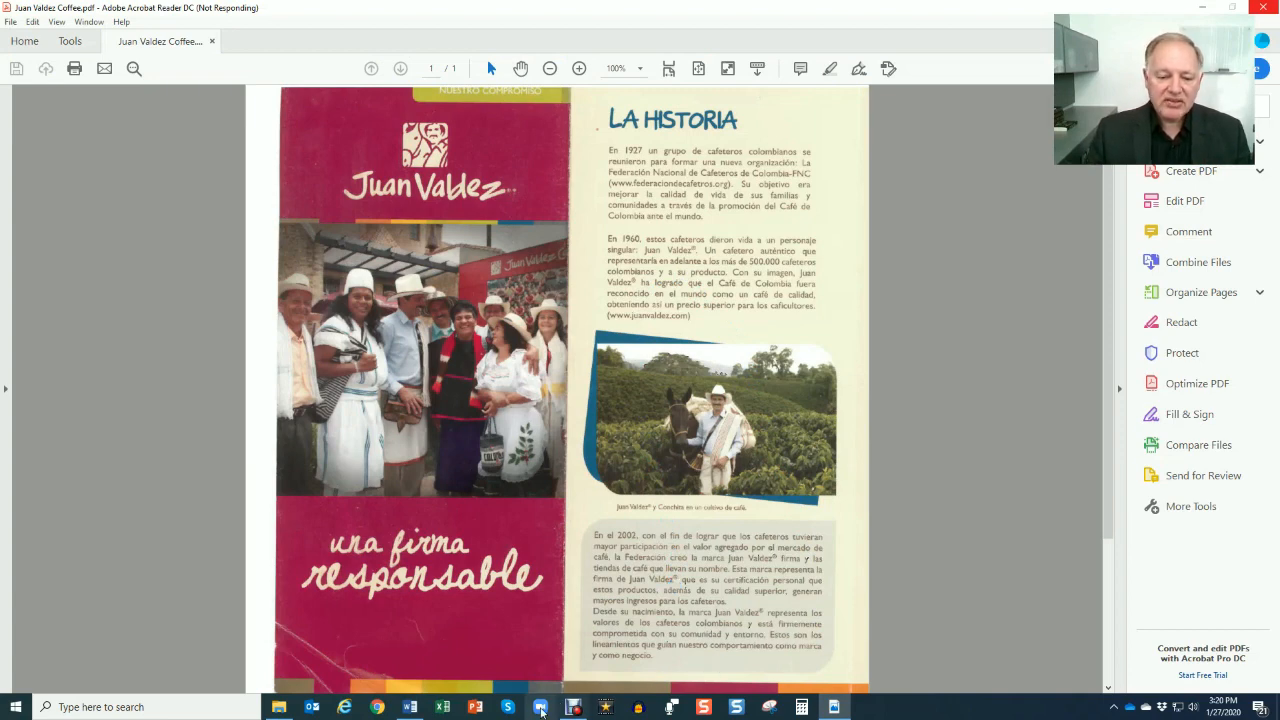
Answer terminology as a mix of general and specialized terms, and meaning as 'Supposed to be clear'.
{"action": "left_click", "coordinate": [408, 708]}
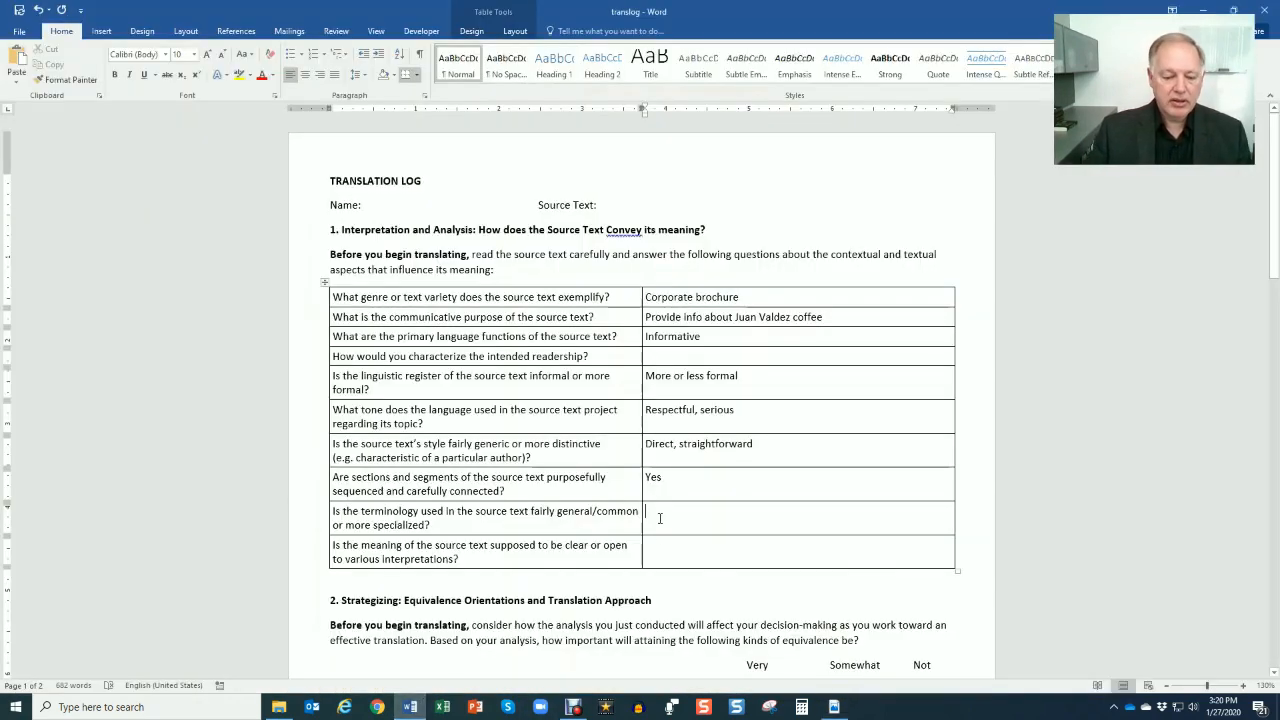
{"action": "type", "text": "Yes, there"}
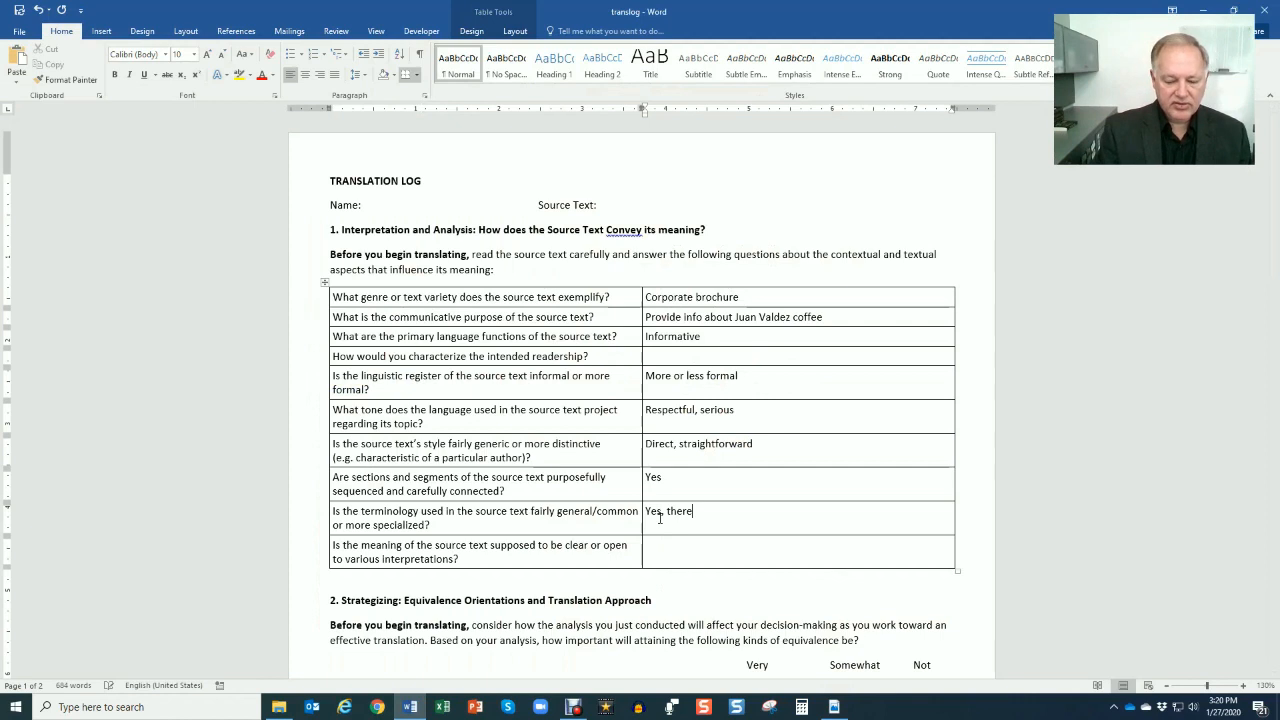
{"action": "type", "text": "'s a mix of"}
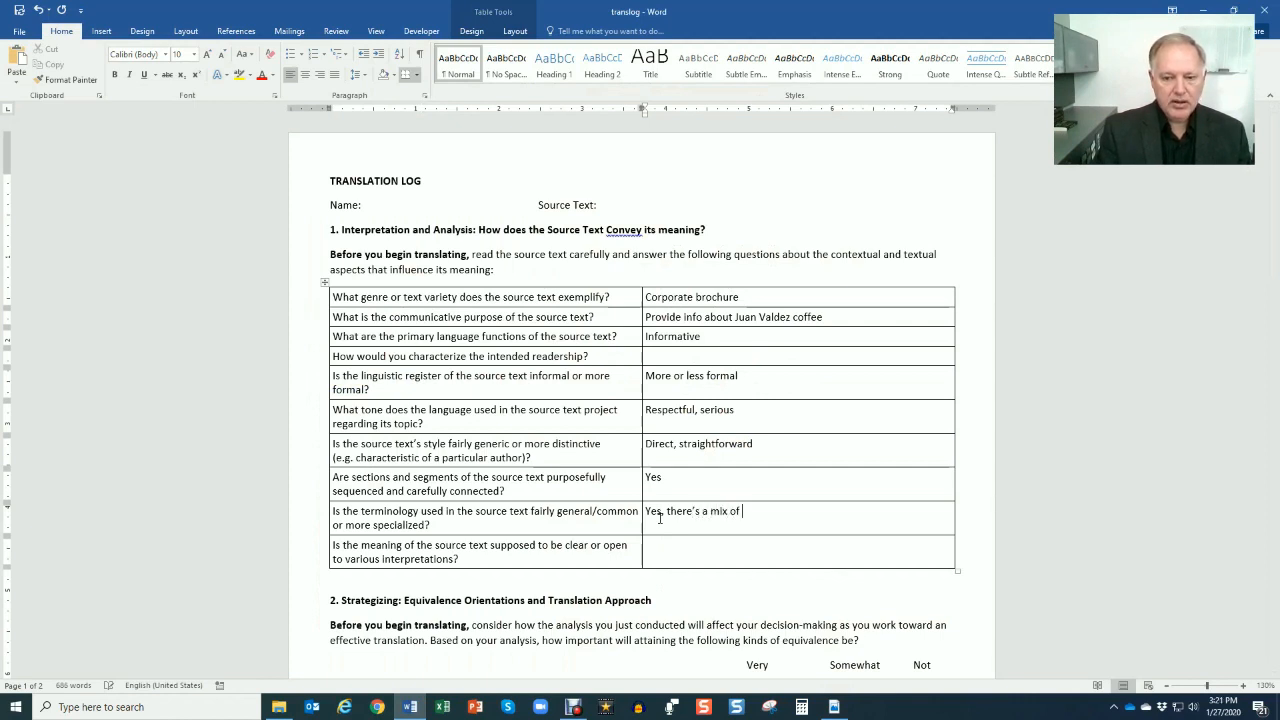
{"action": "type", "text": "general and"}
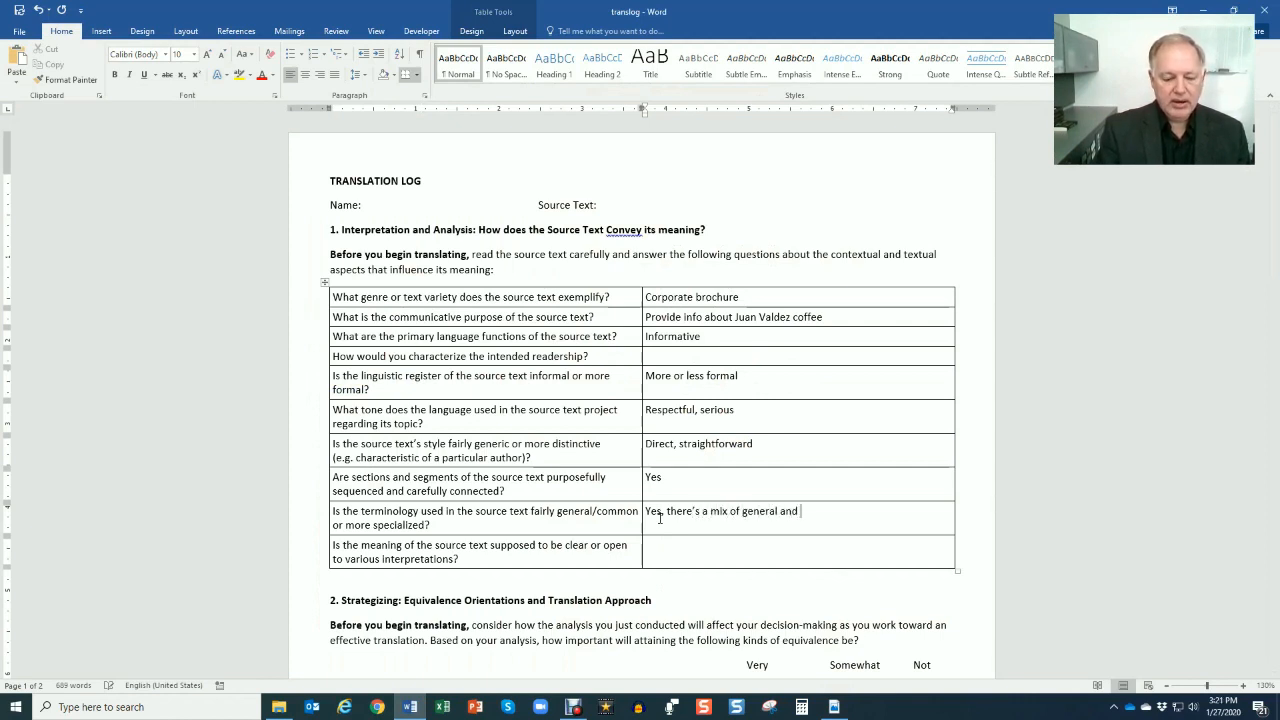
{"action": "type", "text": "specialized te"}
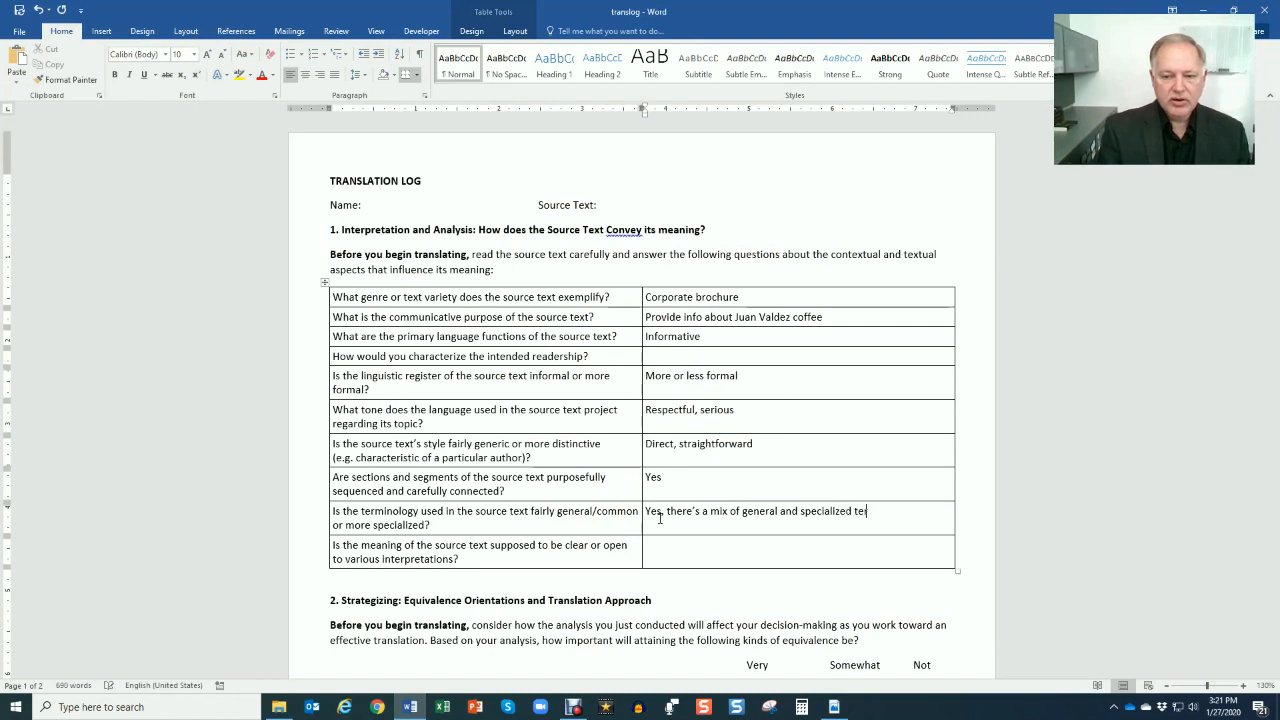
{"action": "type", "text": "ms"}
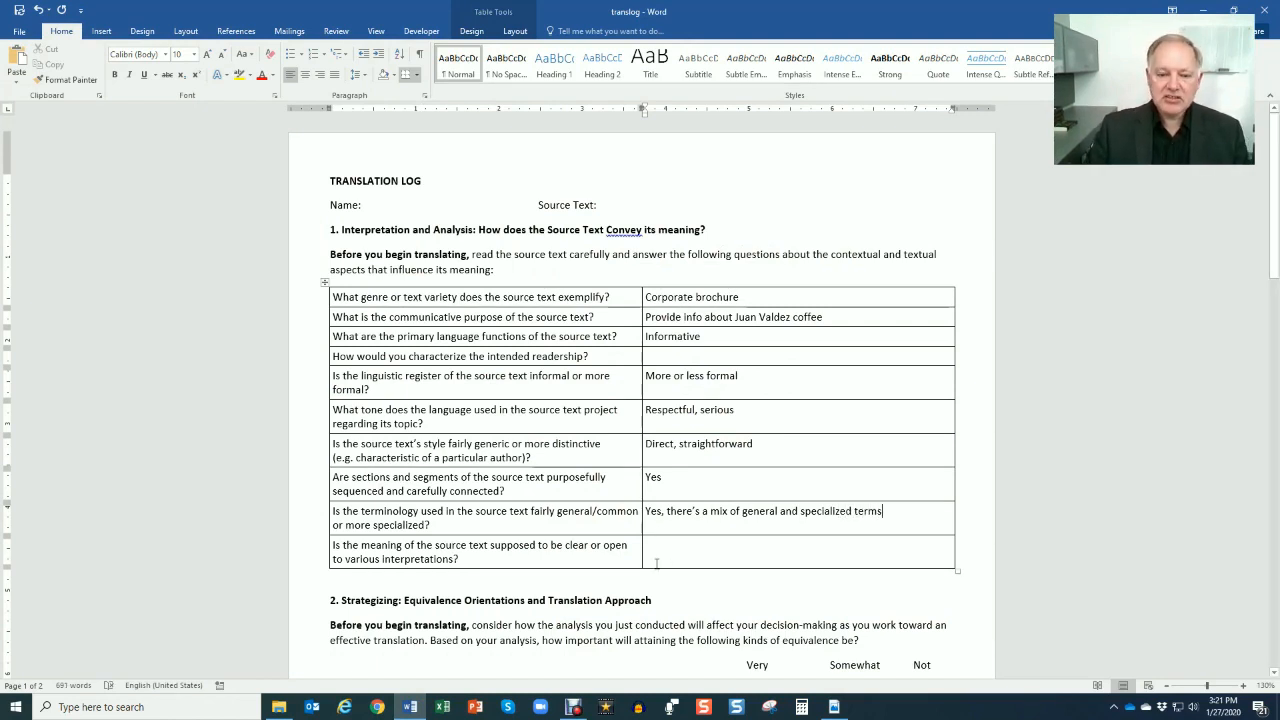
{"action": "type", "text": "su"}
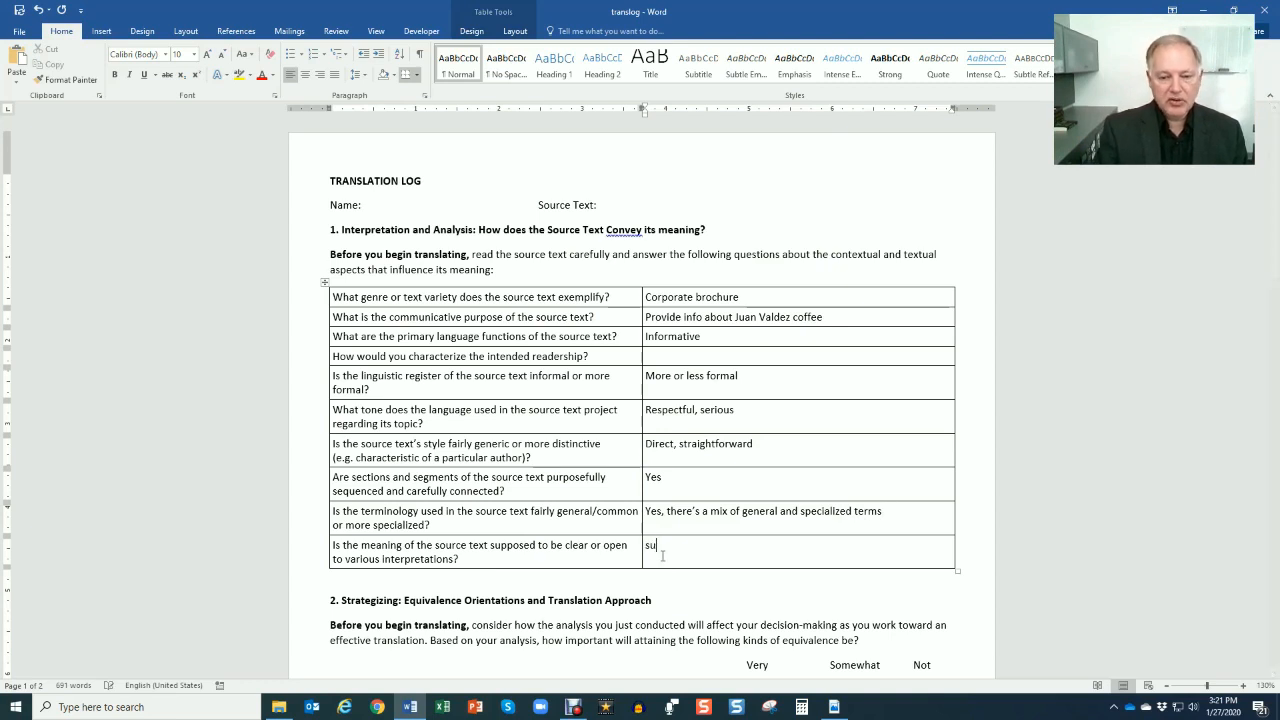
{"action": "type", "text": "Supposed"}
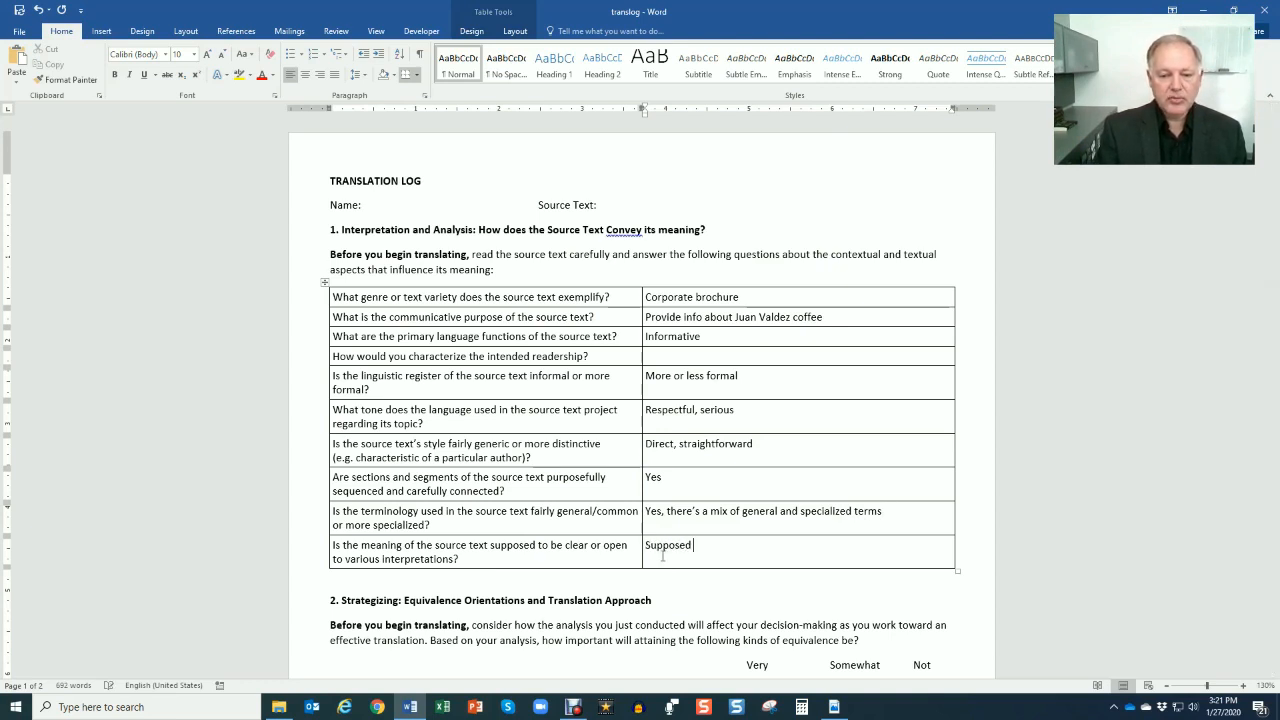
{"action": "type", "text": "to be cl"}
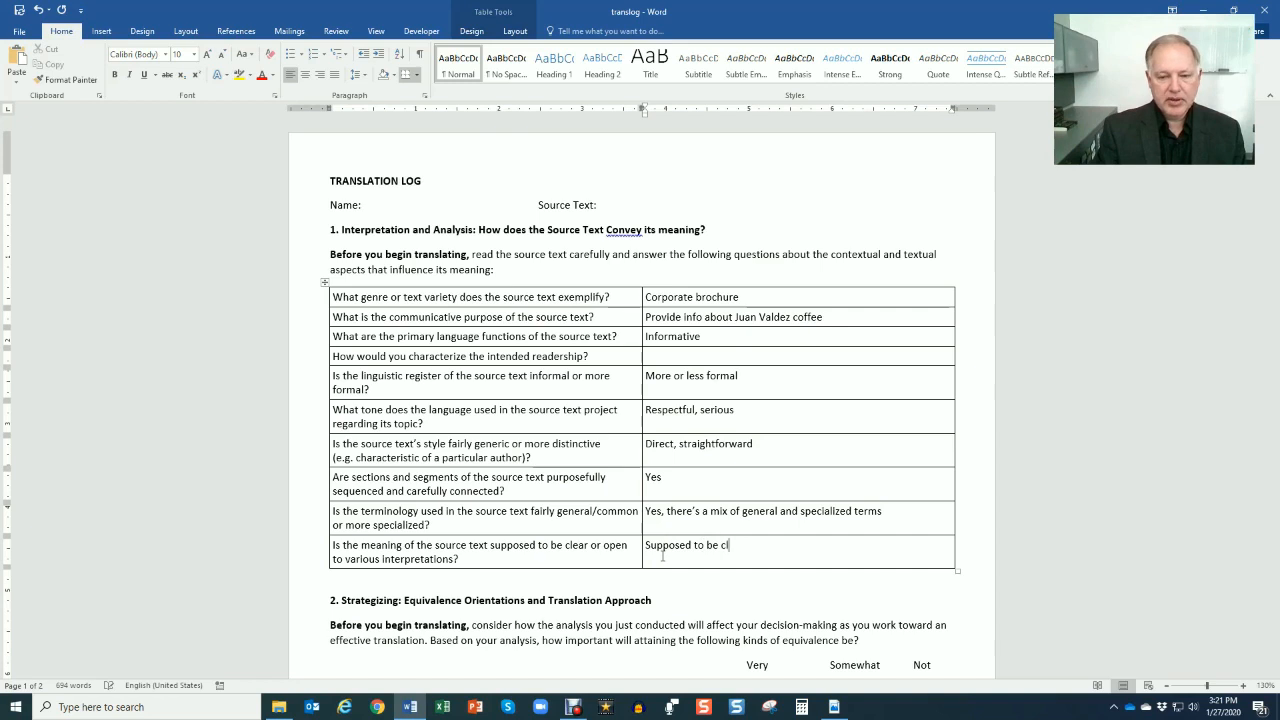
{"action": "type", "text": "ear"}
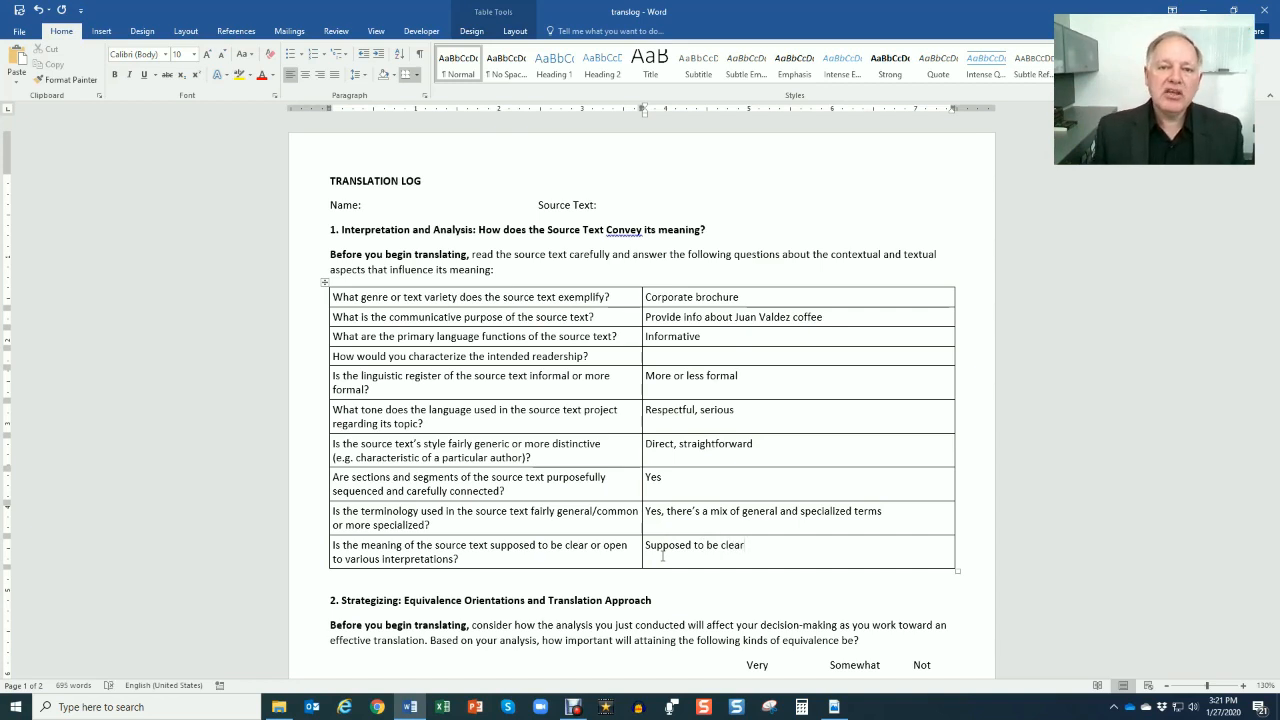
{"action": "left_click", "coordinate": [744, 544]}
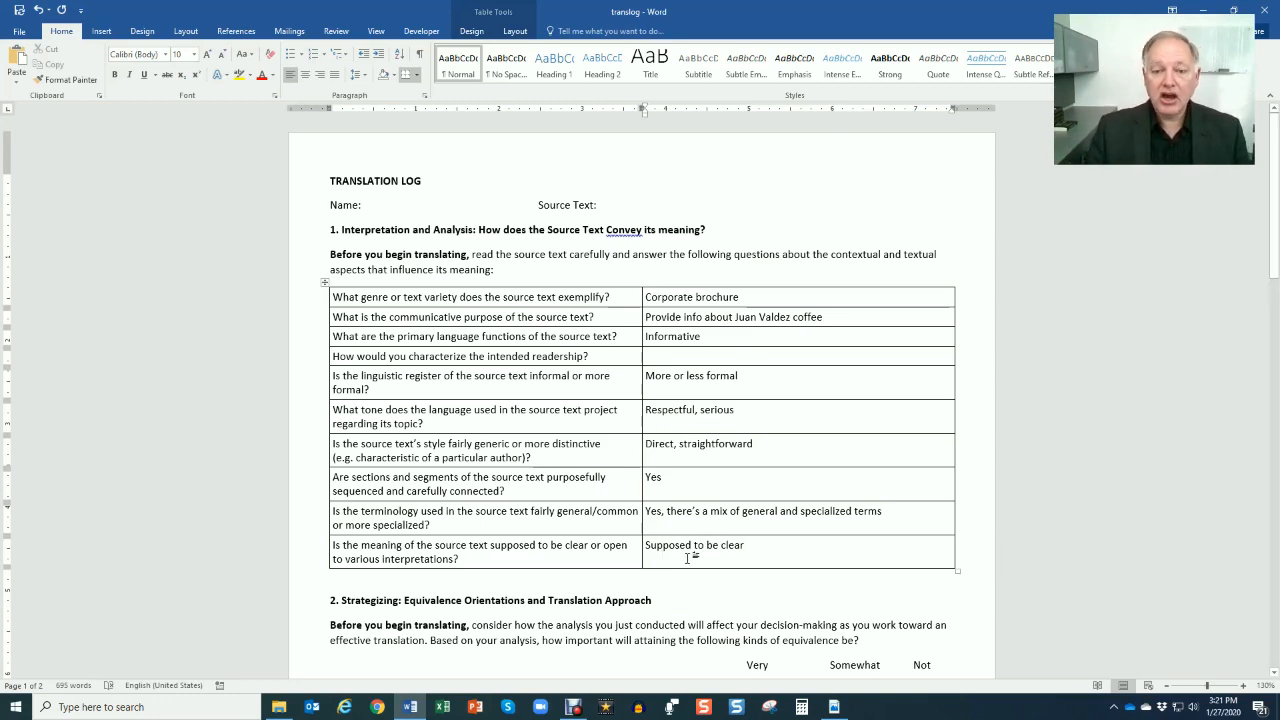
Rate Formal Equivalence as Somewhat important and Cognitive Equivalence as Very important.
{"action": "scroll", "scroll_direction": "down", "scroll_amount": 3}
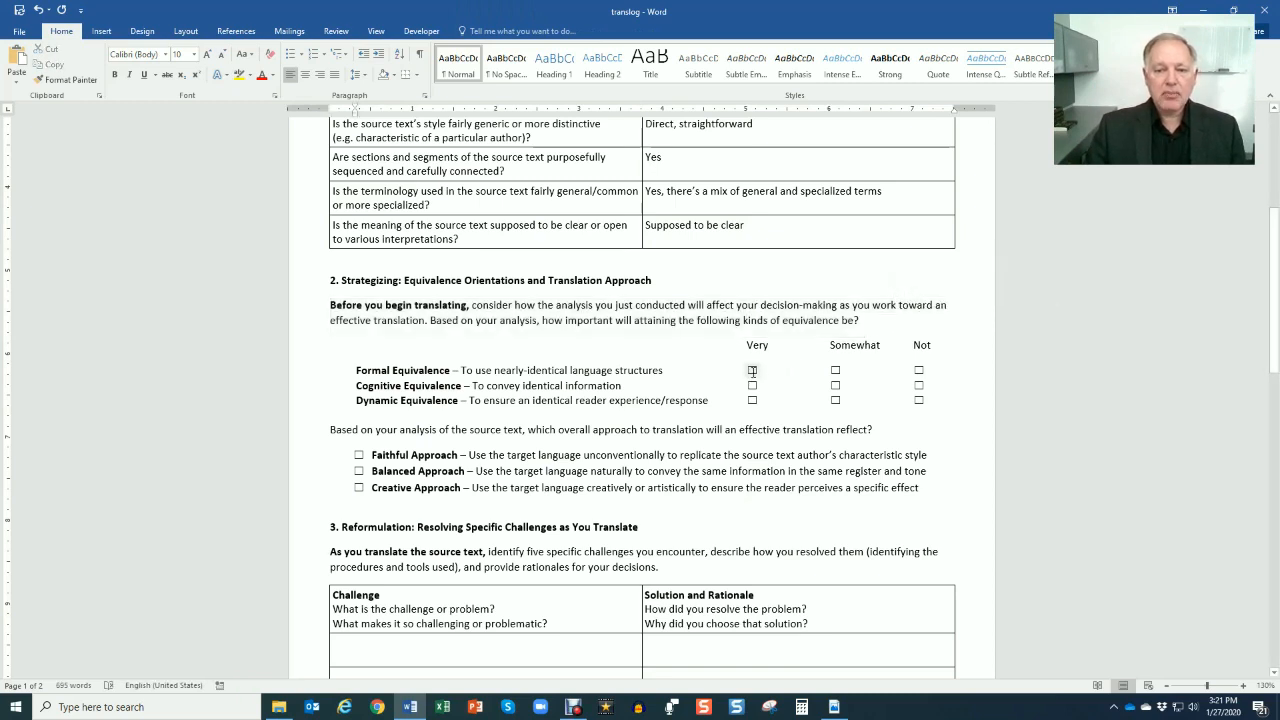
{"action": "left_click", "coordinate": [752, 370]}
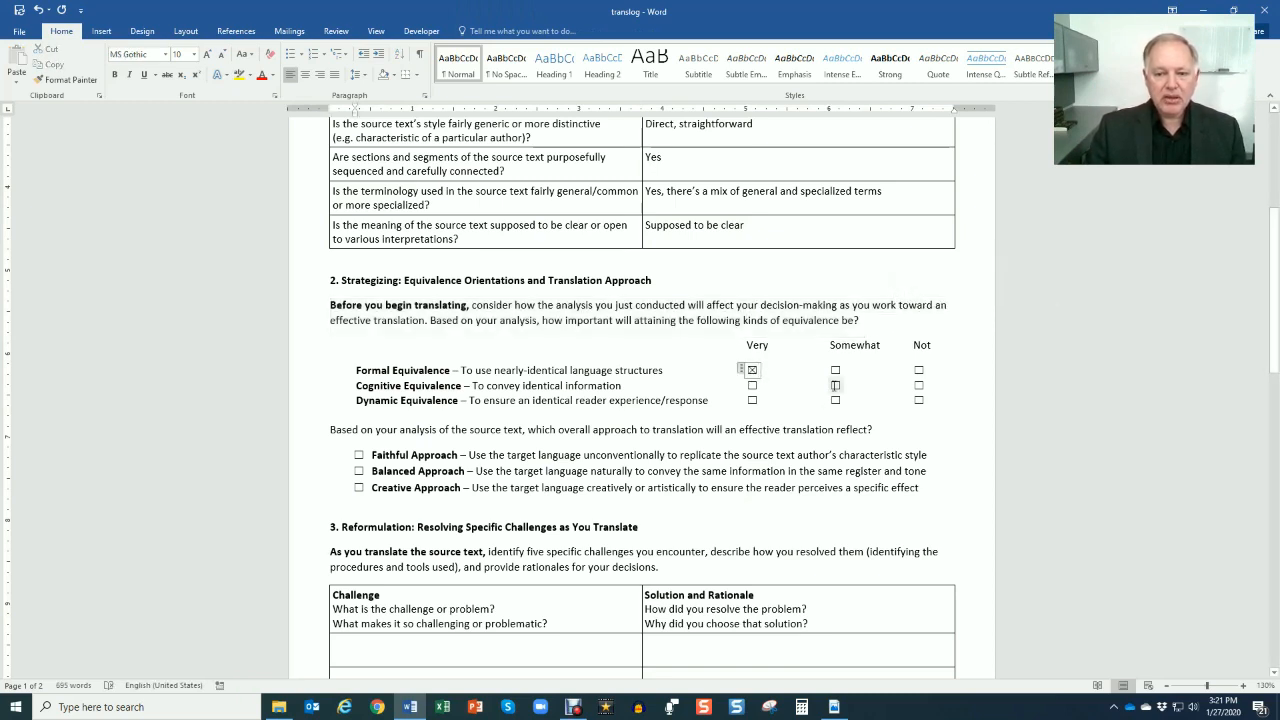
{"action": "left_click", "coordinate": [836, 384]}
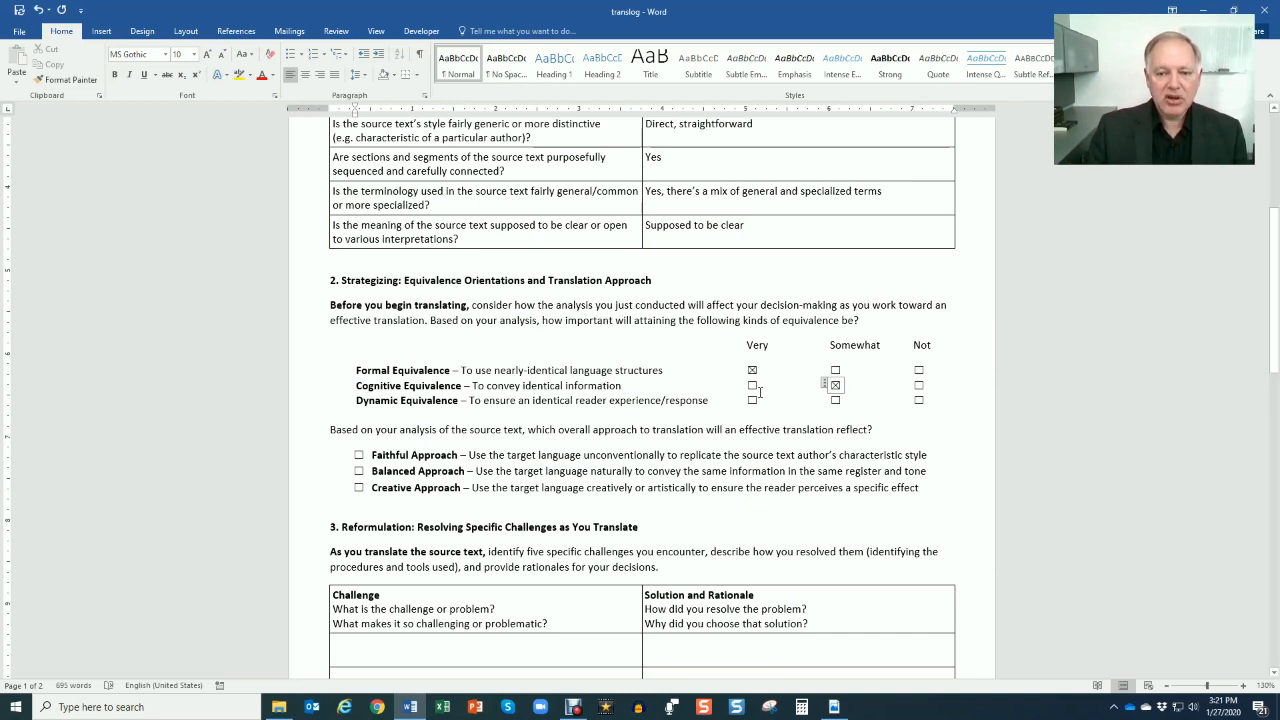
{"action": "left_click", "coordinate": [752, 384]}
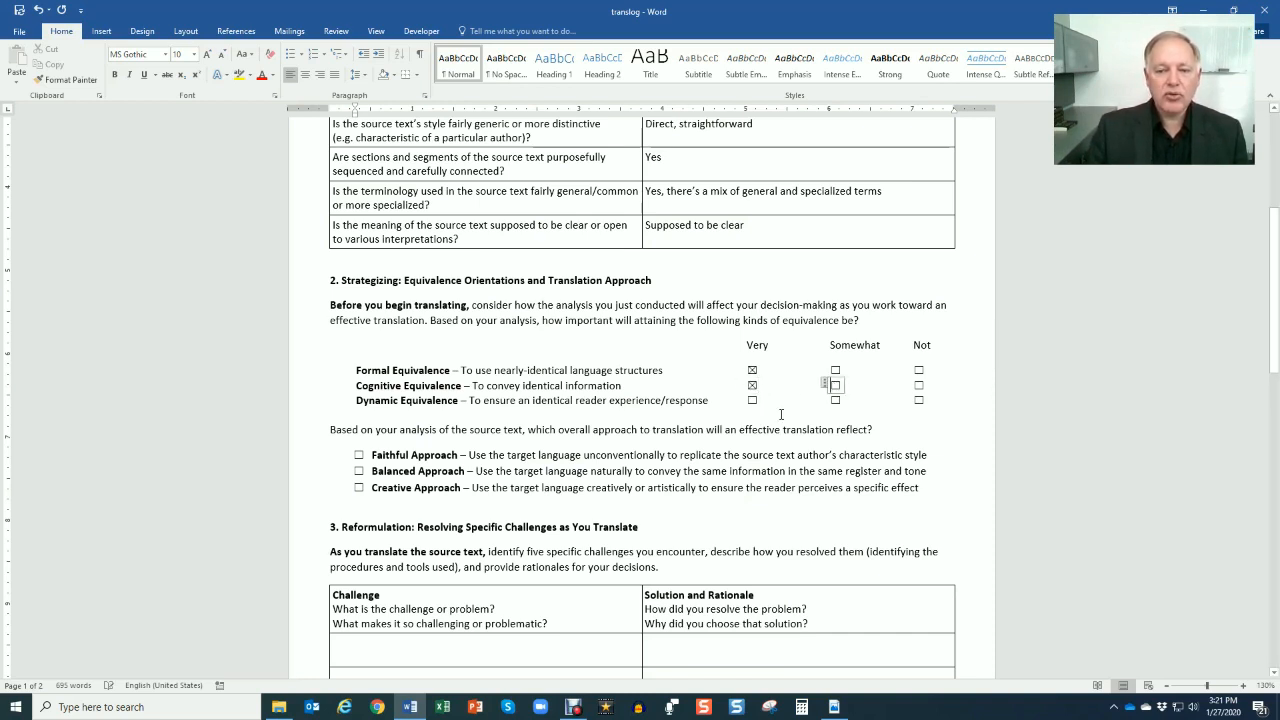
{"action": "left_click", "coordinate": [752, 370]}
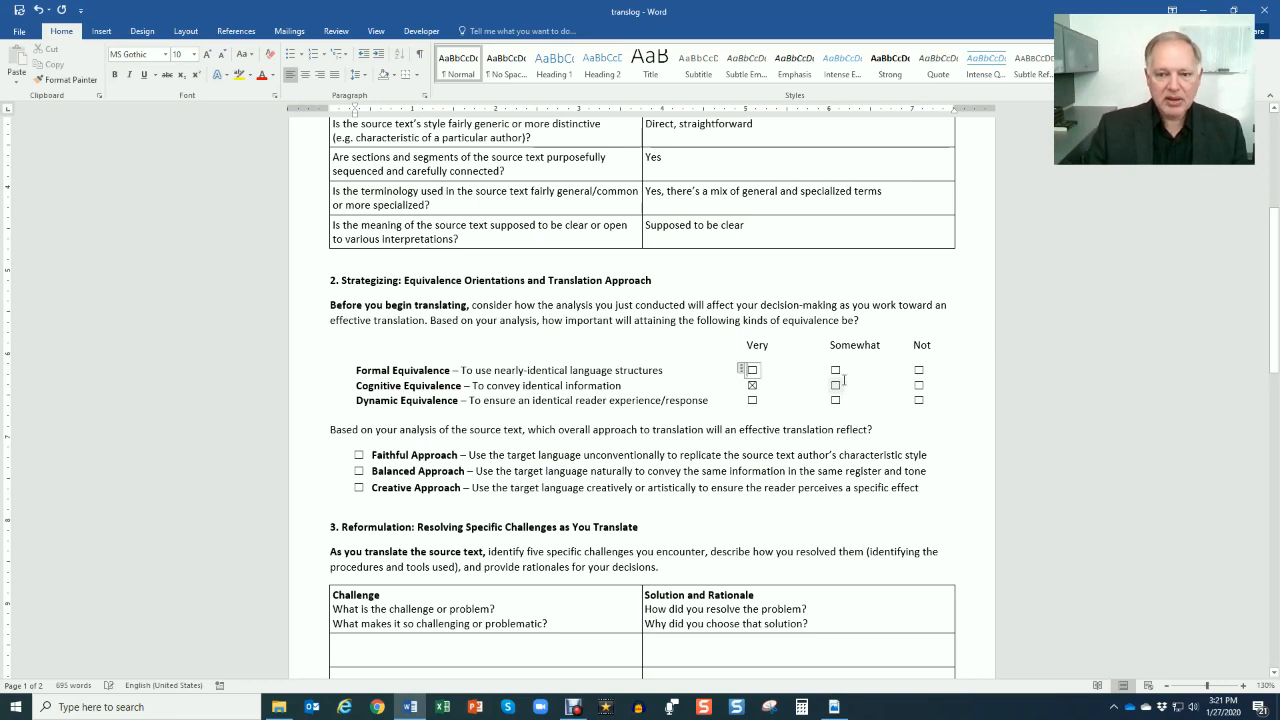
{"action": "left_click", "coordinate": [836, 370]}
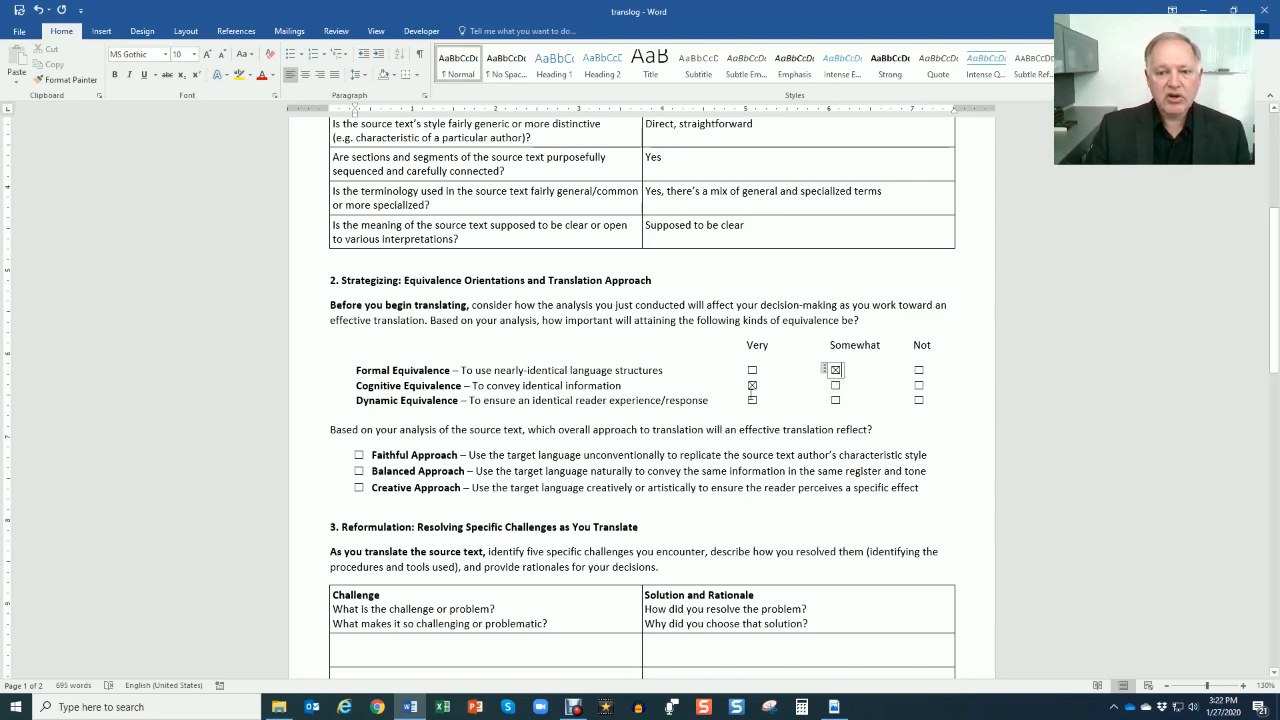
{"action": "scroll", "scroll_direction": "down", "scroll_amount": 3}
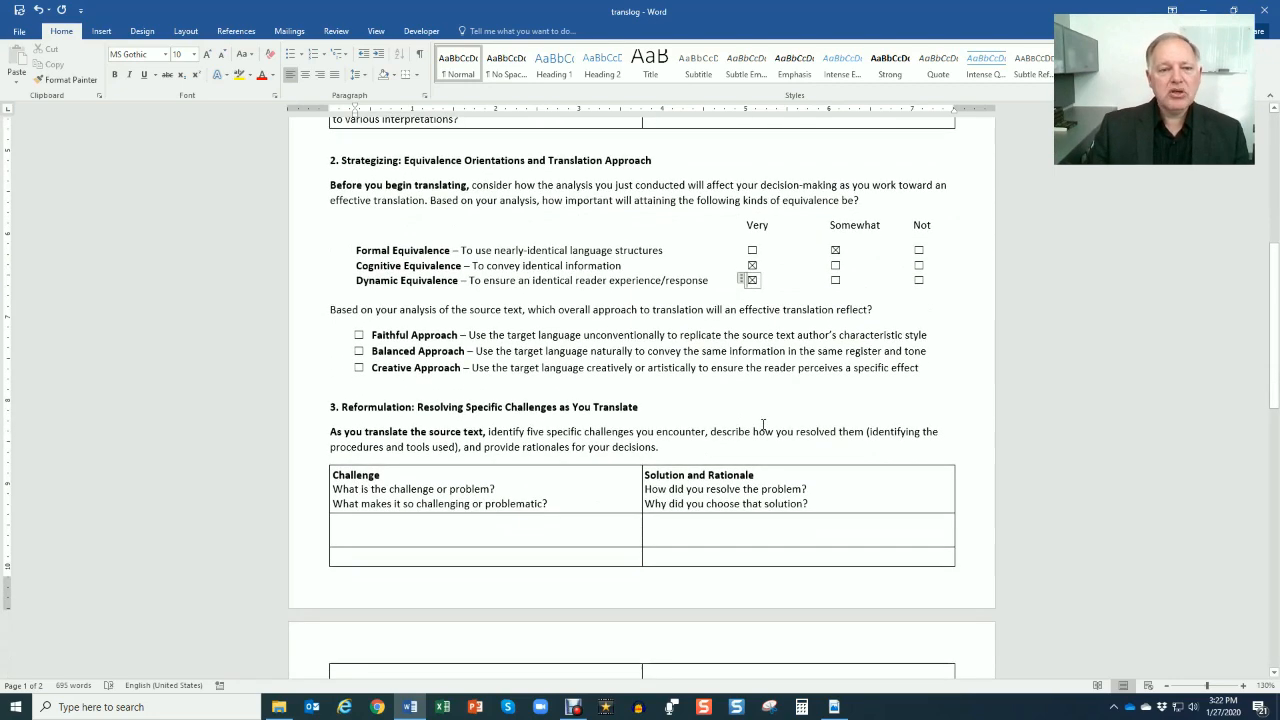
Mark Balanced Approach as the overall translation approach.
{"action": "scroll", "scroll_direction": "down", "scroll_amount": 3}
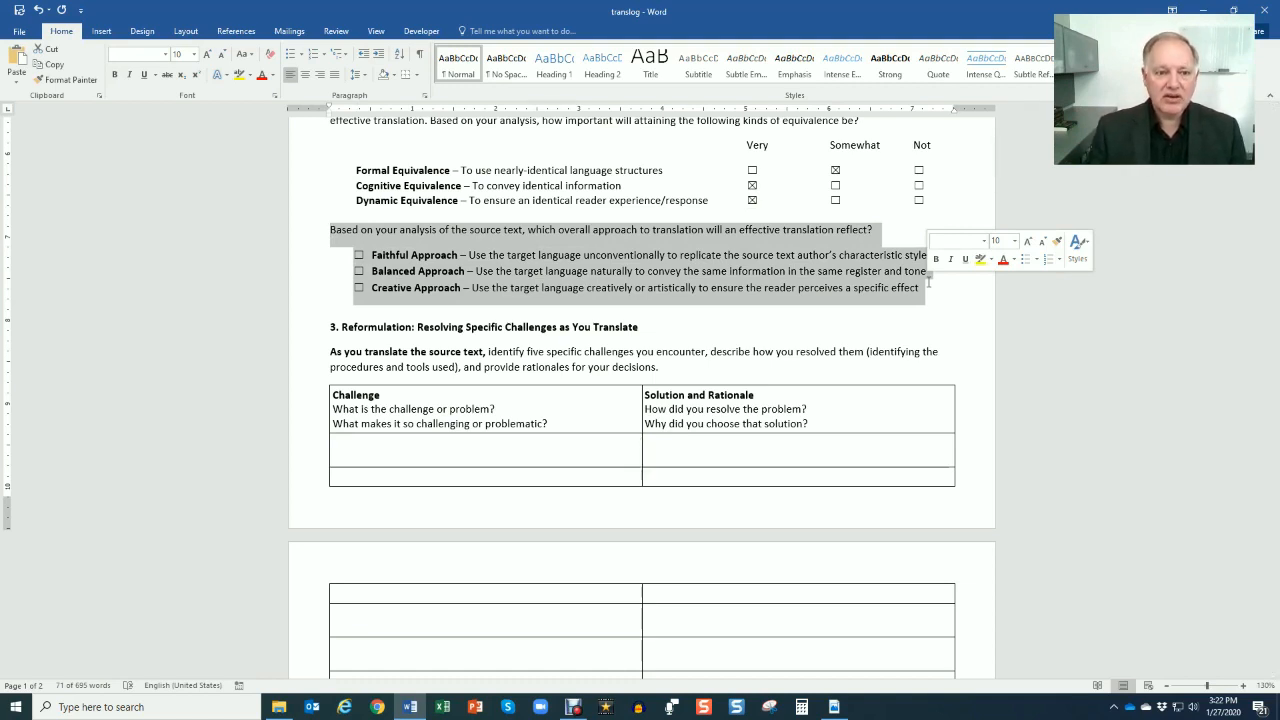
{"action": "left_click", "coordinate": [582, 254]}
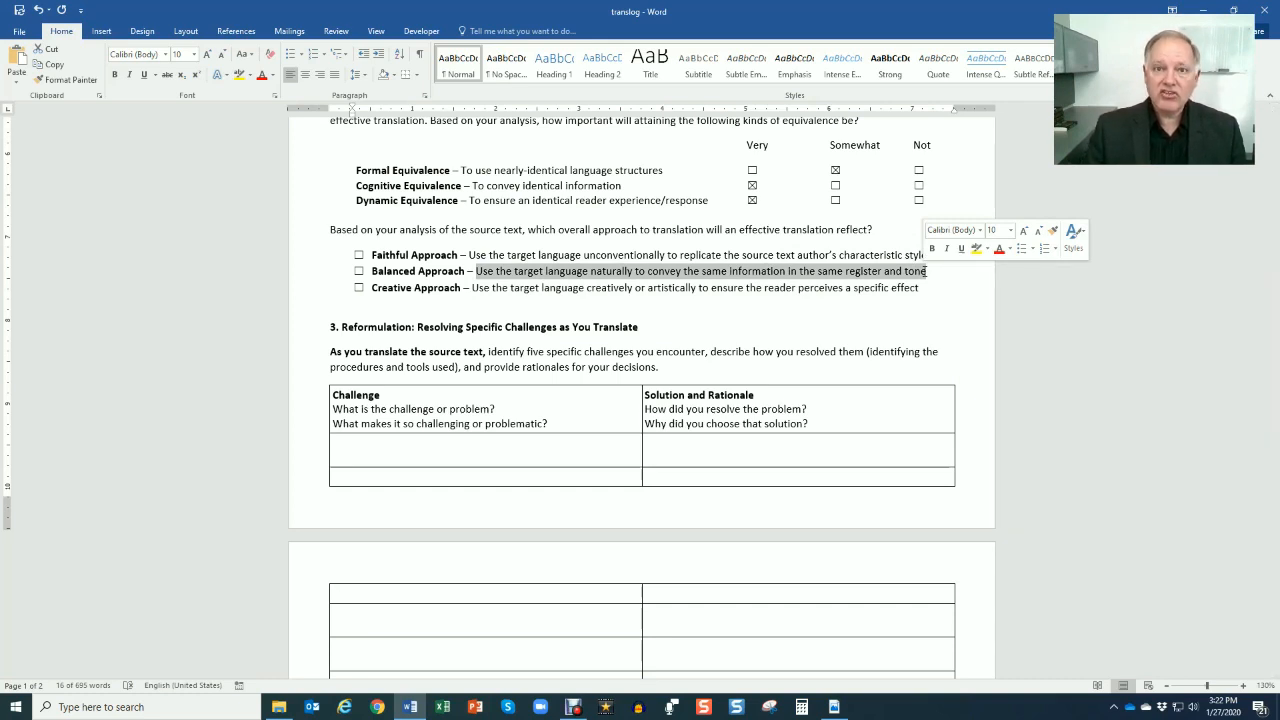
{"action": "left_click", "coordinate": [480, 352]}
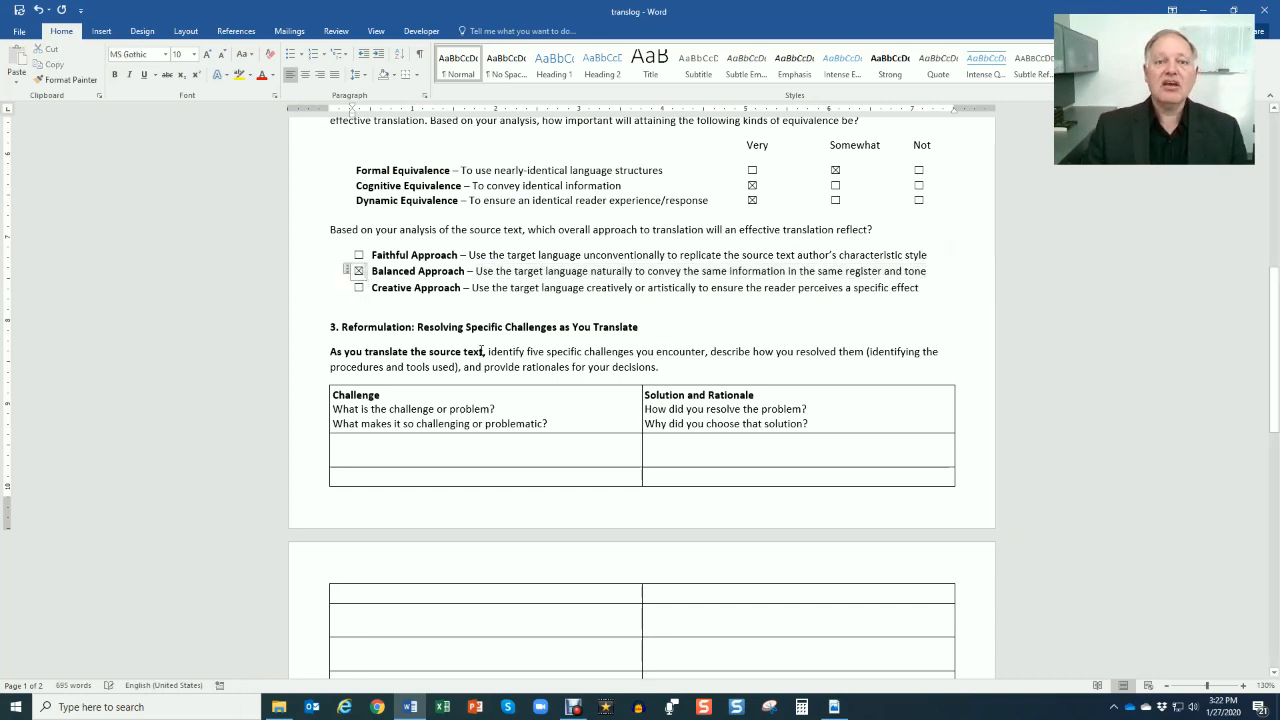
Review section 3's Challenge/Solution table, then switch to the brochure PDF in Acrobat Reader.
{"action": "scroll", "scroll_direction": "down", "scroll_amount": 3}
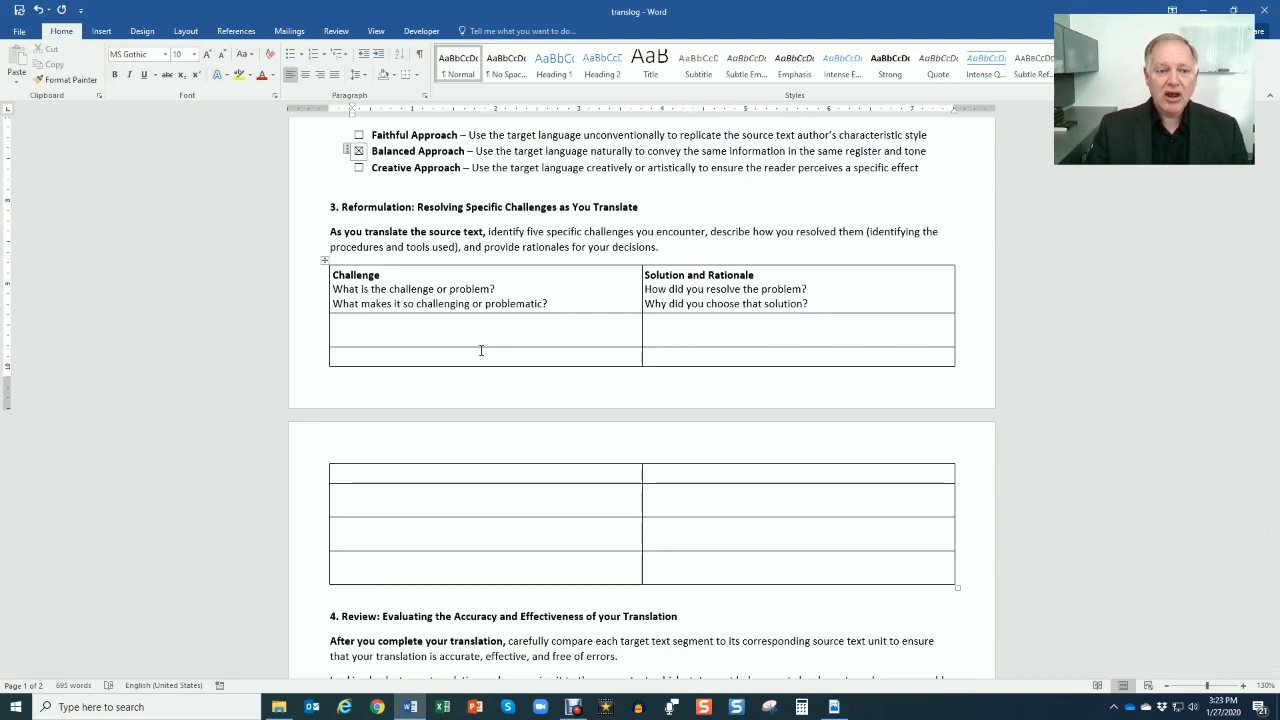
{"action": "scroll", "scroll_direction": "down", "scroll_amount": 3}
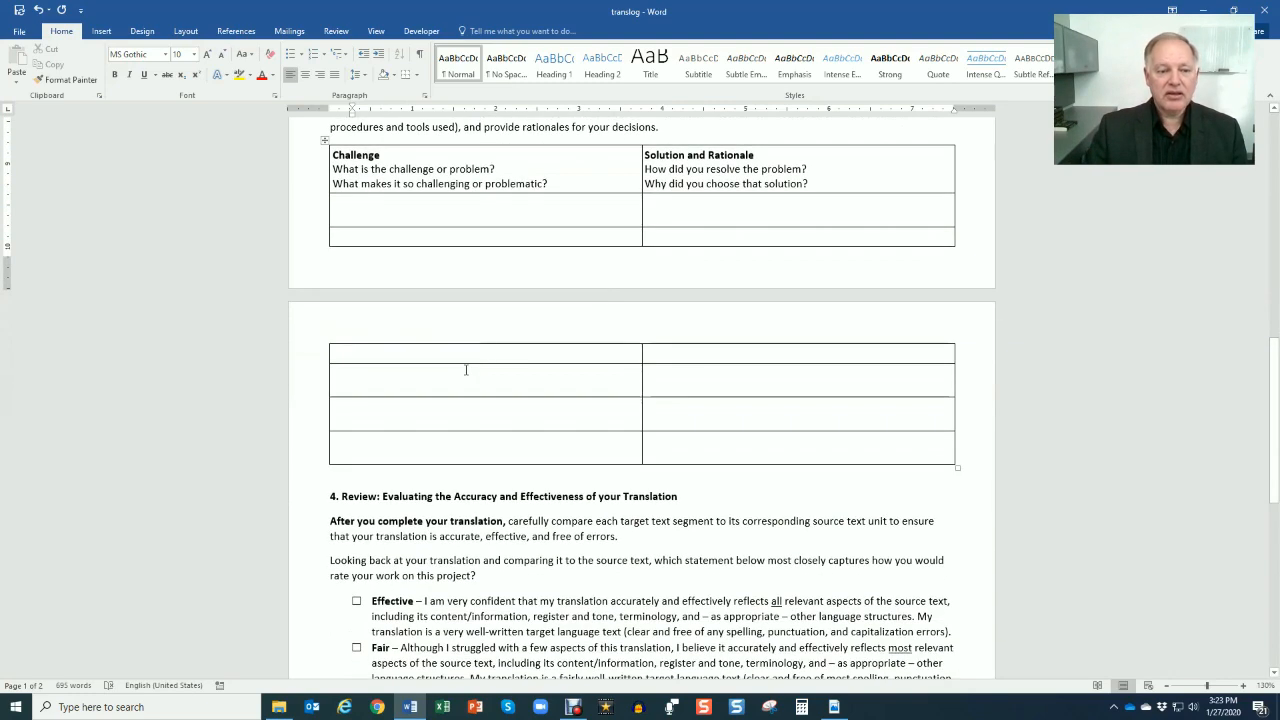
{"action": "scroll", "scroll_direction": "up", "scroll_amount": 3}
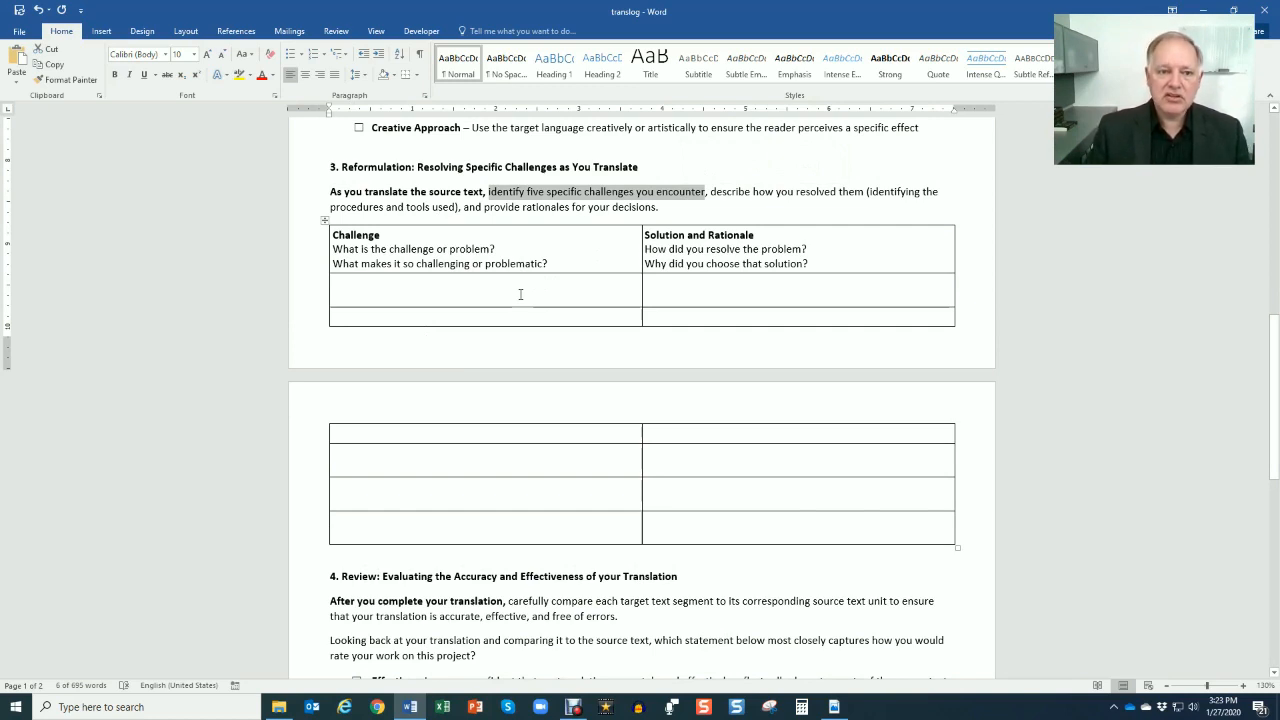
{"action": "left_click", "coordinate": [552, 264]}
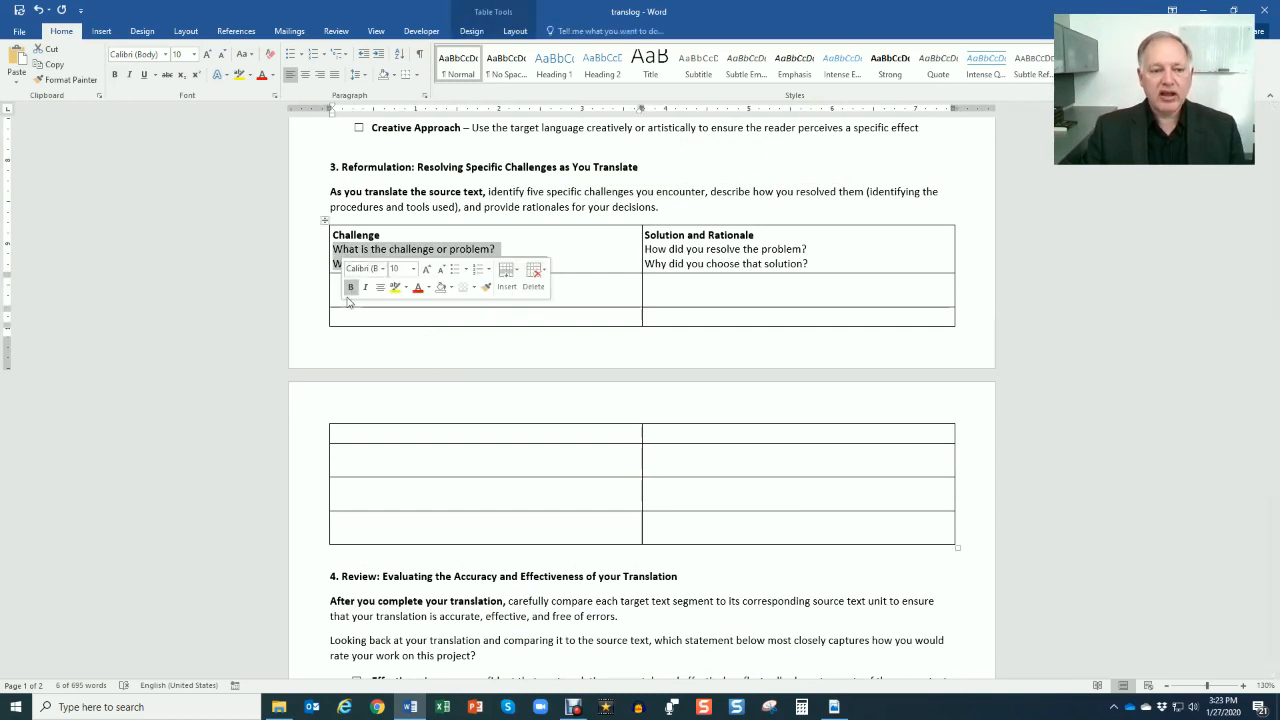
{"action": "left_click", "coordinate": [832, 708]}
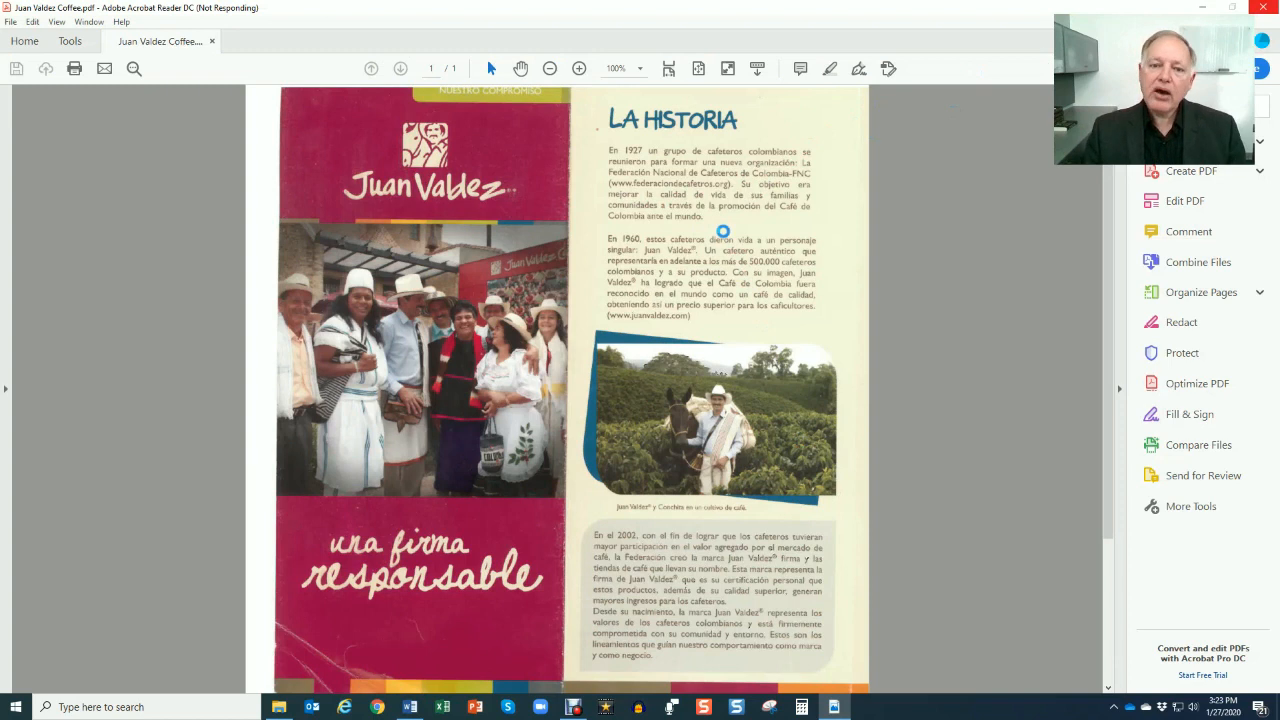
{"action": "mouse_move", "coordinate": [656, 176]}
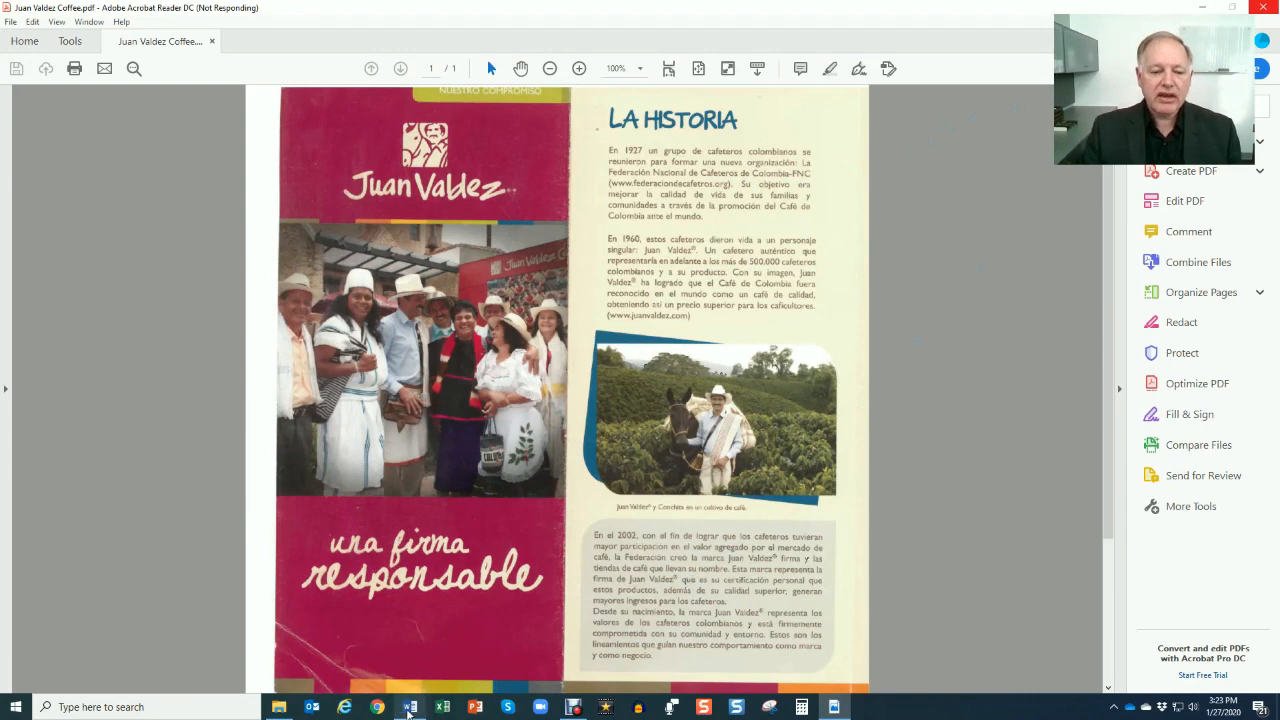
Switch from the brochure in Acrobat Reader back to the translog document in Word.
{"action": "left_click", "coordinate": [408, 708]}
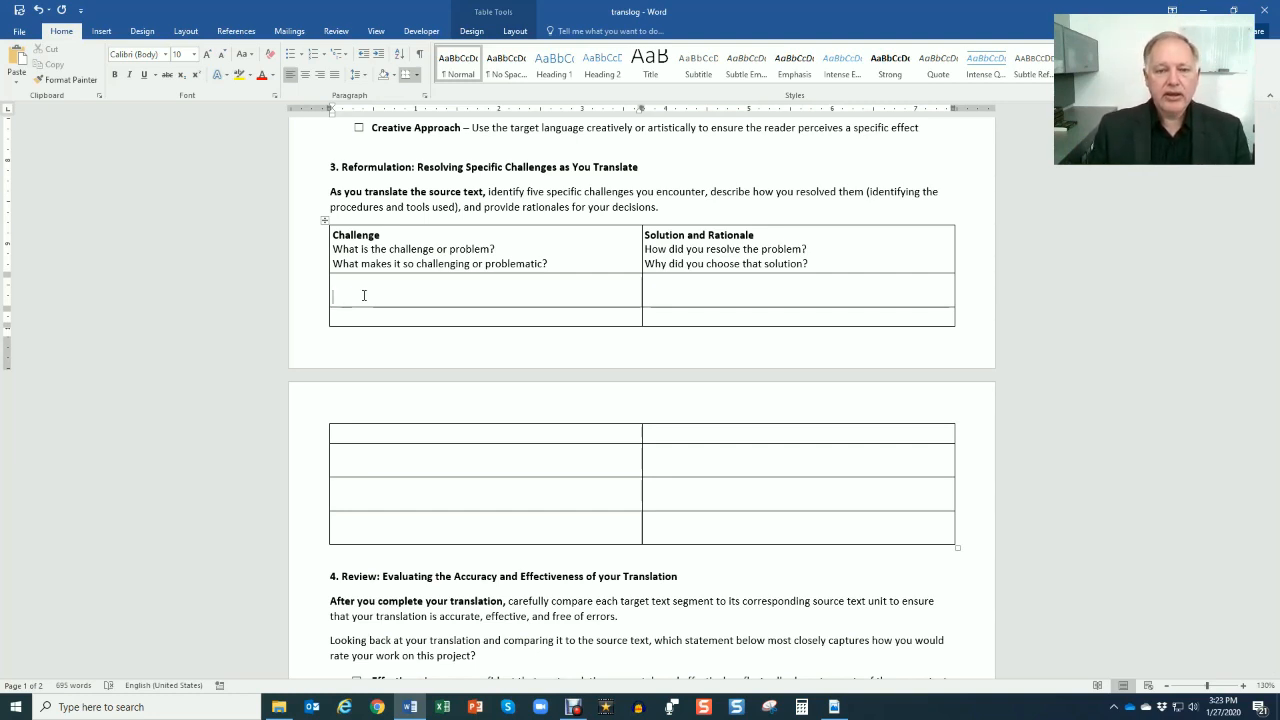
{"action": "mouse_move", "coordinate": [624, 272]}
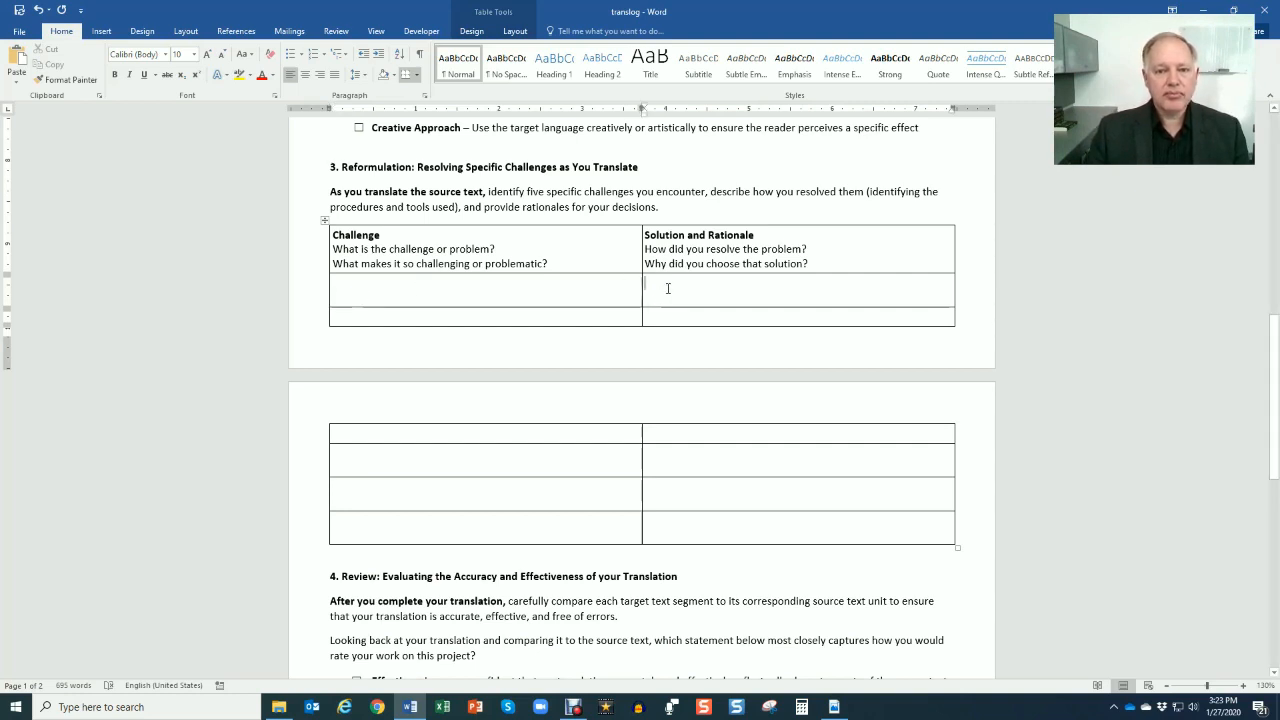
Fill the first Solution and Rationale cell with "Translated it directly, used calque...".
{"action": "type", "text": "TR"}
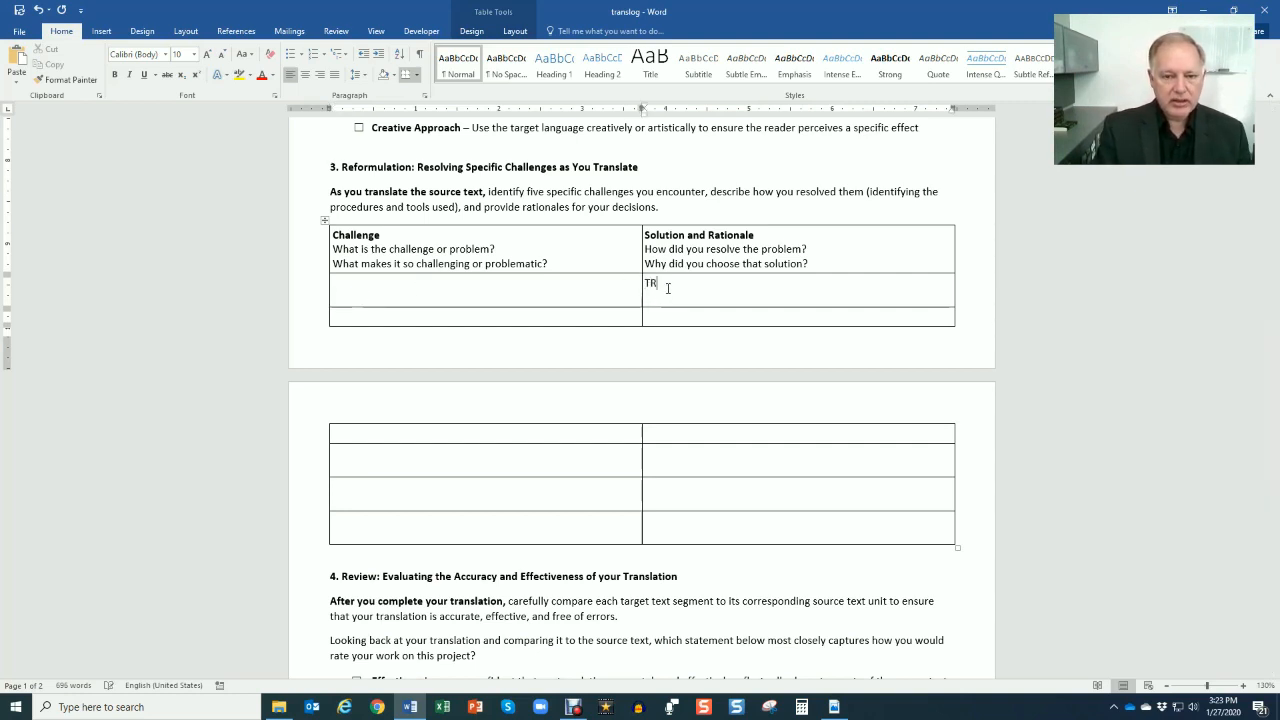
{"action": "type", "text": "ranslated it"}
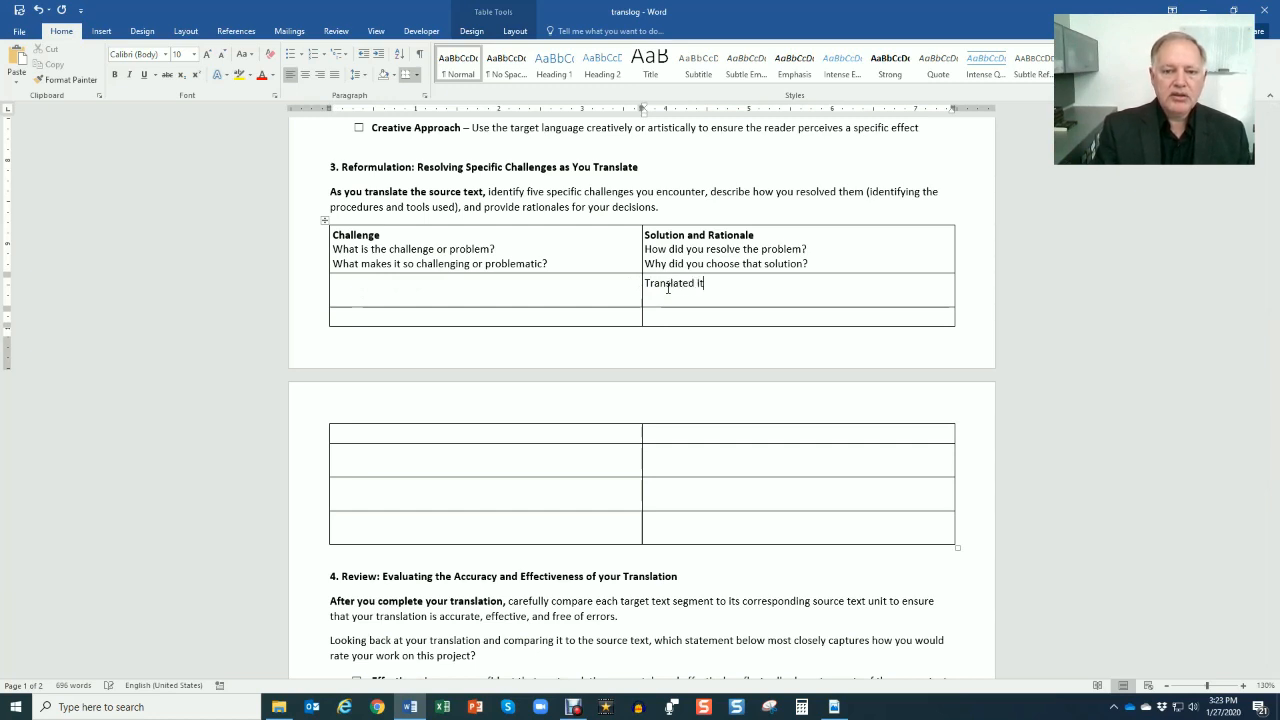
{"action": "type", "text": "directly, used"}
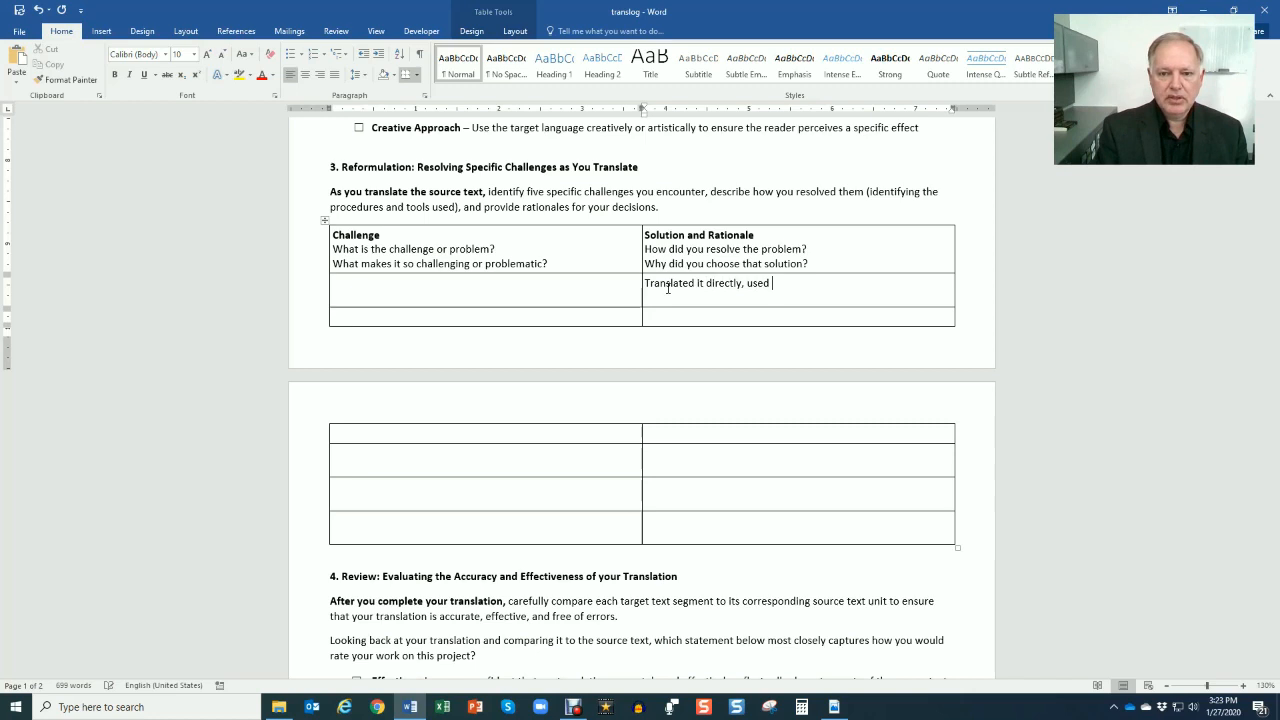
{"action": "type", "text": "cal"}
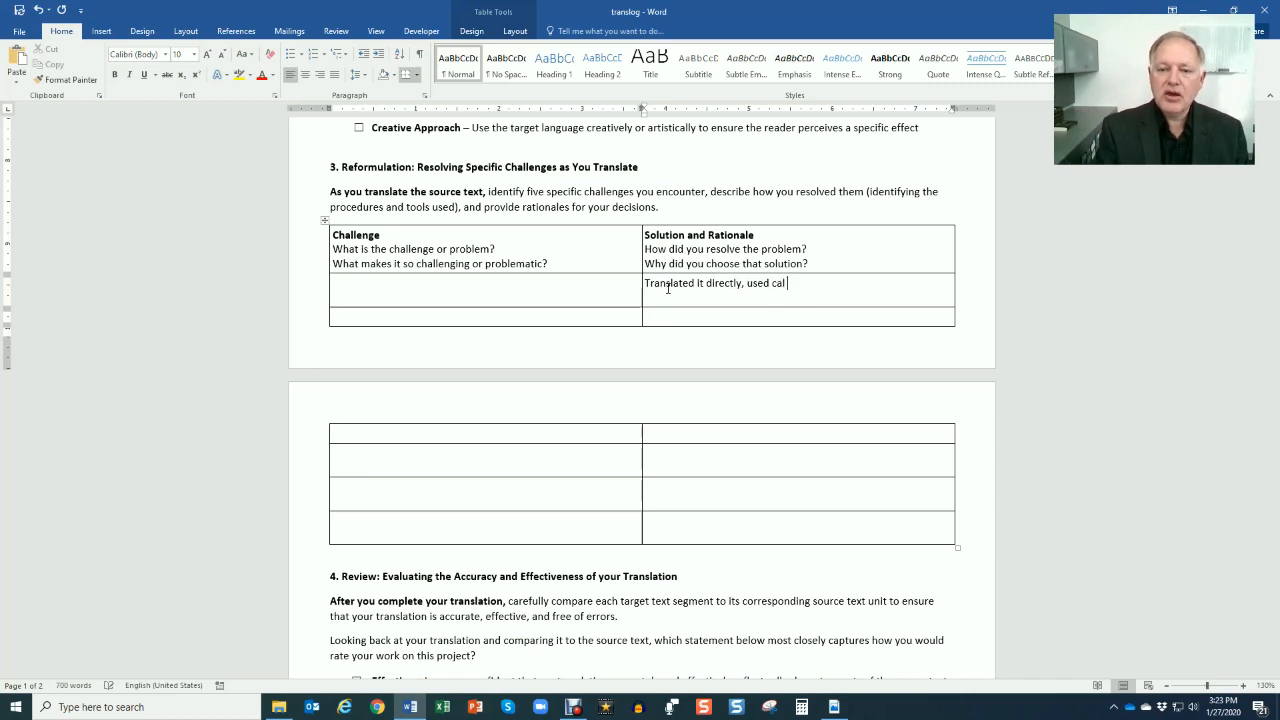
{"action": "type", "text": "que..."}
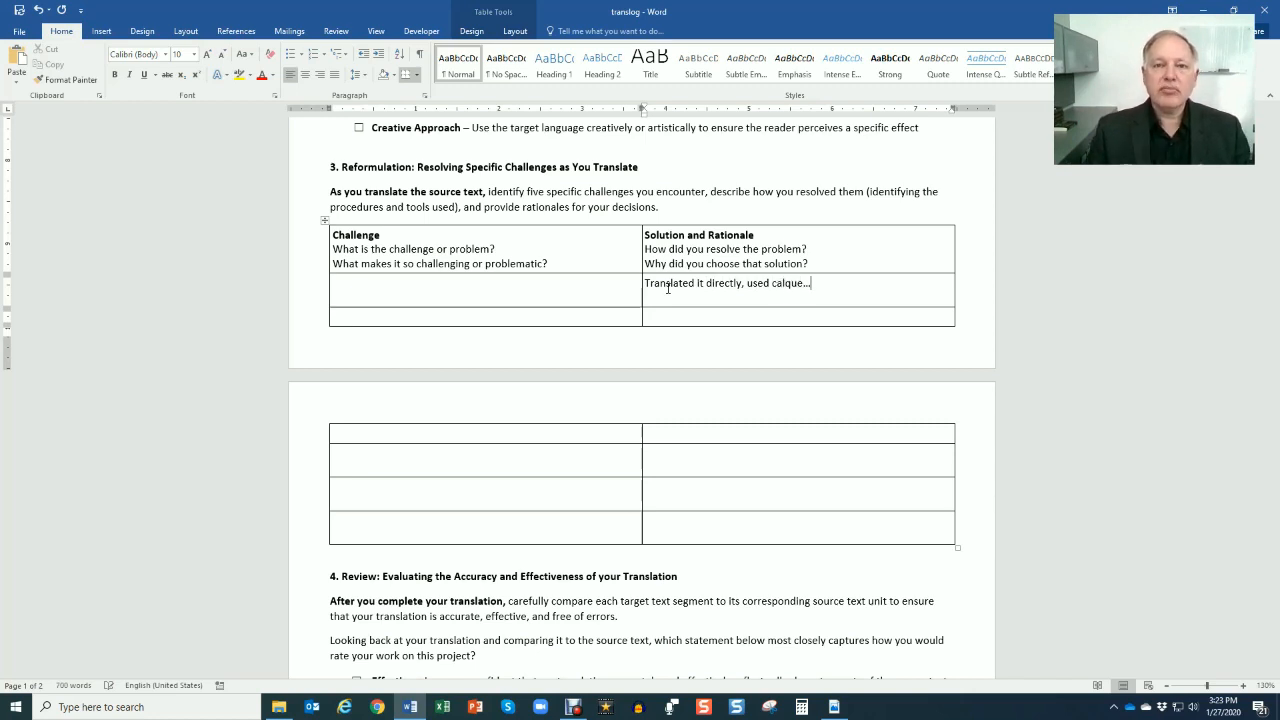
{"action": "mouse_move", "coordinate": [732, 400]}
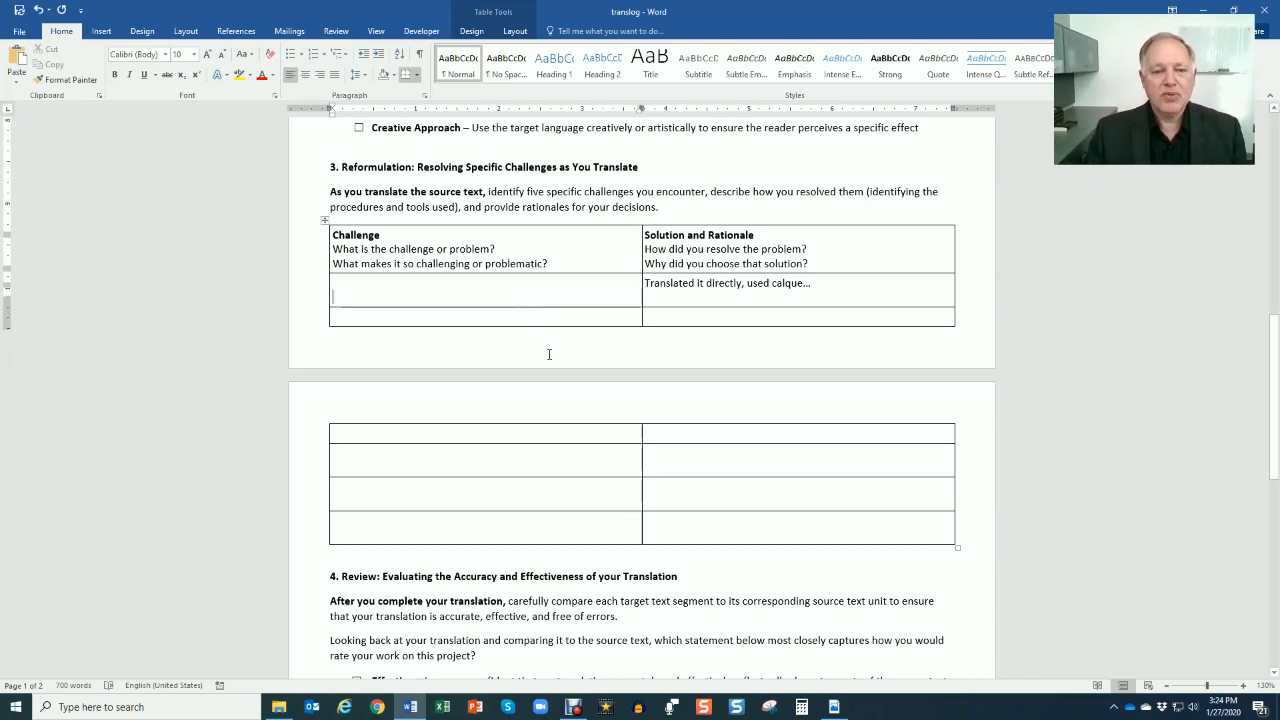
{"action": "scroll", "scroll_direction": "down", "scroll_amount": 3}
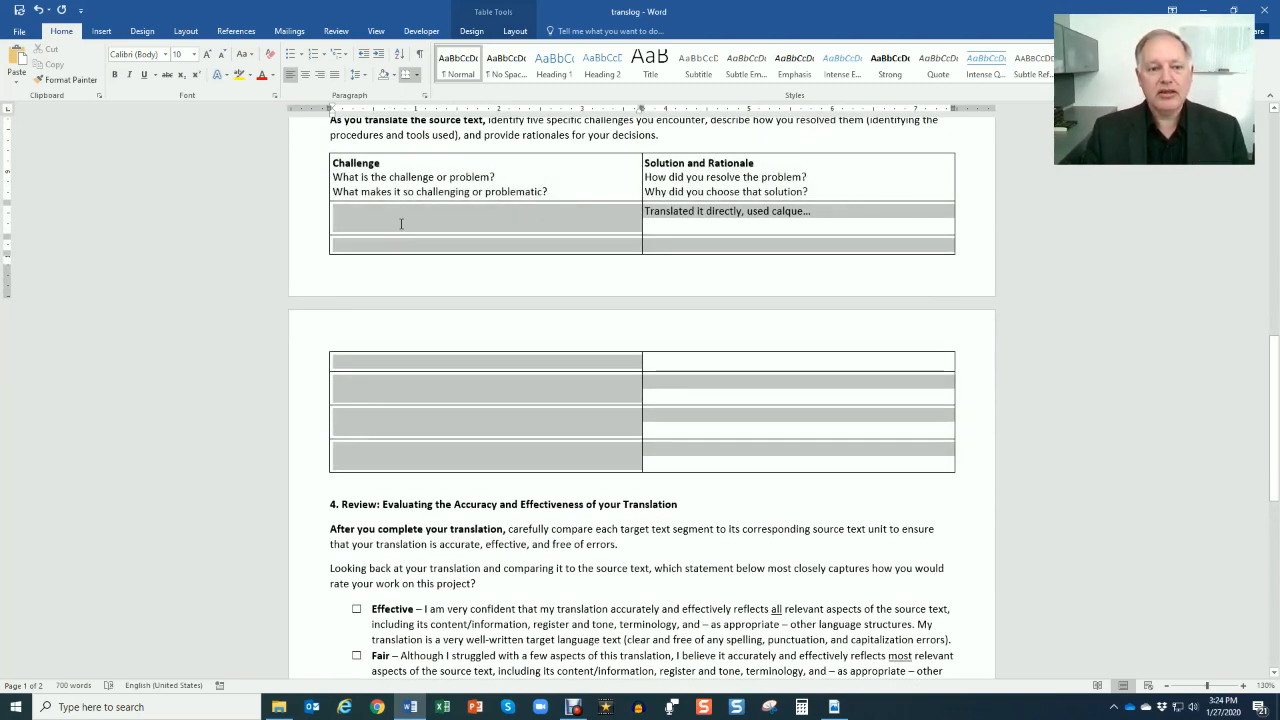
{"action": "scroll", "scroll_direction": "down", "scroll_amount": 3}
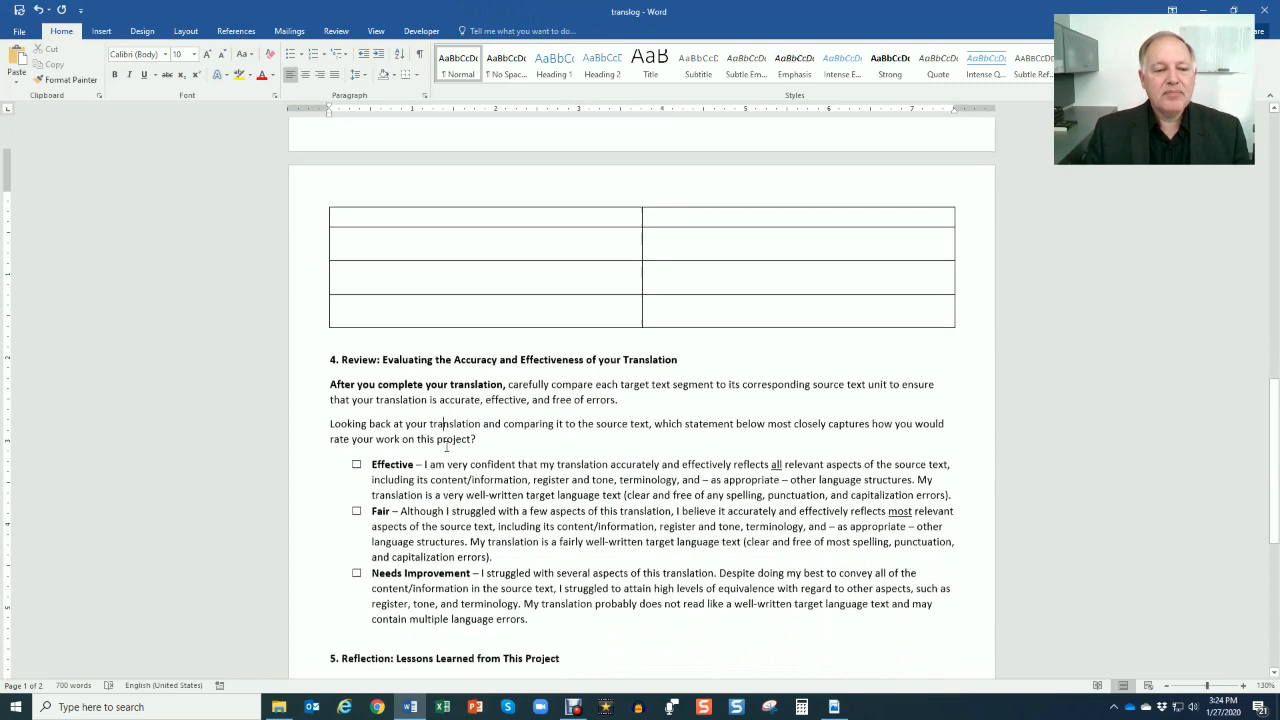
{"action": "scroll", "scroll_direction": "down", "scroll_amount": 3}
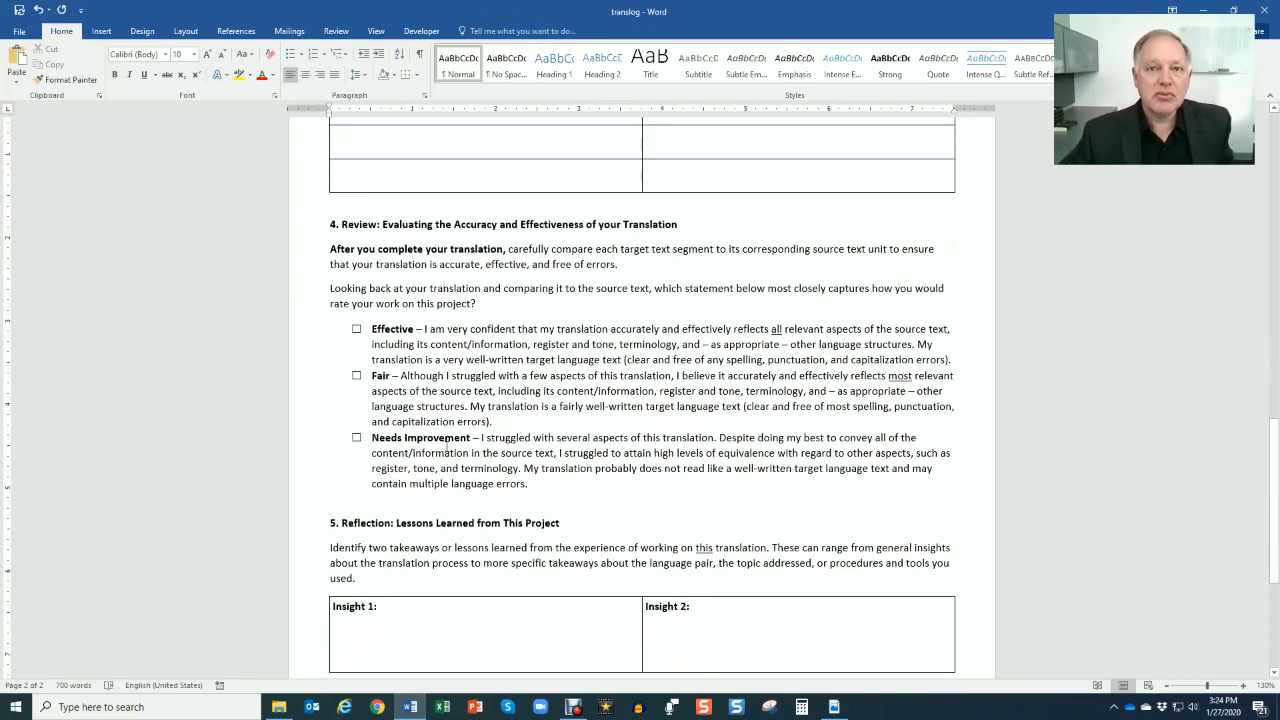
{"action": "left_click_drag", "start_coordinate": [372, 376], "coordinate": [536, 482]}
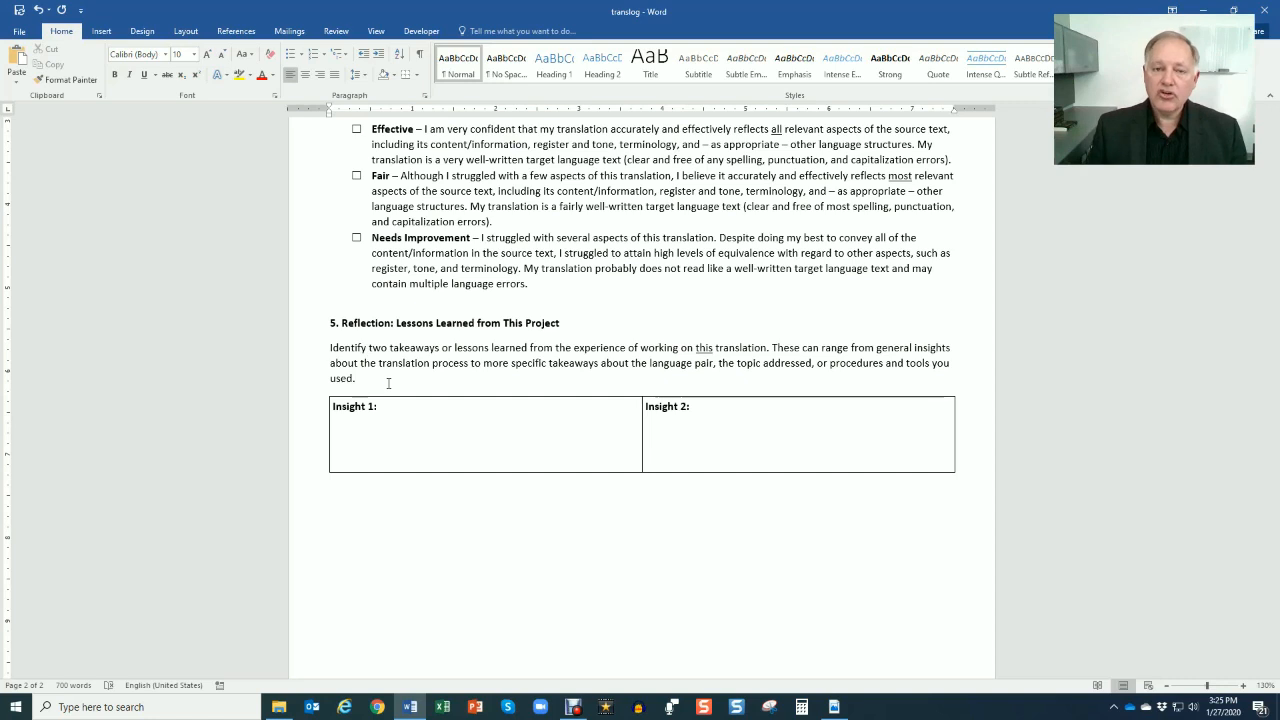
{"action": "left_click", "coordinate": [356, 378]}
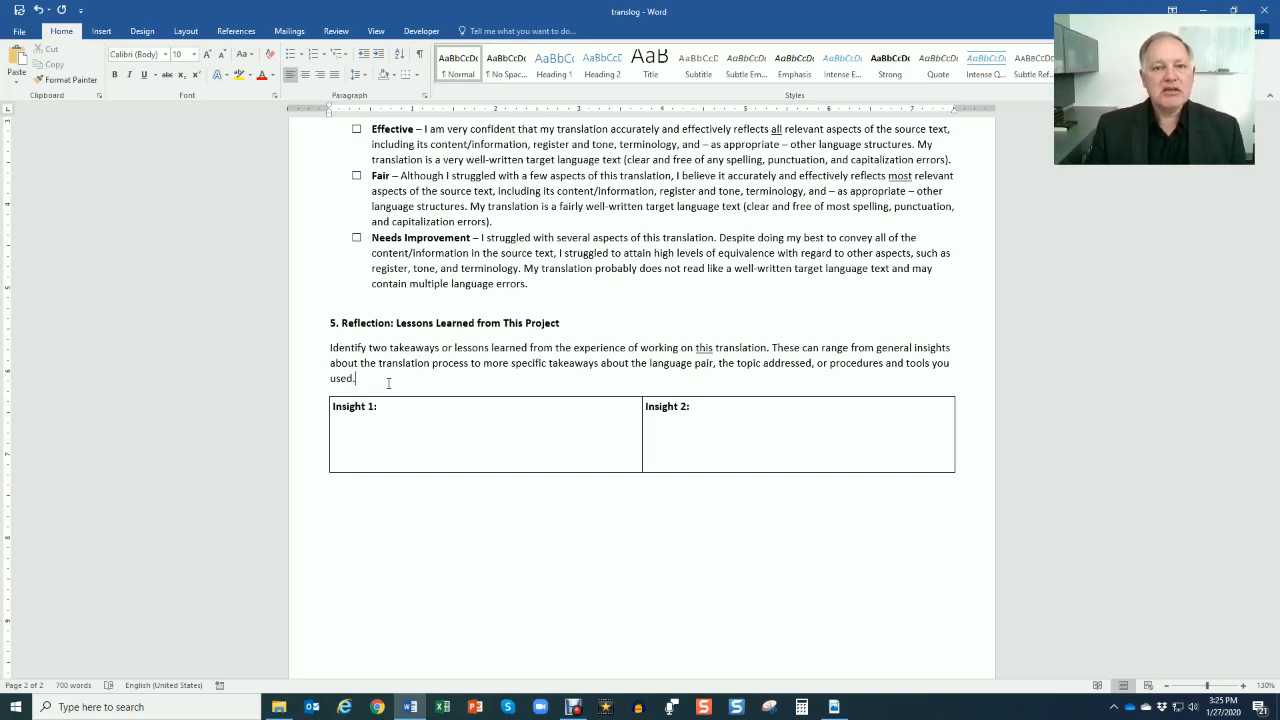